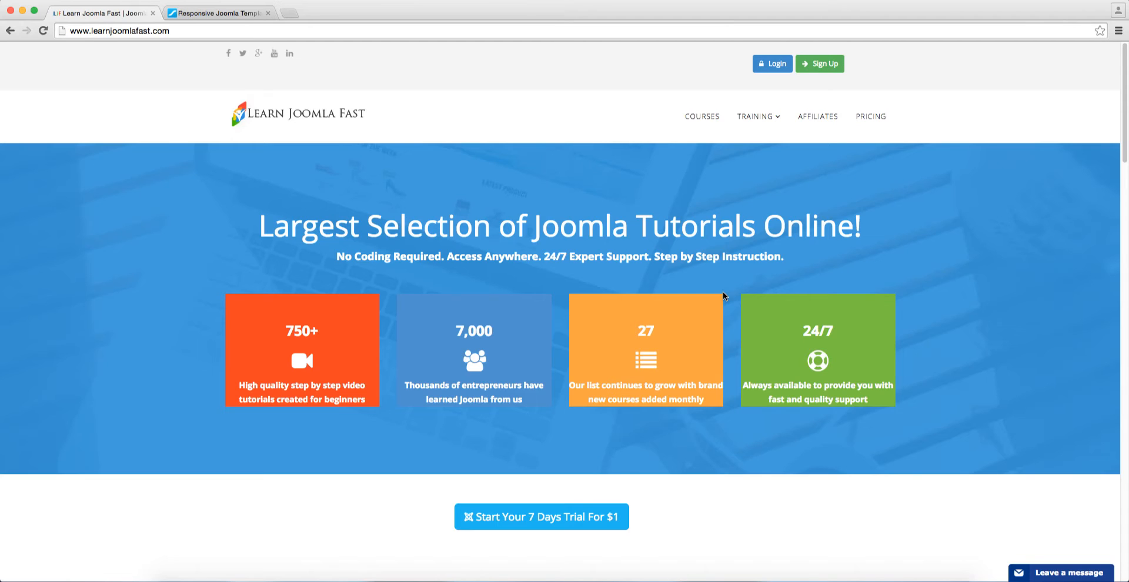
mouse_move(651, 299)
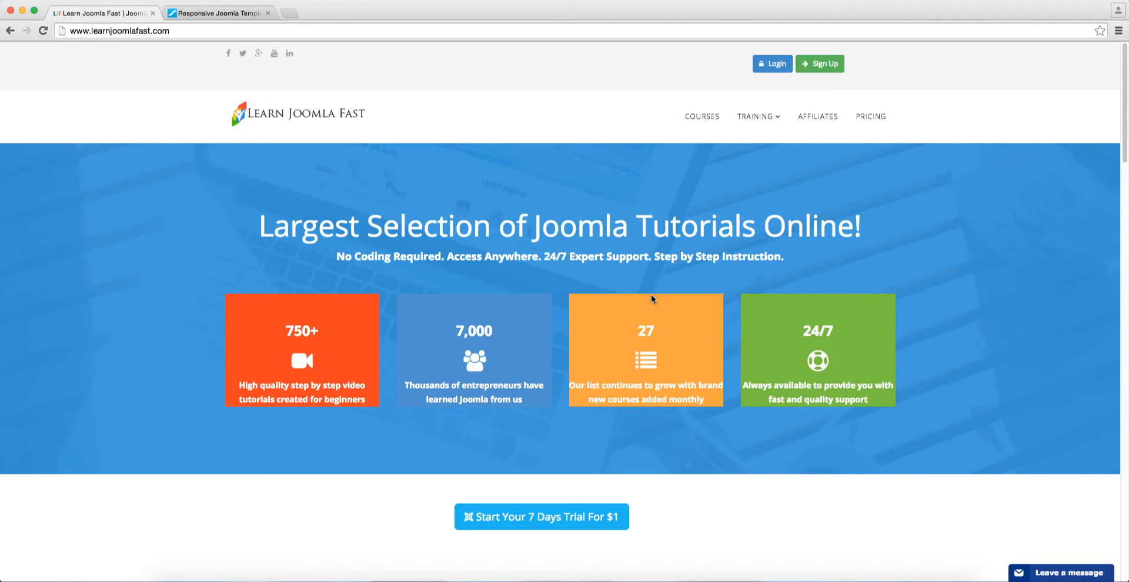
mouse_move(600, 305)
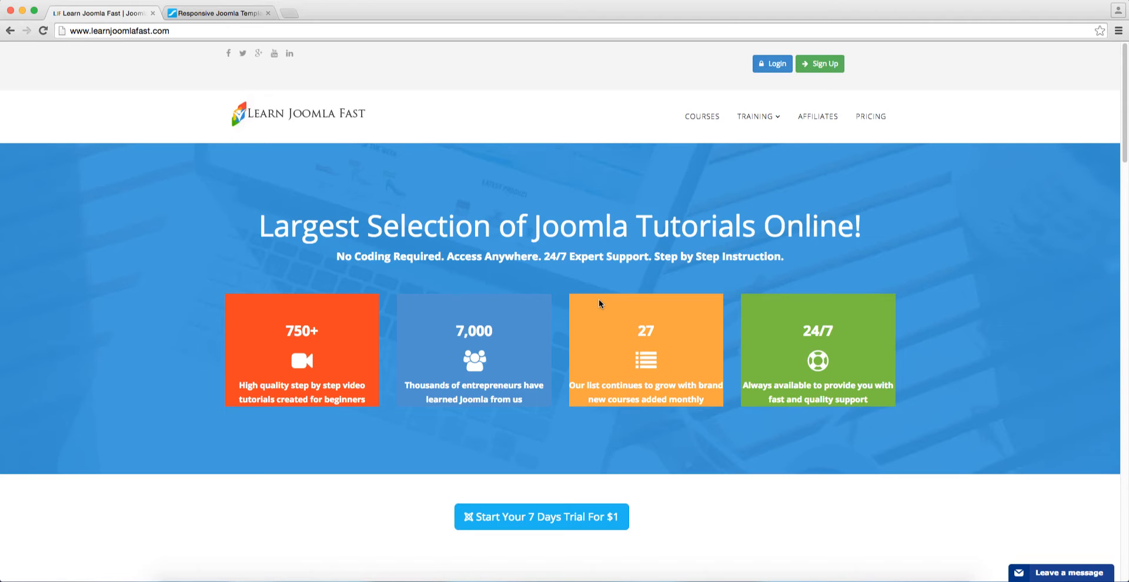
mouse_move(584, 313)
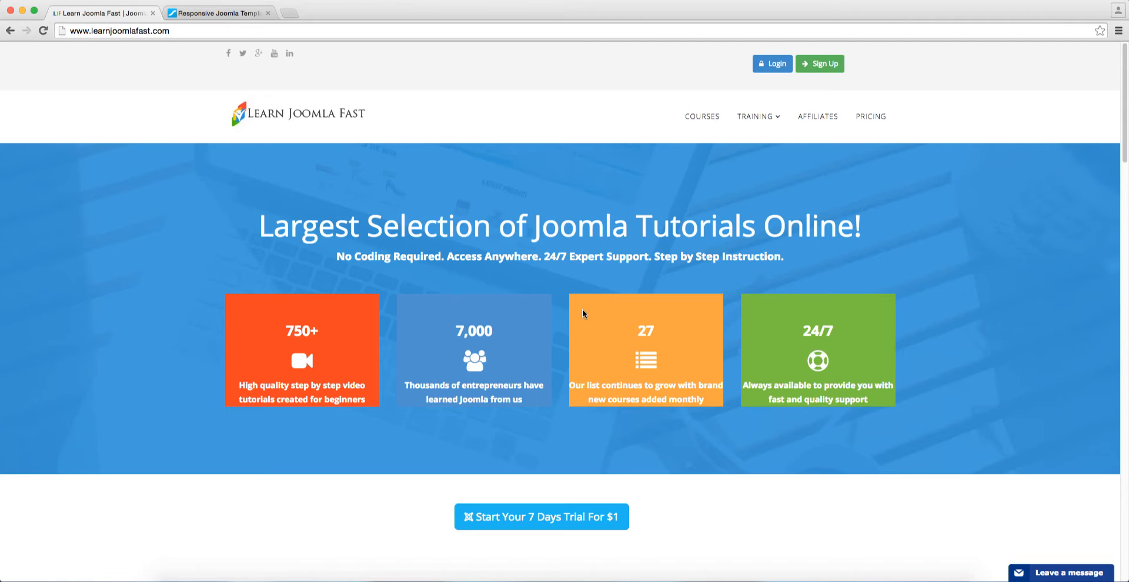
mouse_move(506, 317)
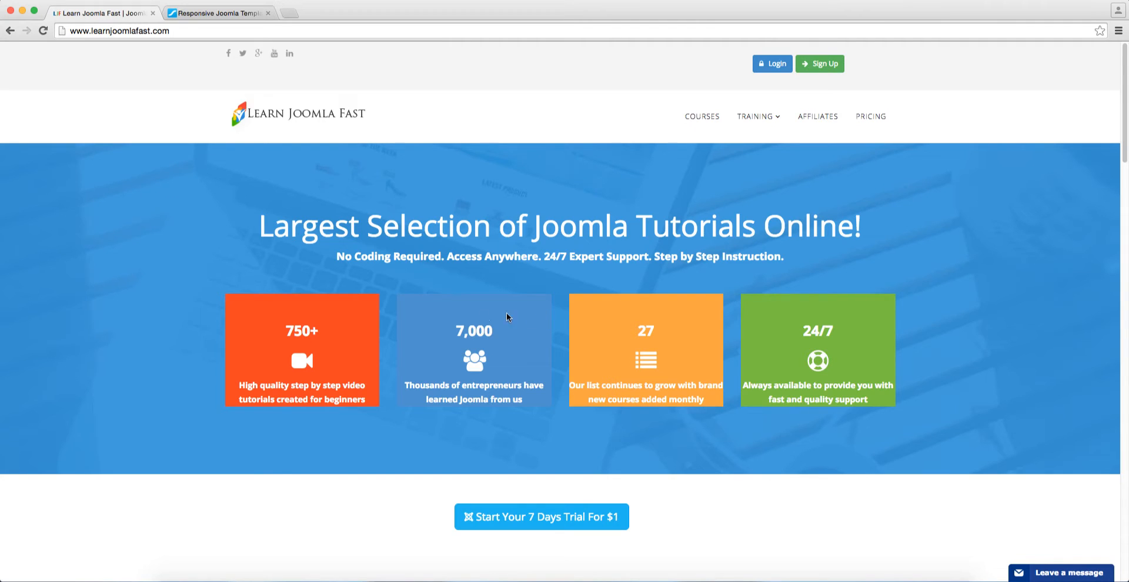
Switch to the joomshaper.com tab showing the homepage with 85 Joomla templates
click(218, 13)
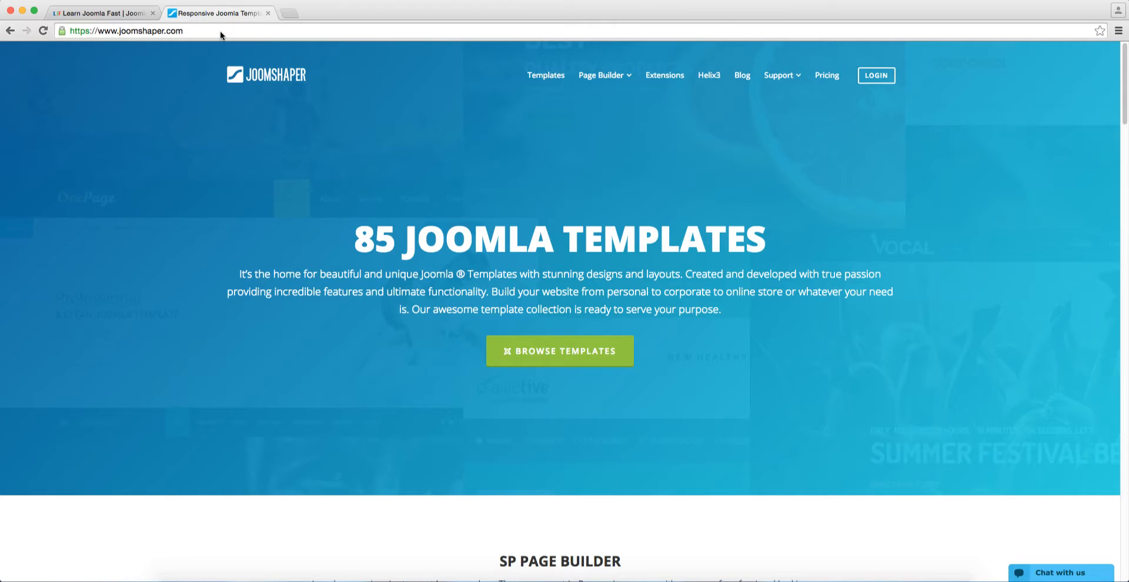
mouse_move(313, 268)
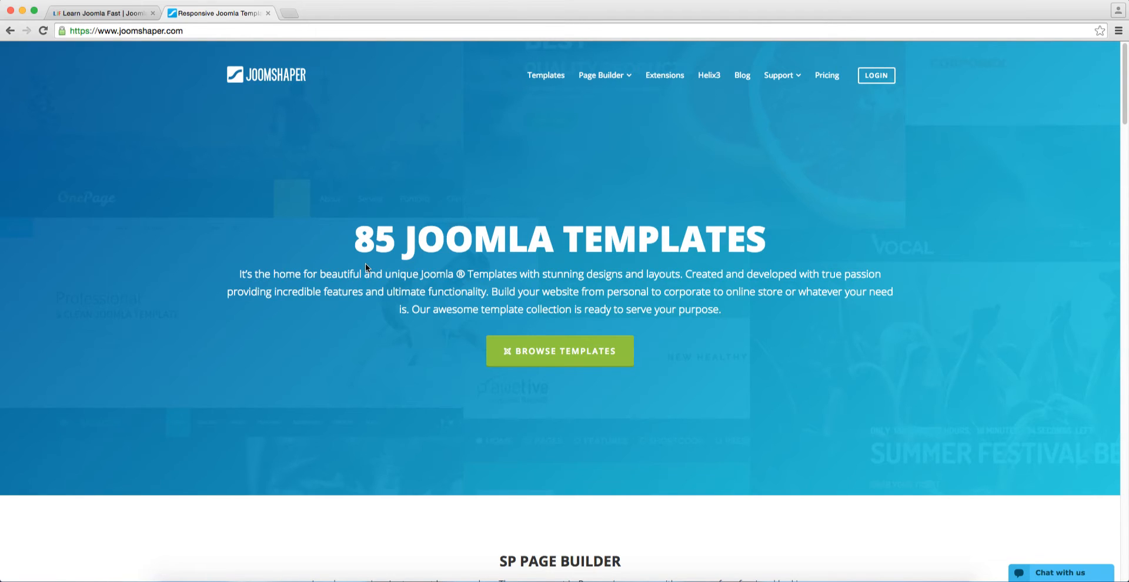
mouse_move(366, 272)
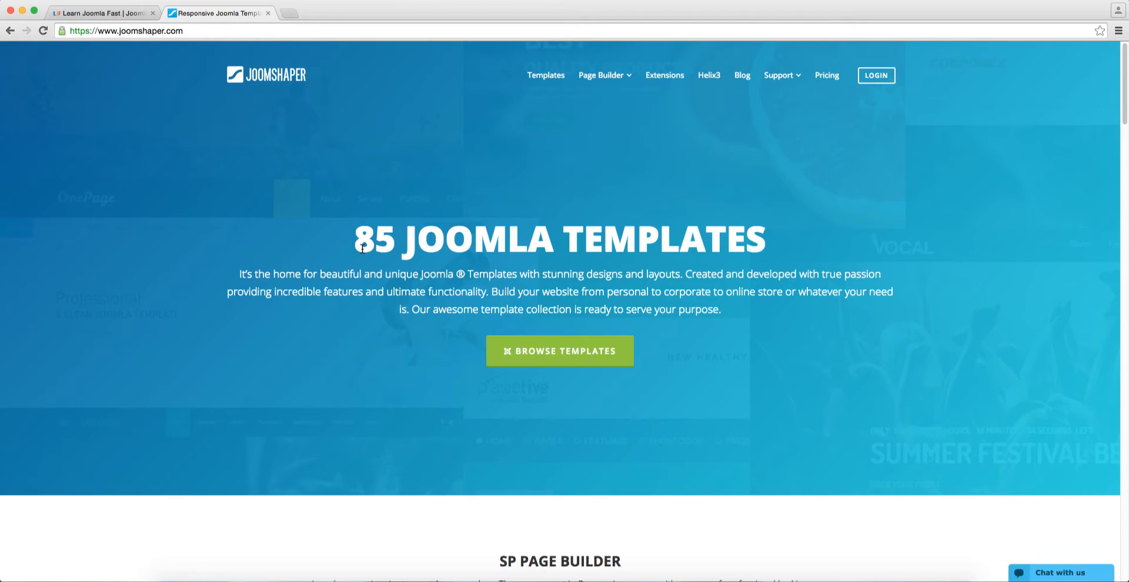
mouse_move(387, 263)
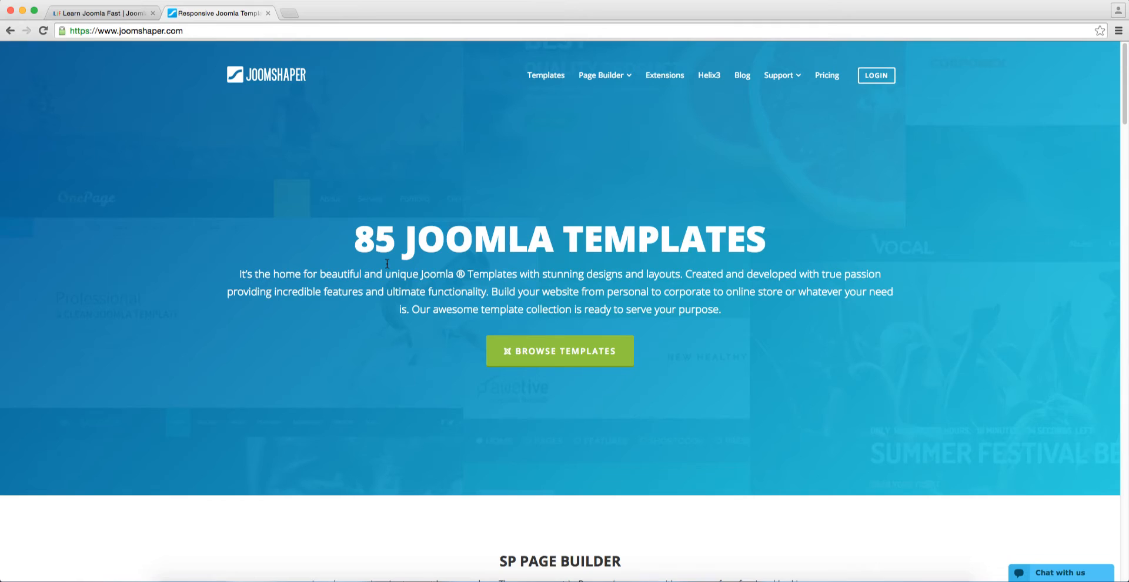
mouse_move(373, 303)
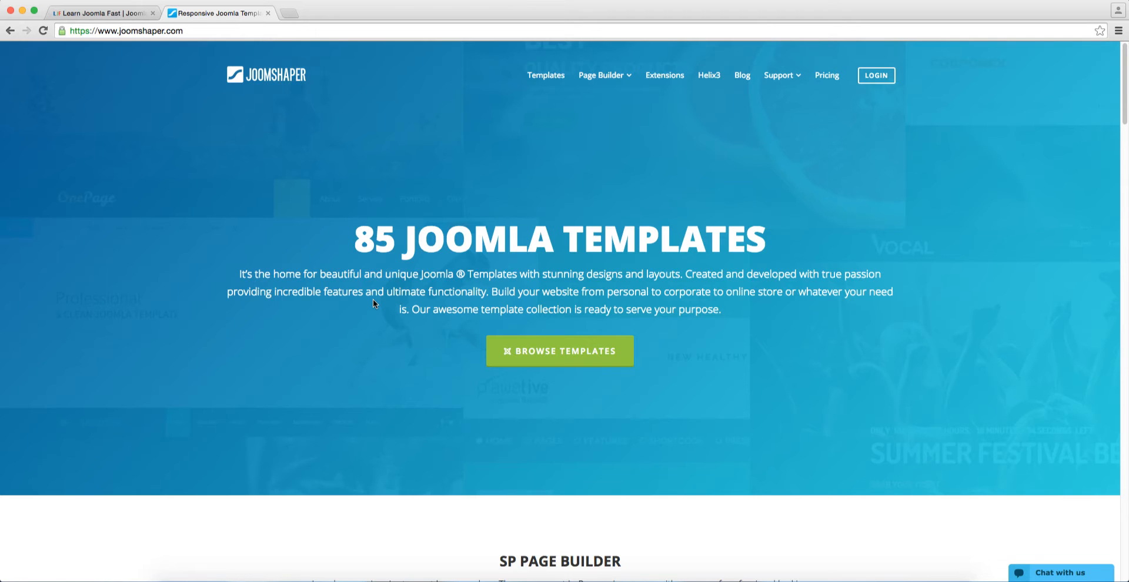
Scroll the homepage past SP Page Builder and Latest Templates to the $59 Join Us offer
scroll(down, 3)
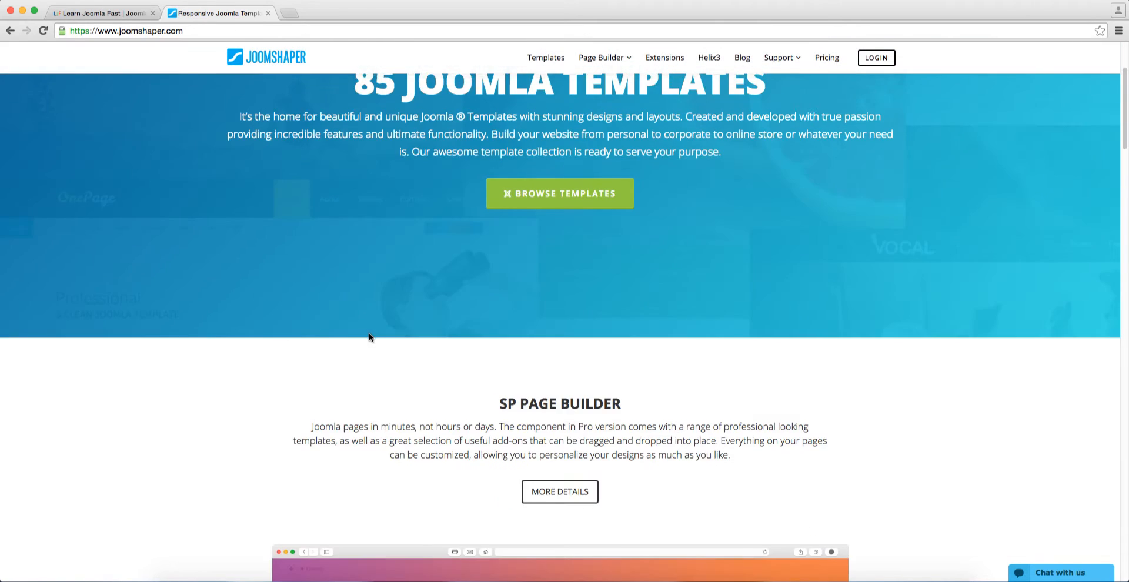
scroll(down, 3)
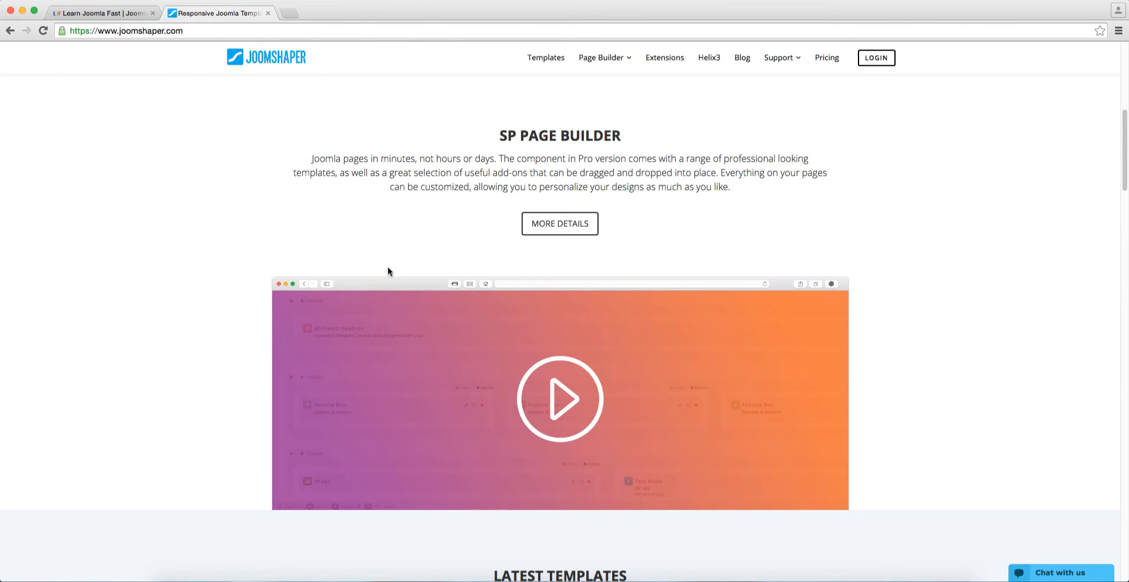
mouse_move(951, 162)
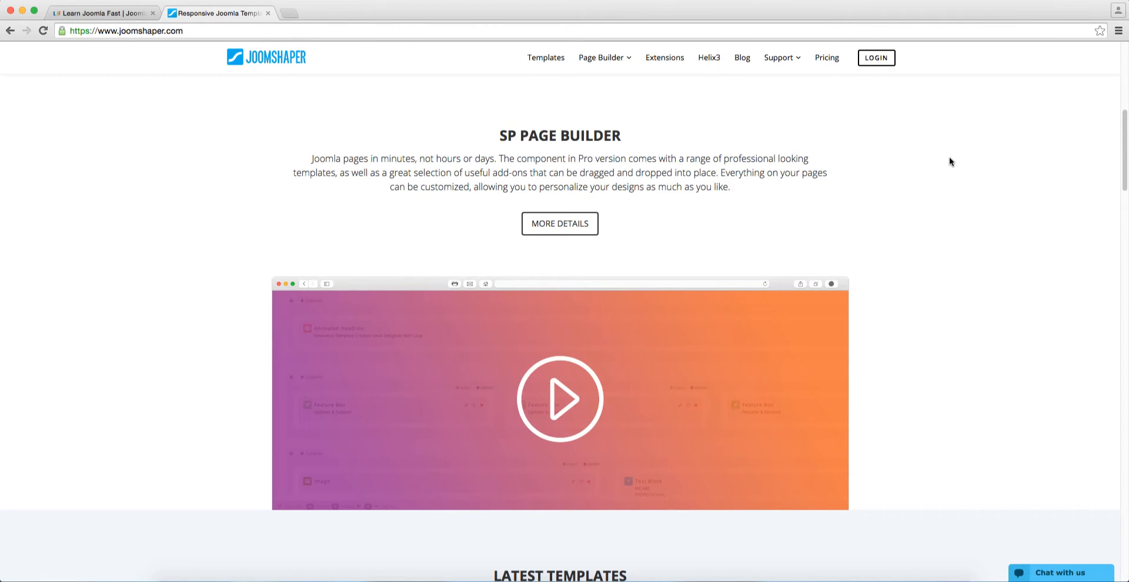
scroll(down, 3)
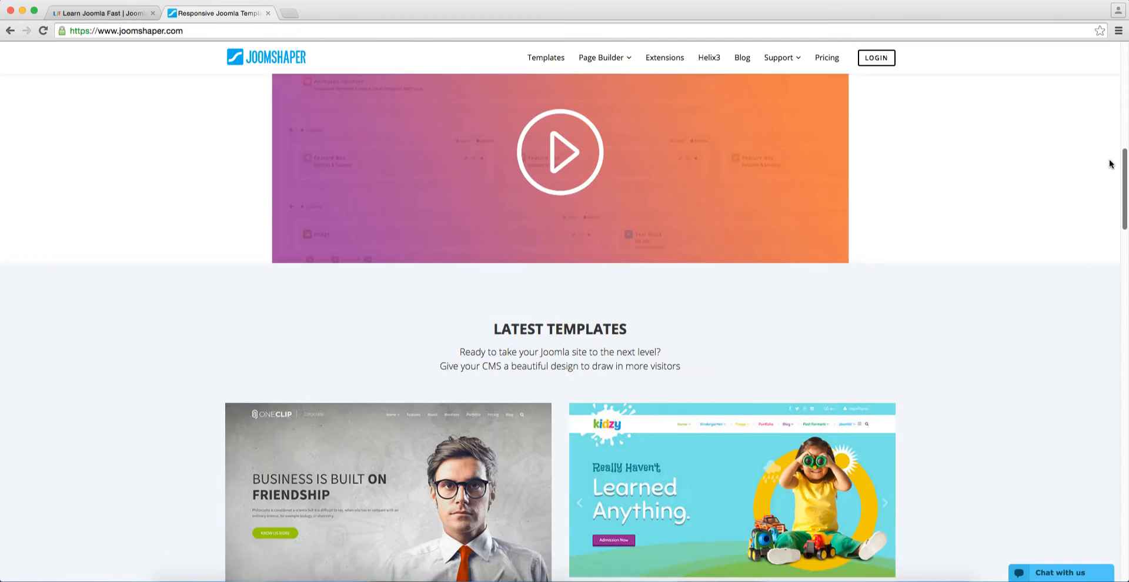
scroll(down, 3)
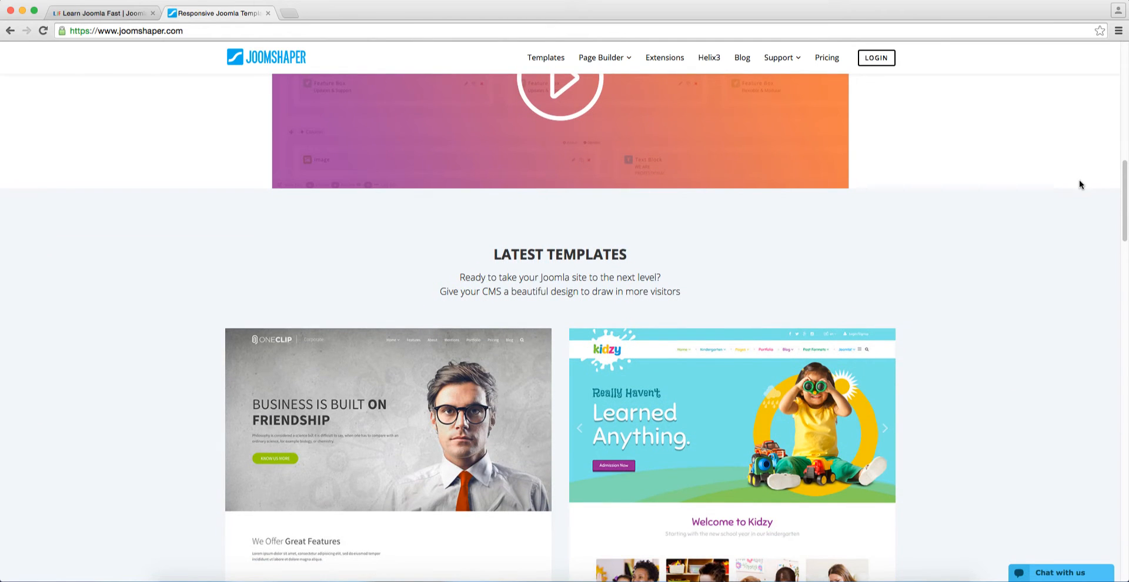
scroll(down, 3)
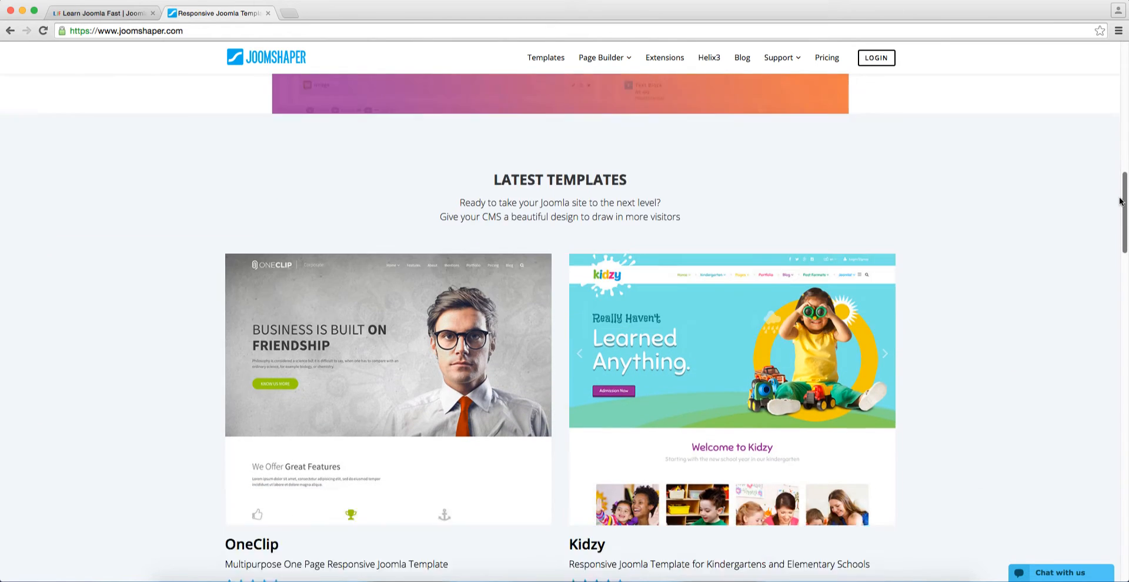
scroll(down, 3)
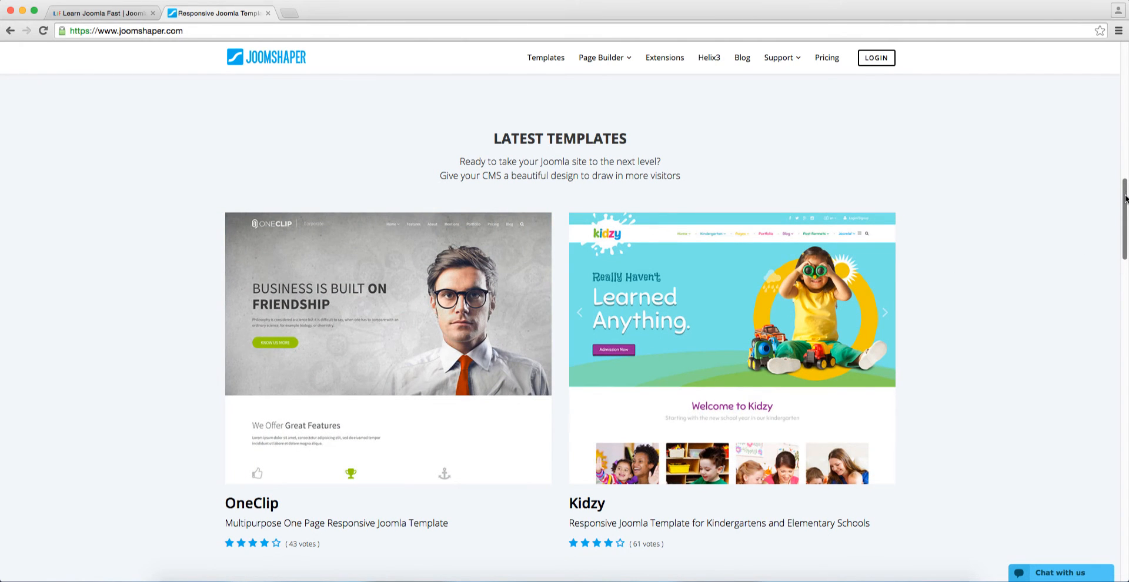
scroll(down, 3)
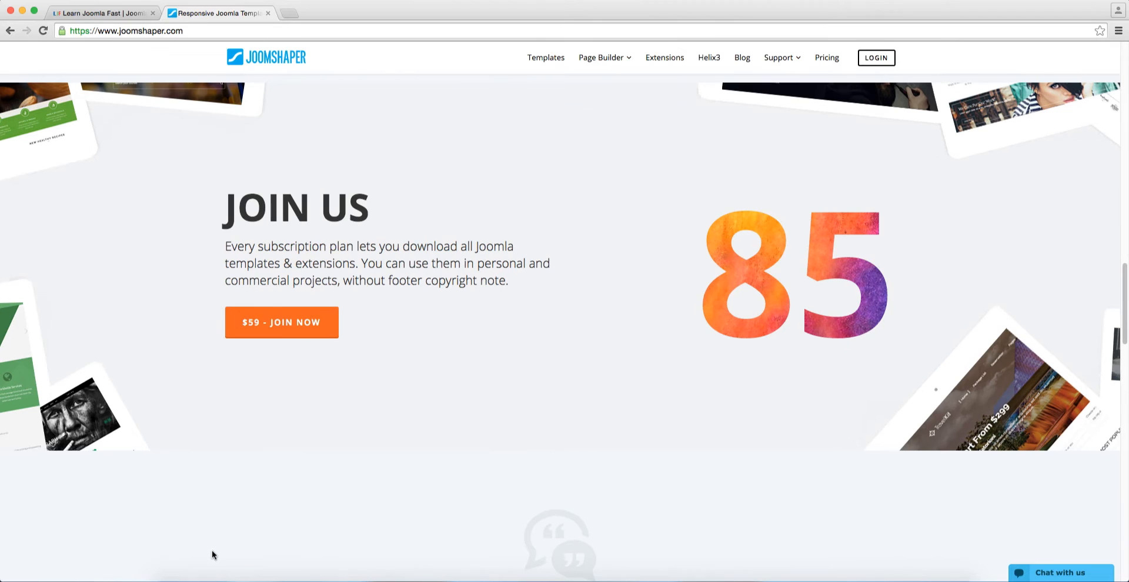
mouse_move(902, 55)
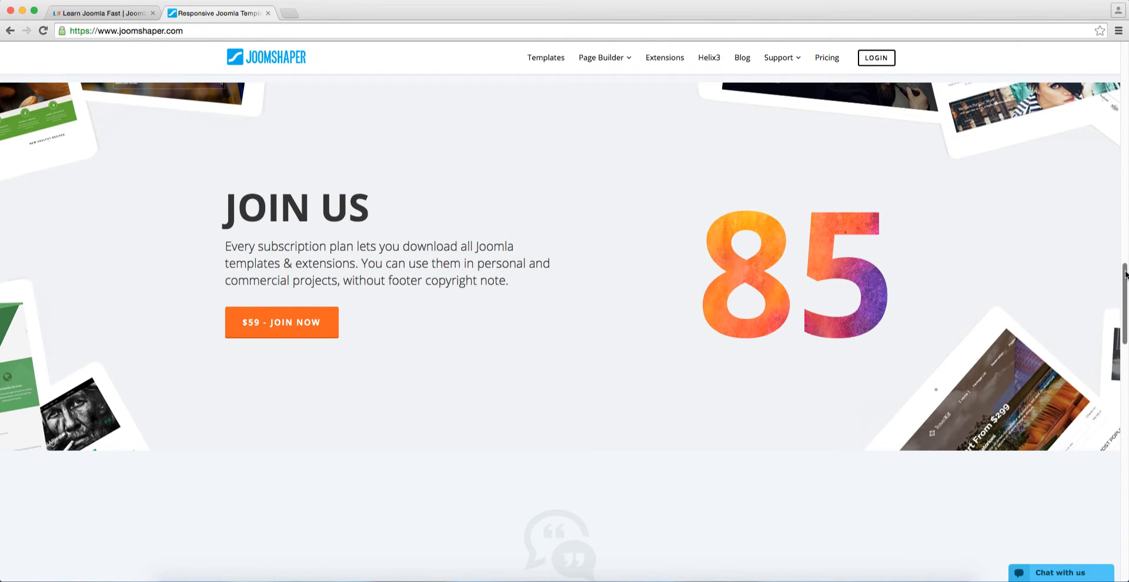
Scroll through Supported by Real People and 100% Money Back Guarantee to the footer links
scroll(down, 3)
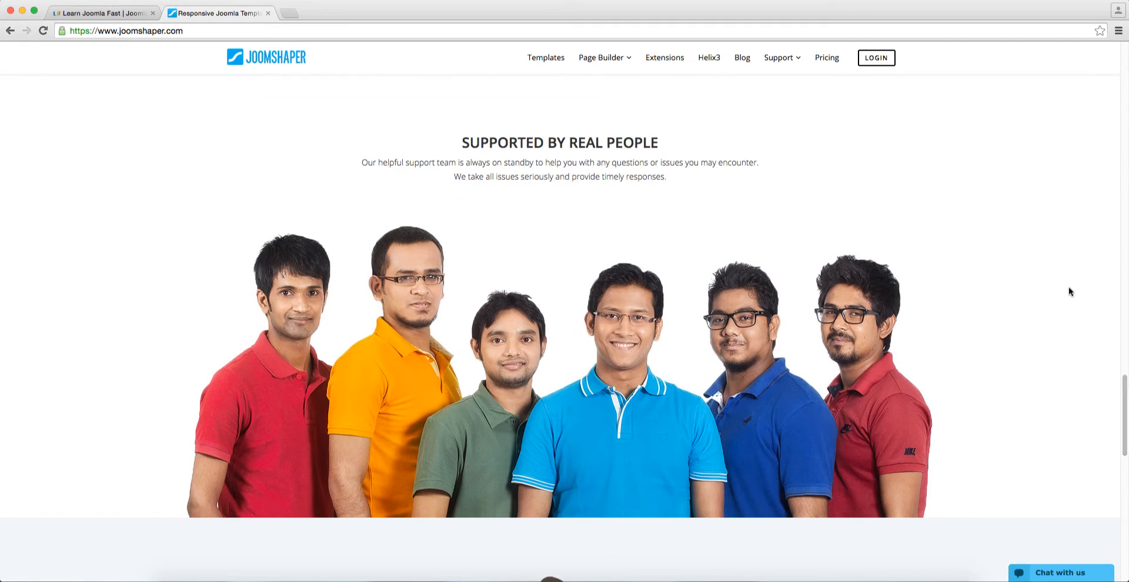
mouse_move(719, 425)
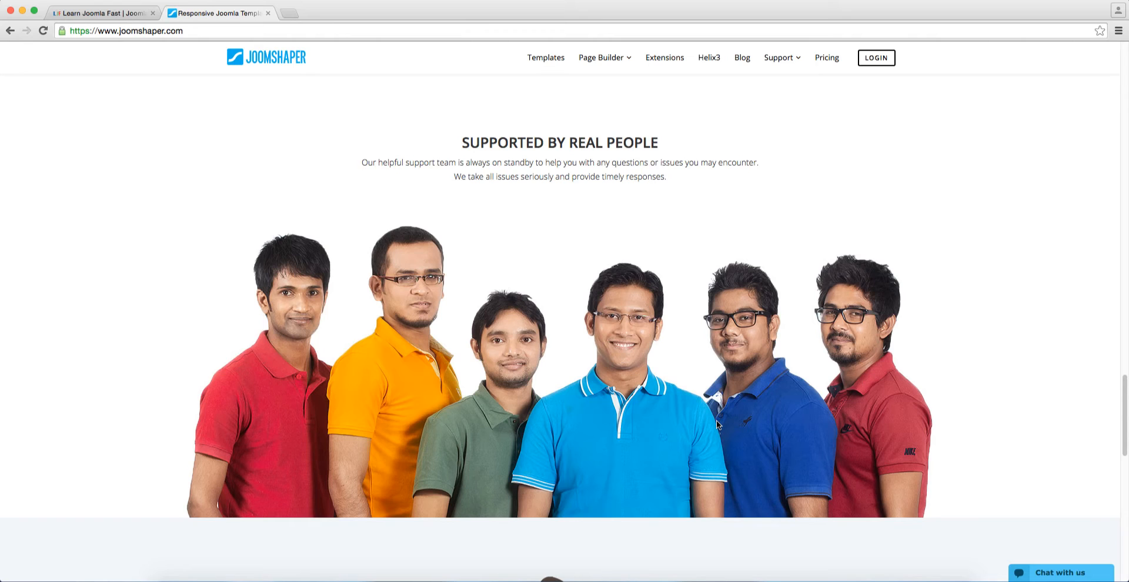
mouse_move(590, 308)
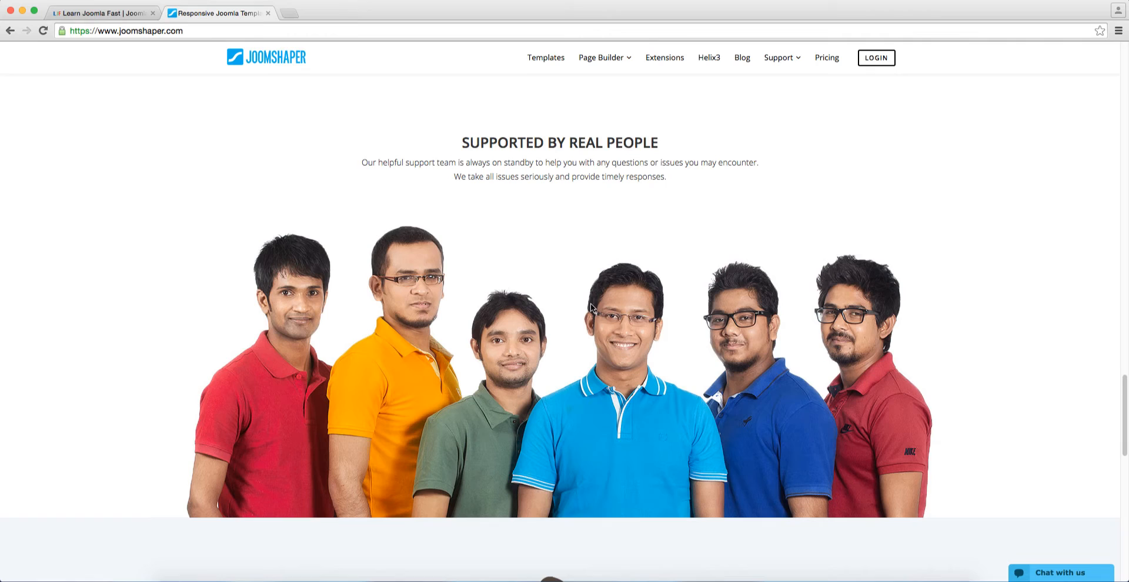
scroll(down, 3)
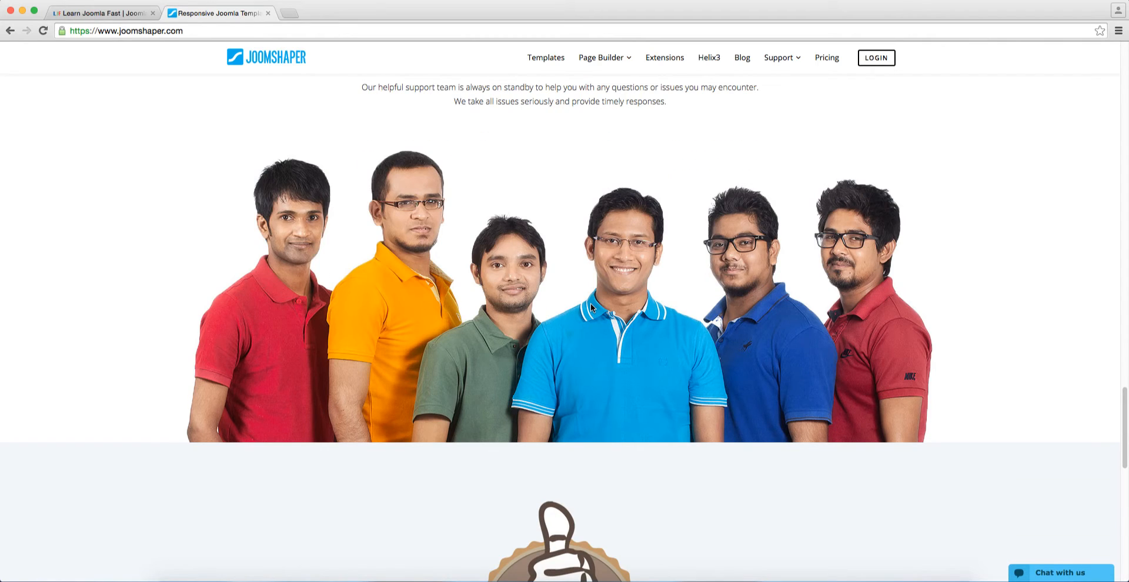
scroll(down, 3)
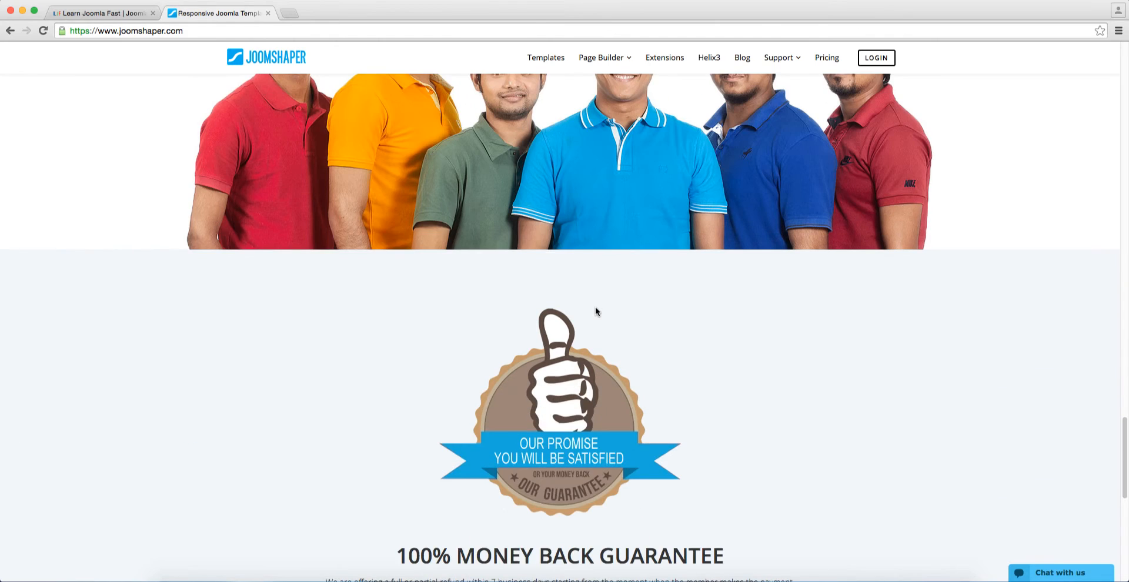
mouse_move(1085, 461)
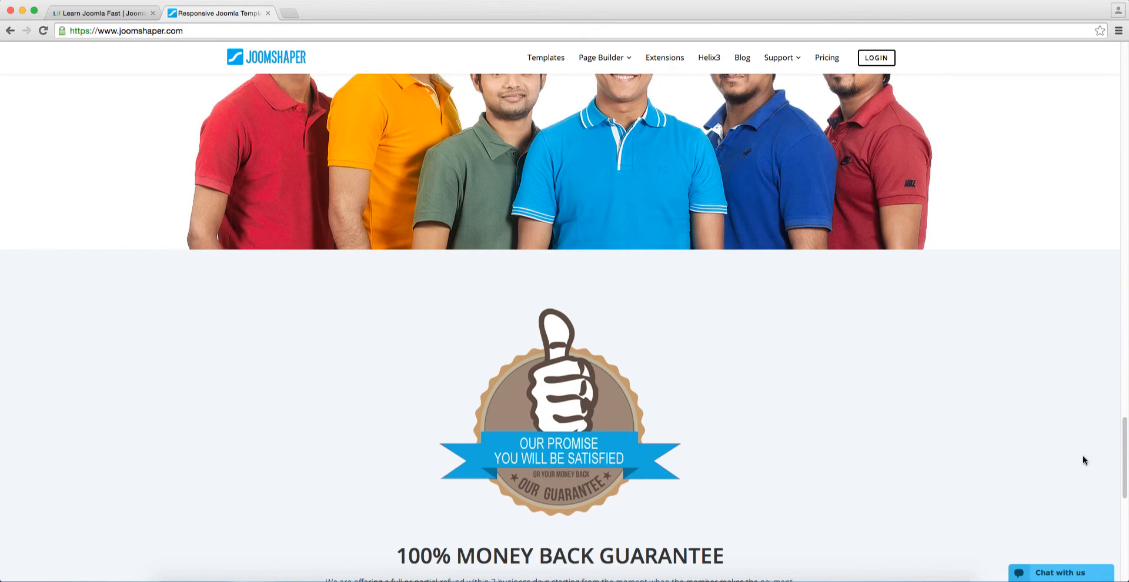
scroll(down, 3)
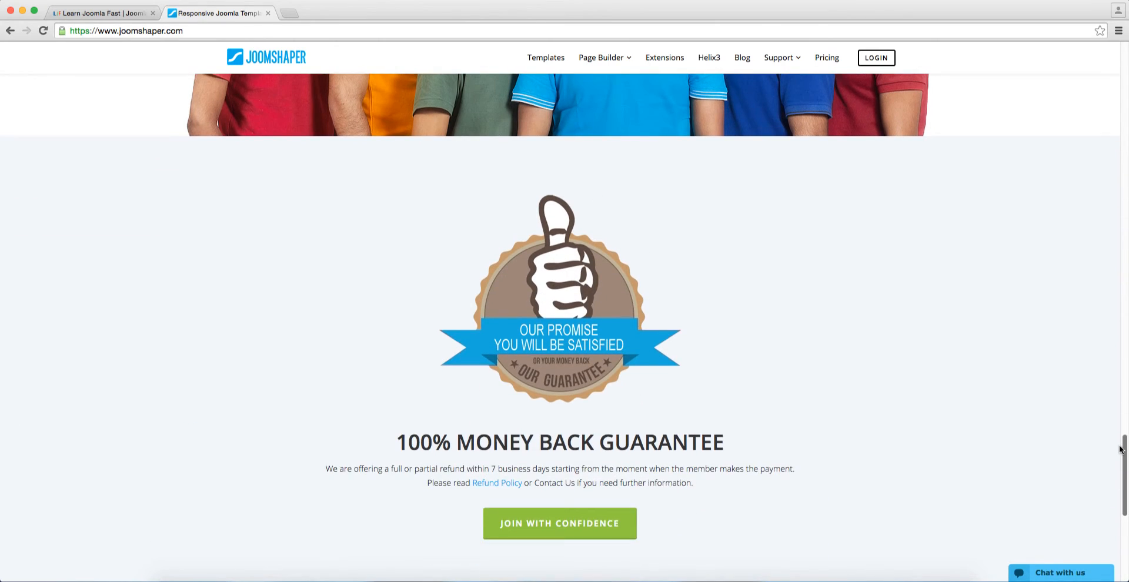
scroll(down, 3)
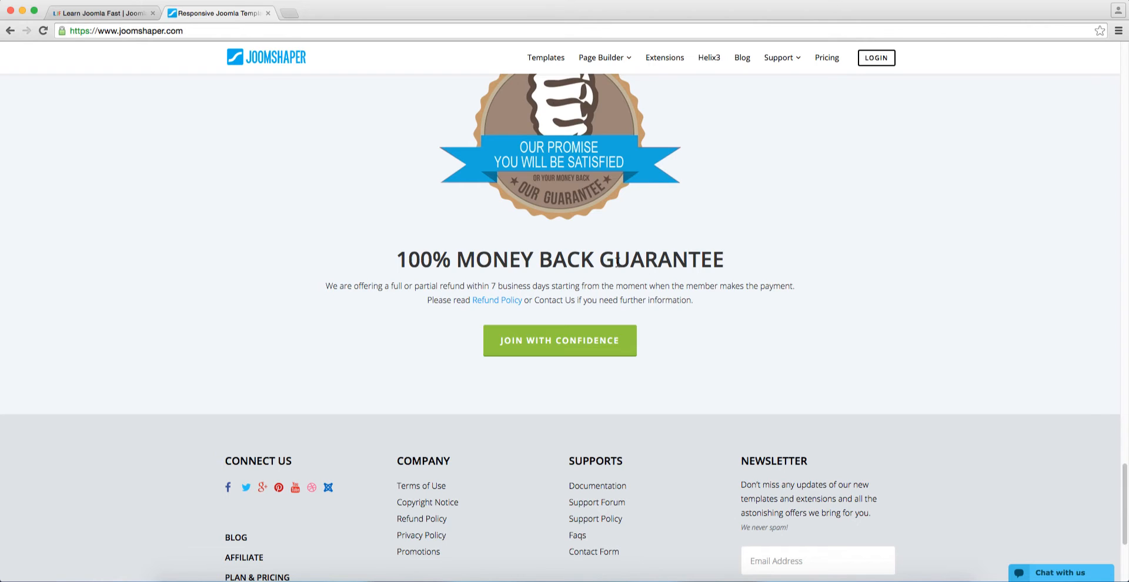
mouse_move(616, 263)
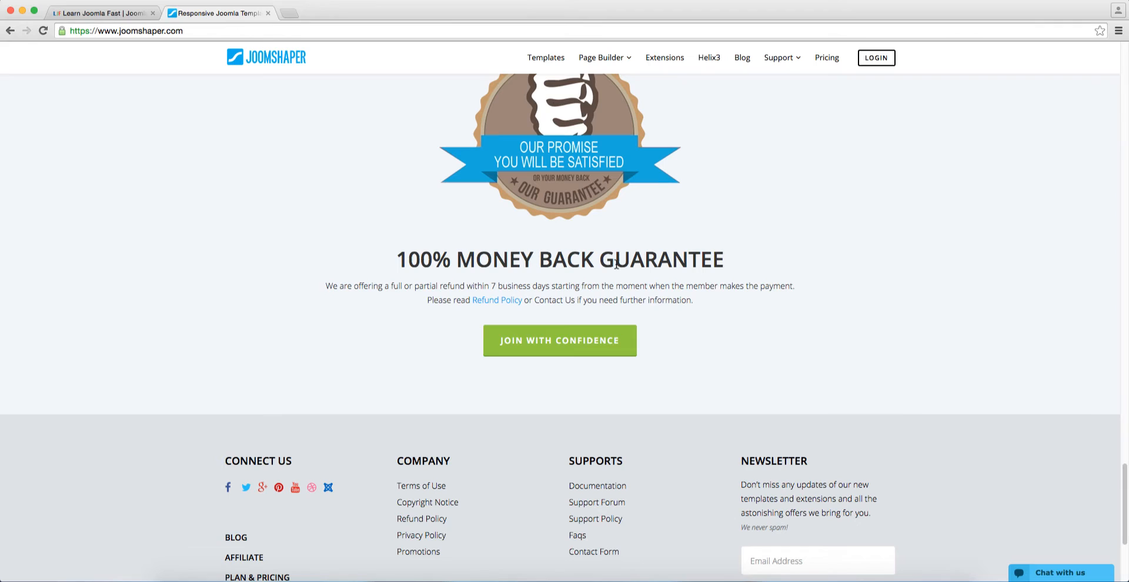
mouse_move(685, 389)
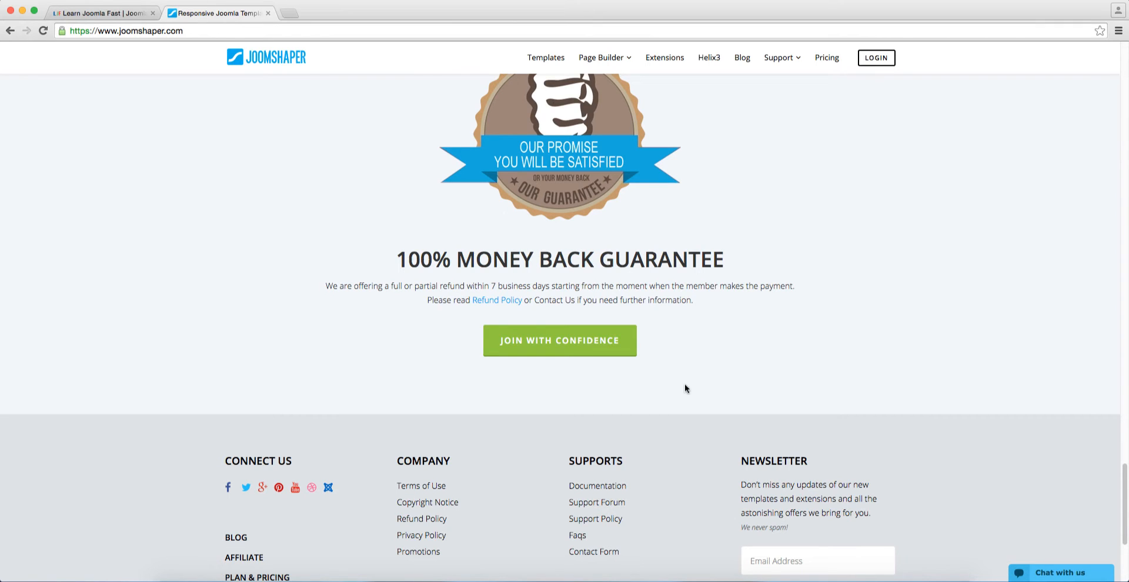
mouse_move(1117, 482)
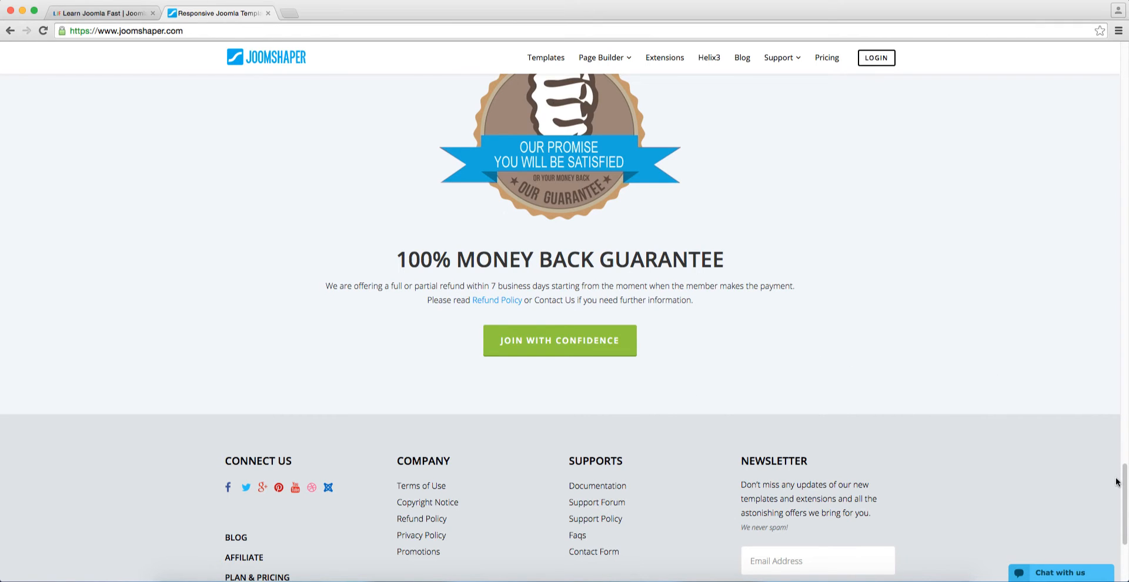
scroll(down, 3)
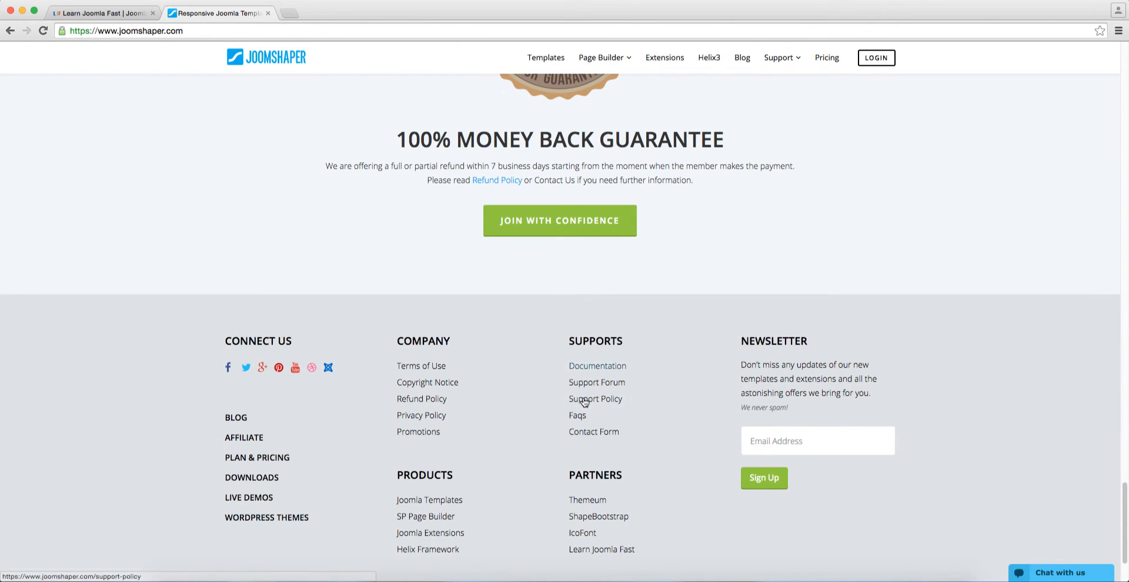
mouse_move(546, 58)
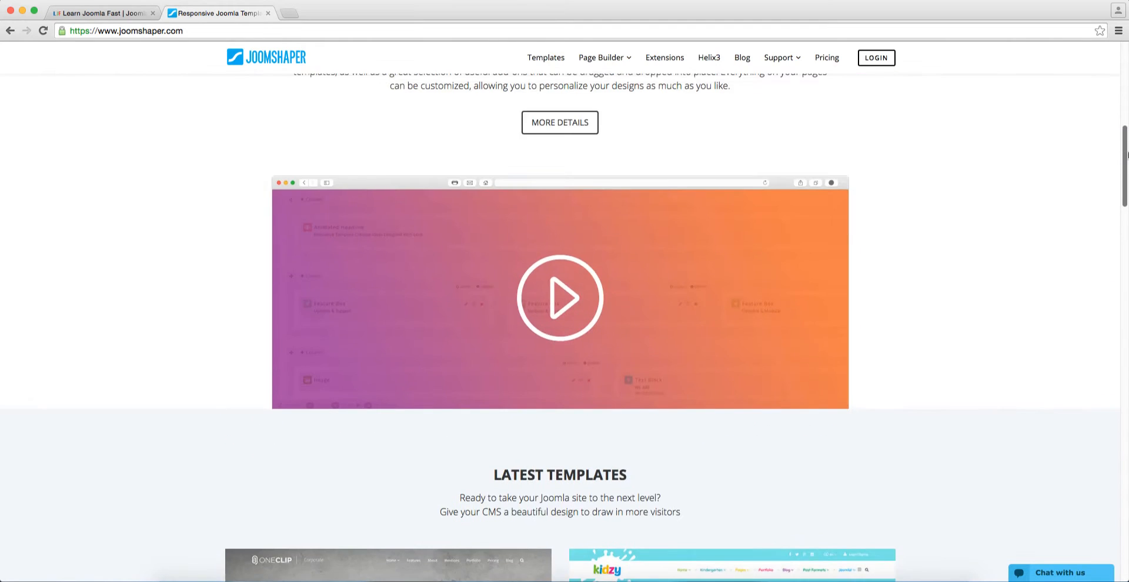
Launch the OneClip template's Live Demo in a new tab
scroll(down, 3)
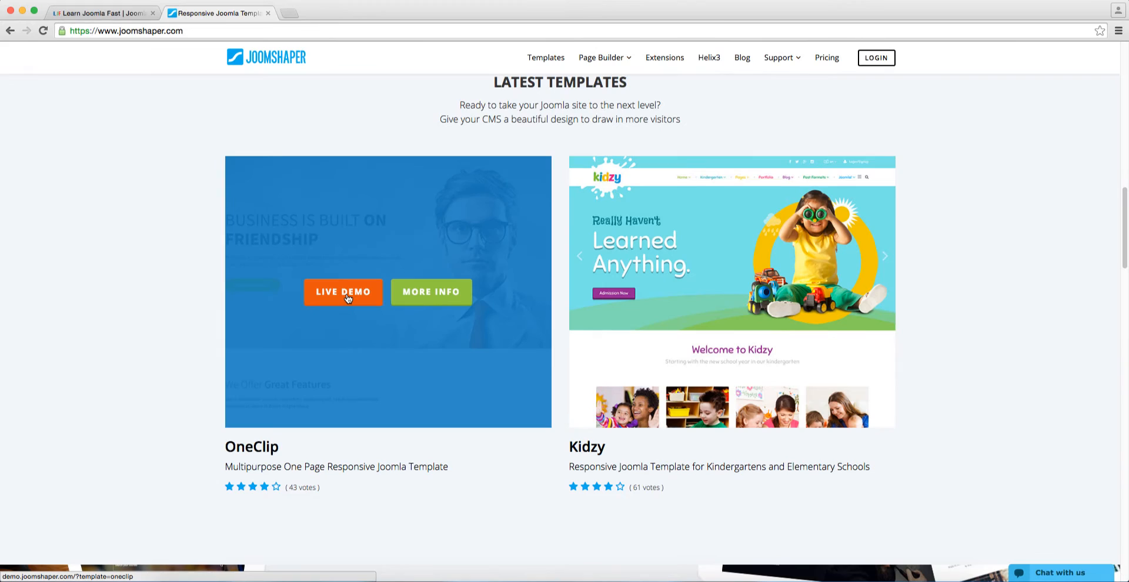
click(343, 291)
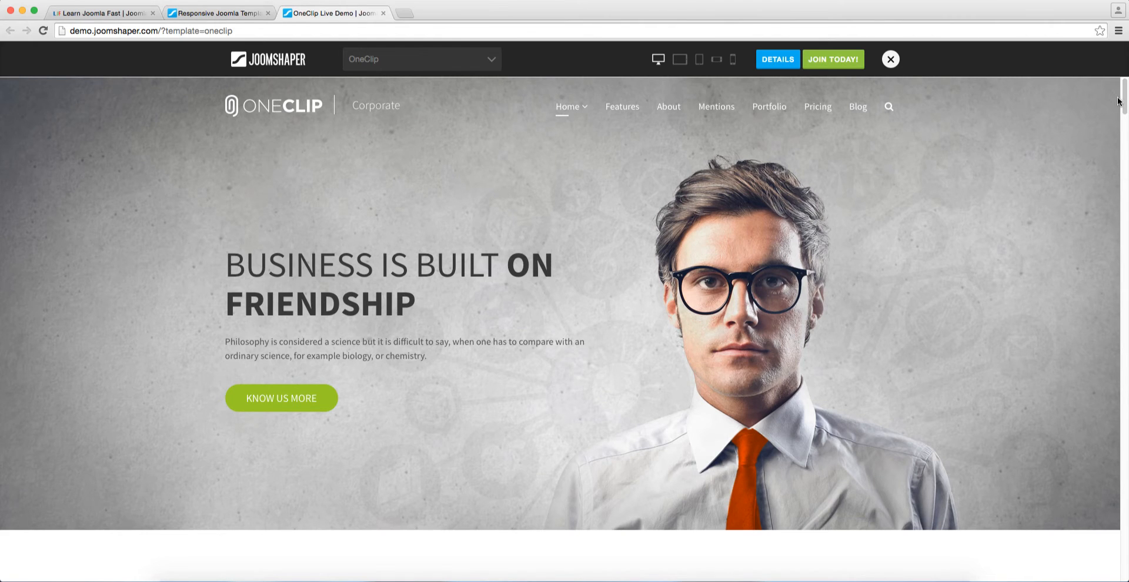
mouse_move(684, 119)
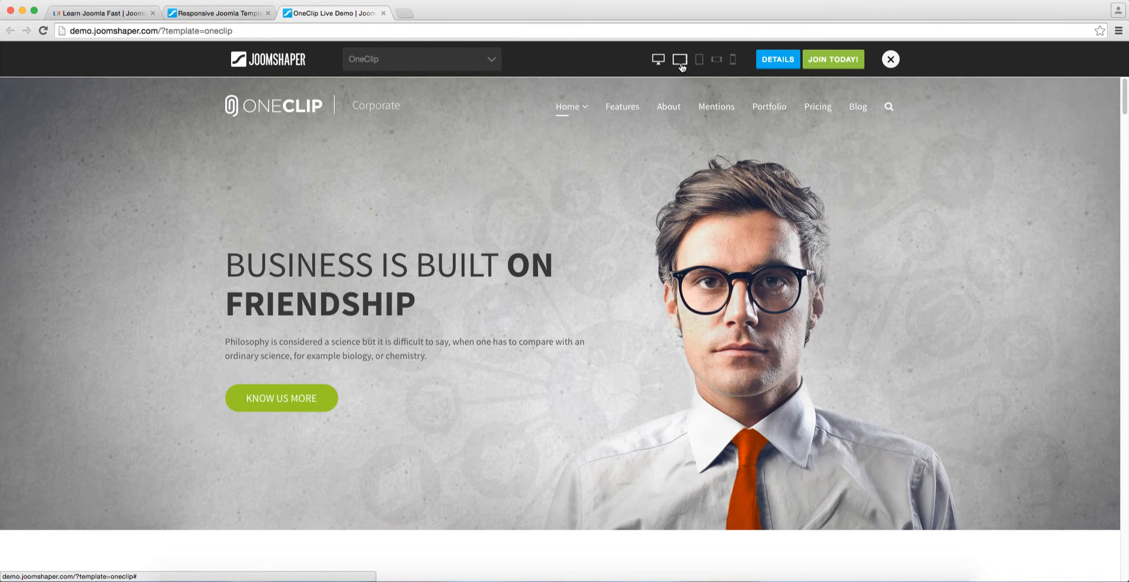
Preview the OneClip demo at tablet landscape and tablet portrait widths
click(676, 59)
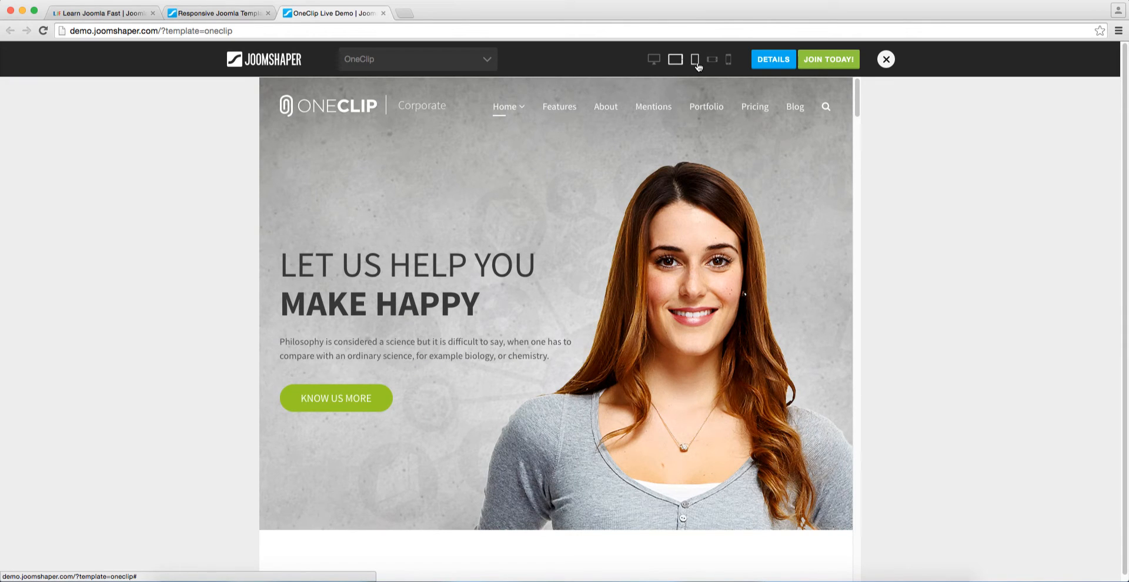
click(695, 58)
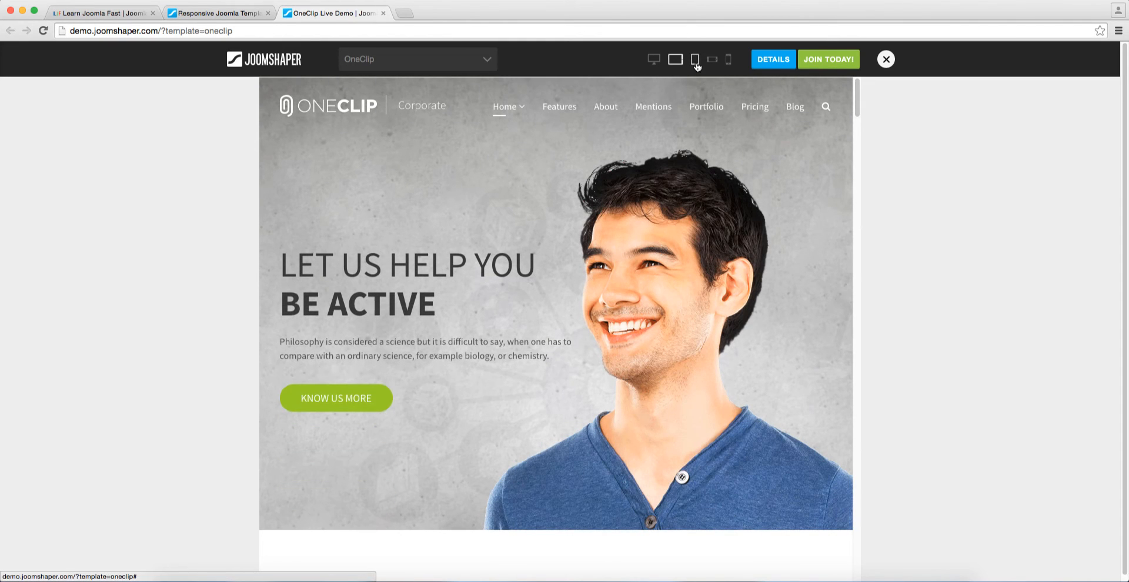
click(695, 59)
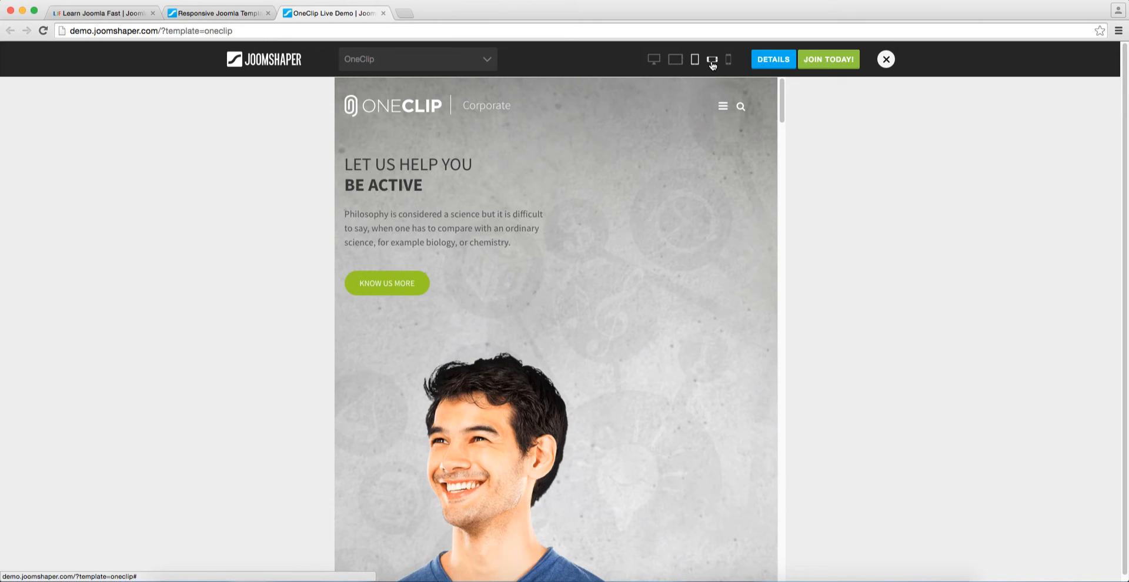
Preview the OneClip demo in phone landscape and portrait frames, scrolling through pricing and feedback
click(714, 59)
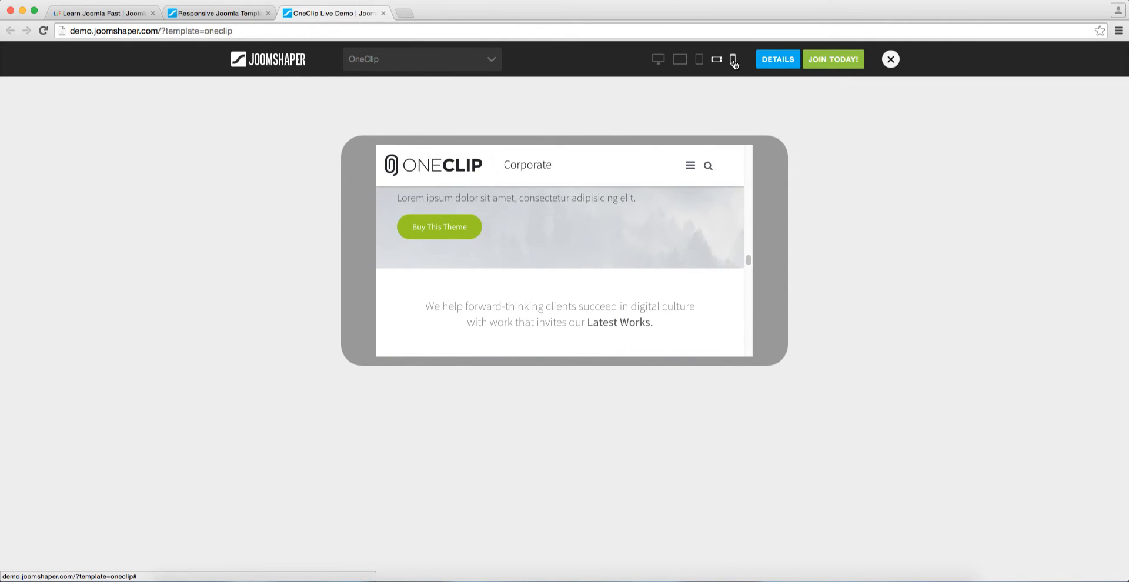
click(733, 59)
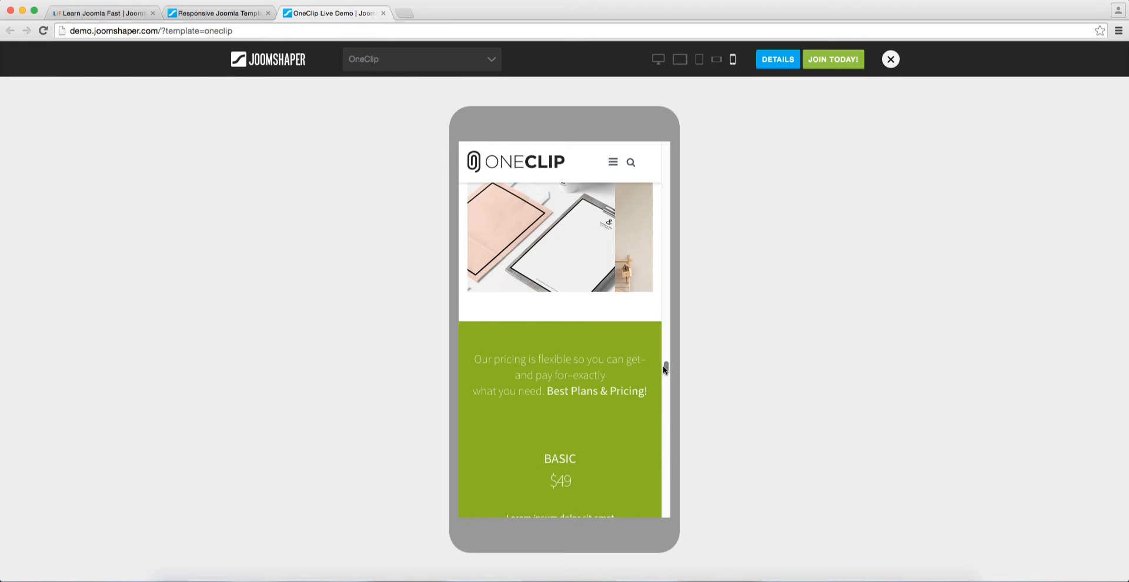
scroll(down, 3)
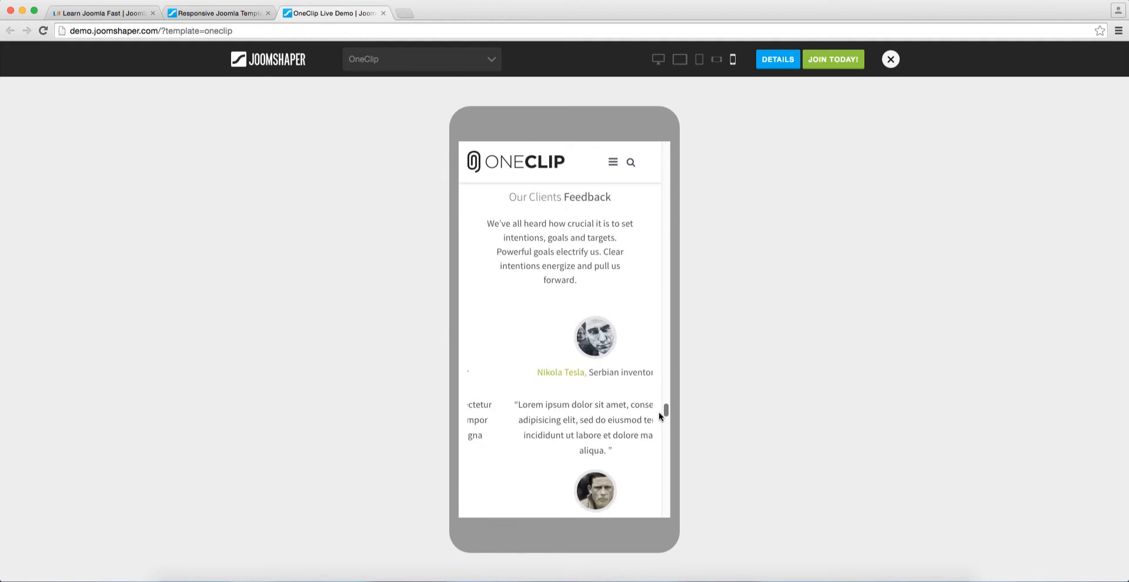
scroll(down, 3)
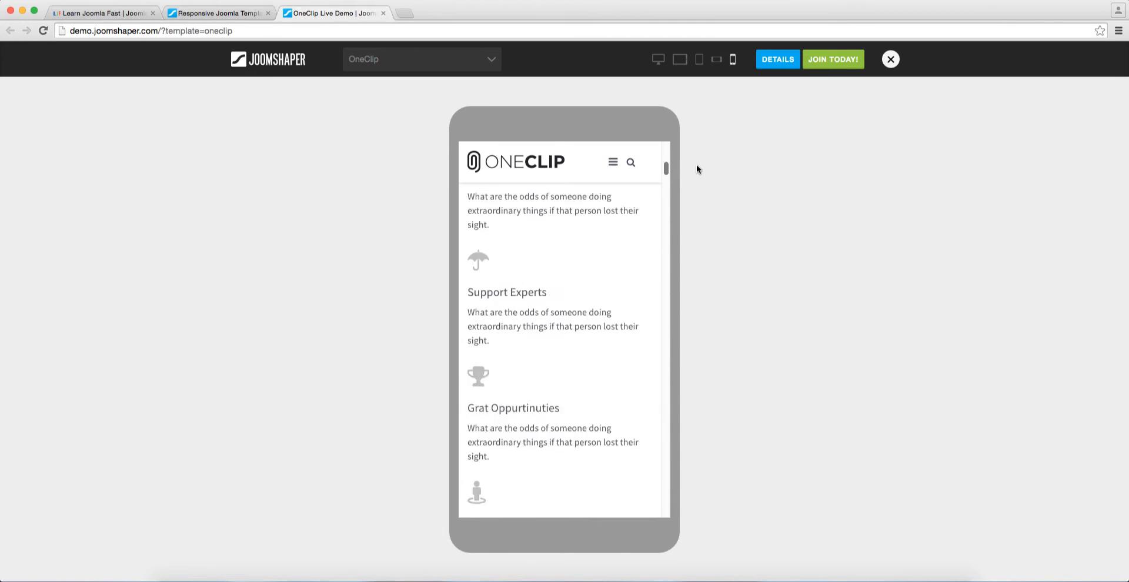
click(716, 59)
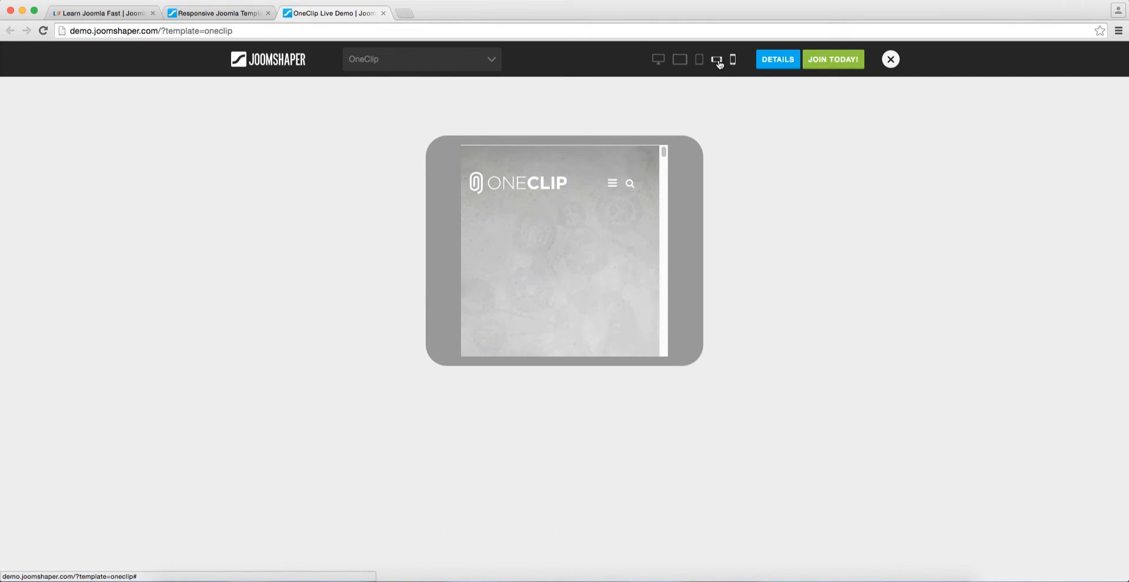
click(716, 58)
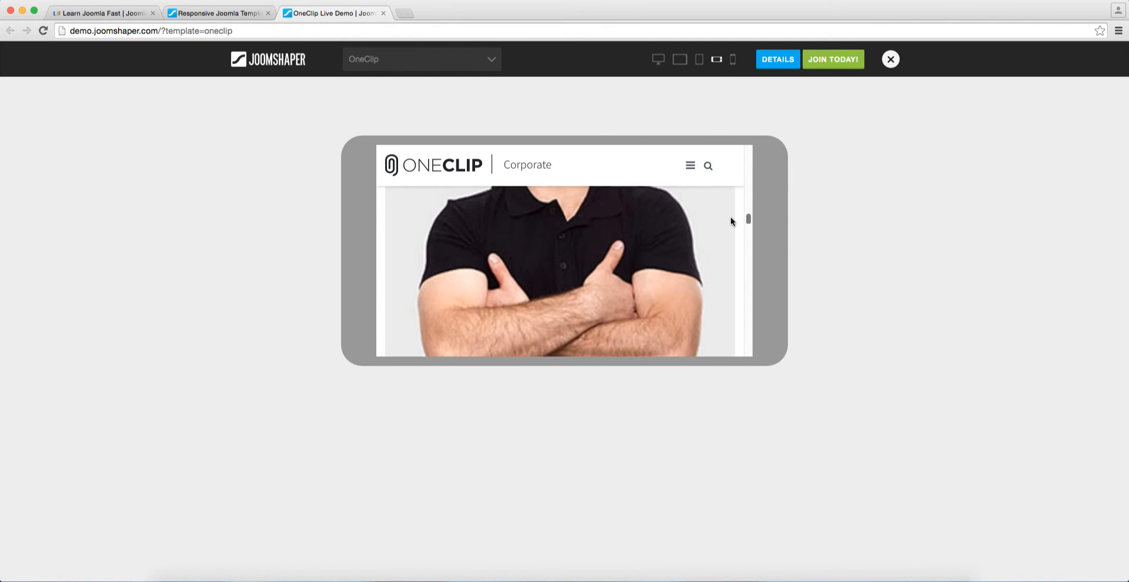
Return the OneClip demo to full desktop width showing its portfolio grid
click(654, 59)
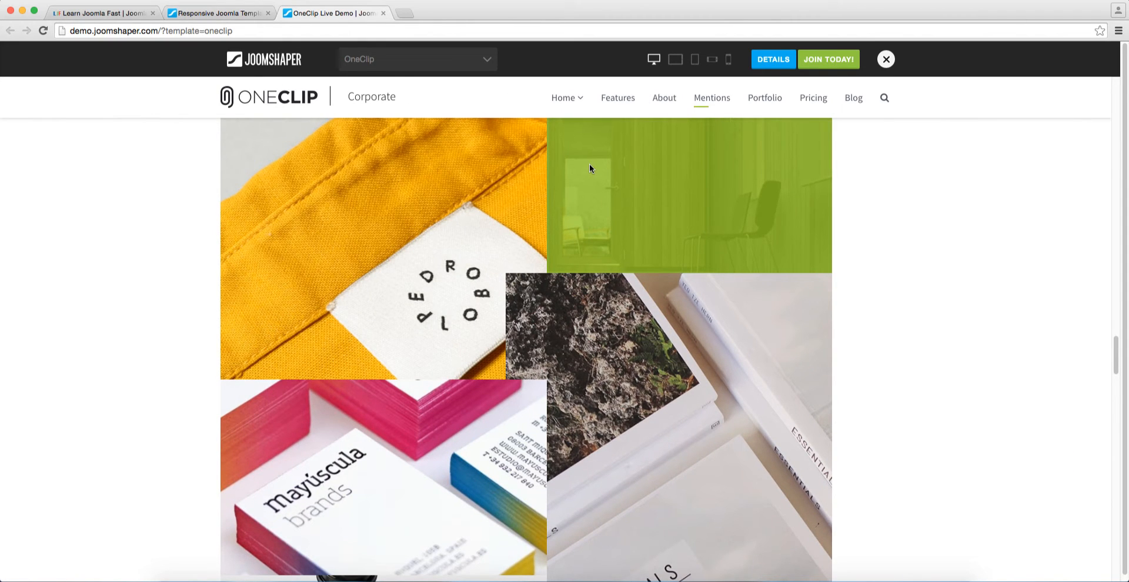
mouse_move(1031, 327)
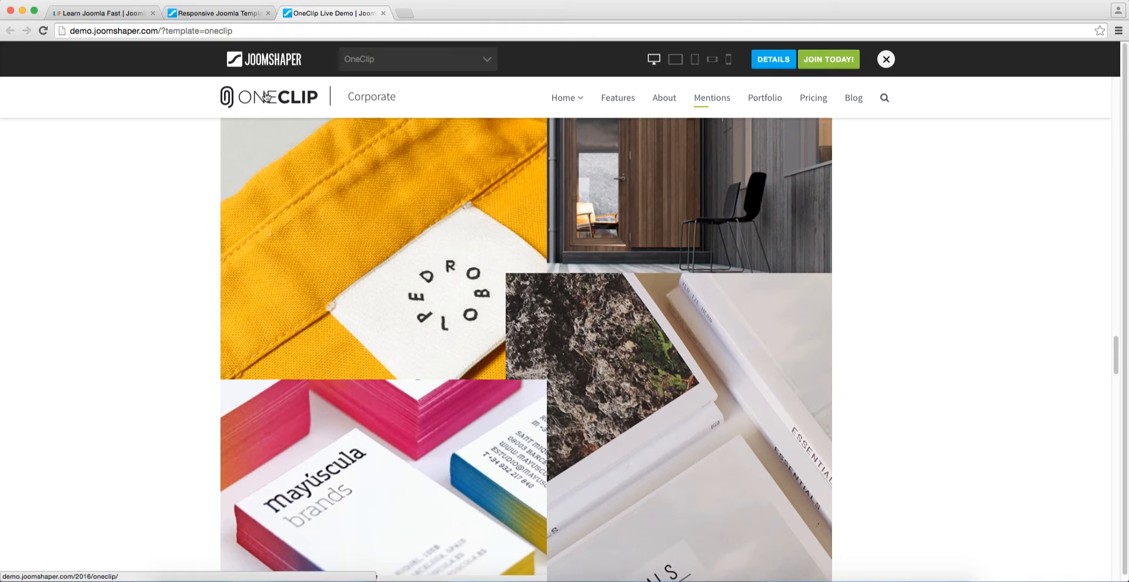
mouse_move(260, 148)
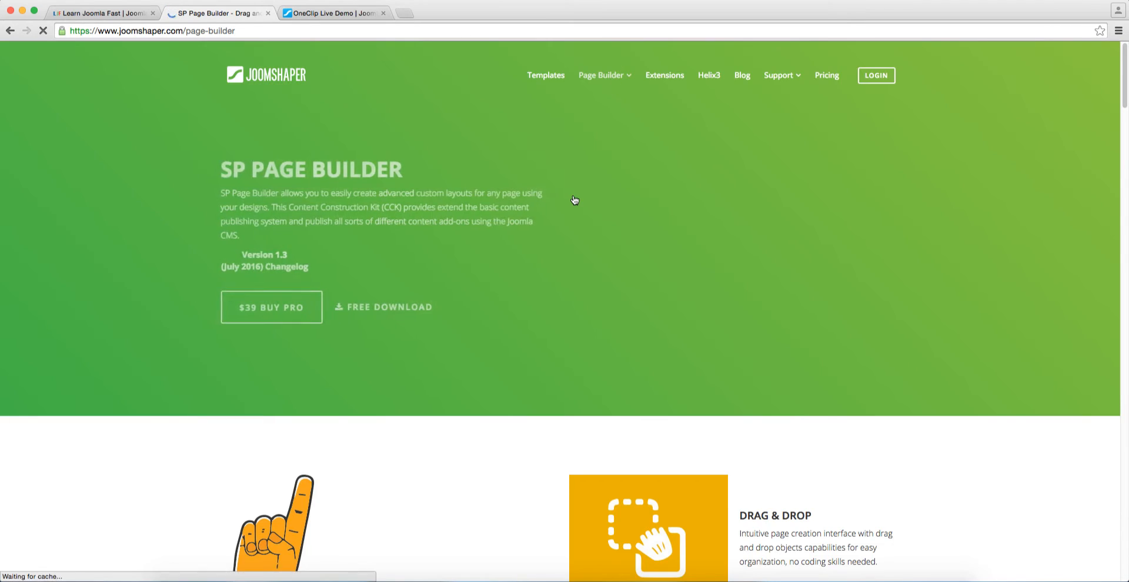
click(601, 74)
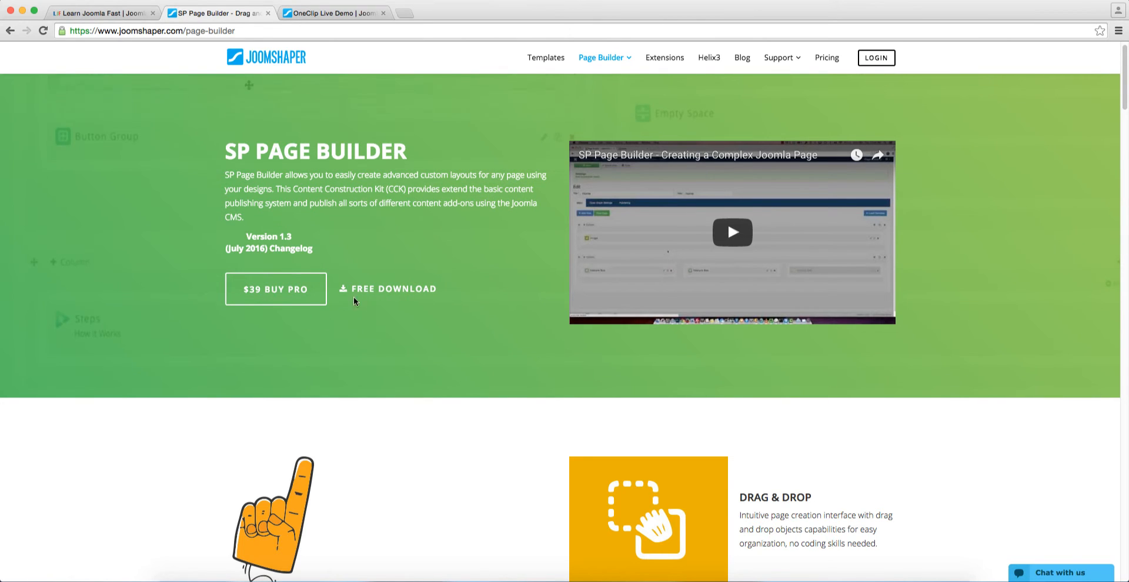
mouse_move(292, 300)
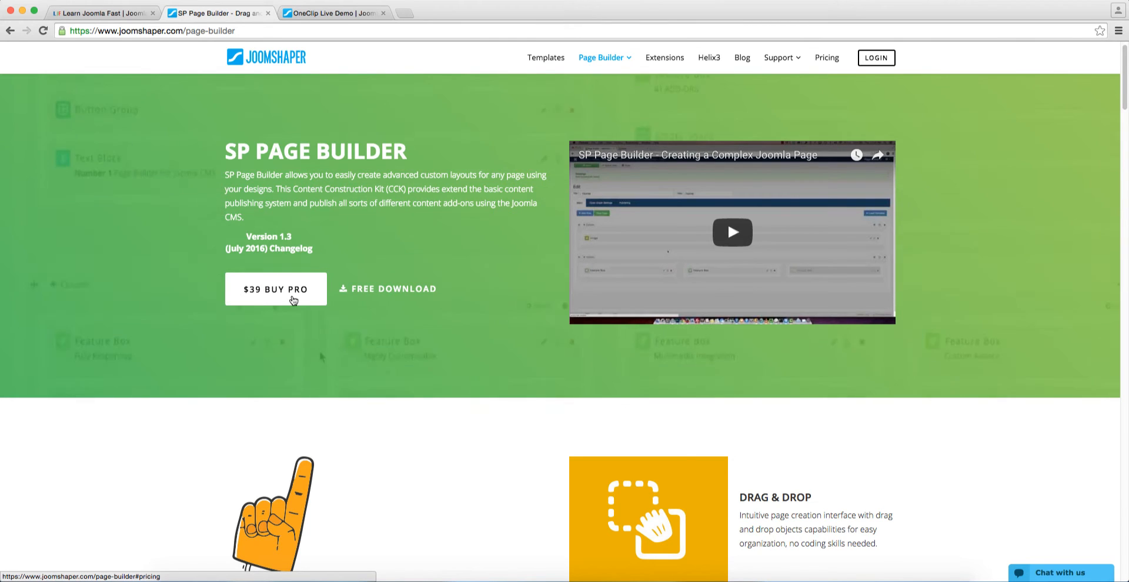
mouse_move(395, 289)
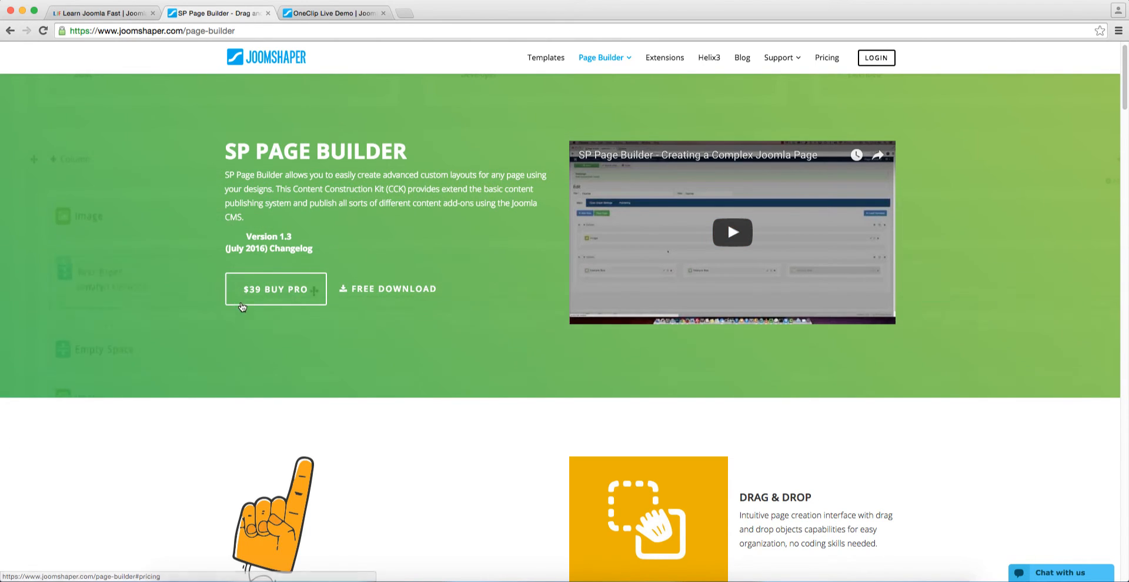
Scroll the Page Builder page through How It Works, Powerful Features and Plan & Pricing to Websites Built With Page Builder
scroll(down, 3)
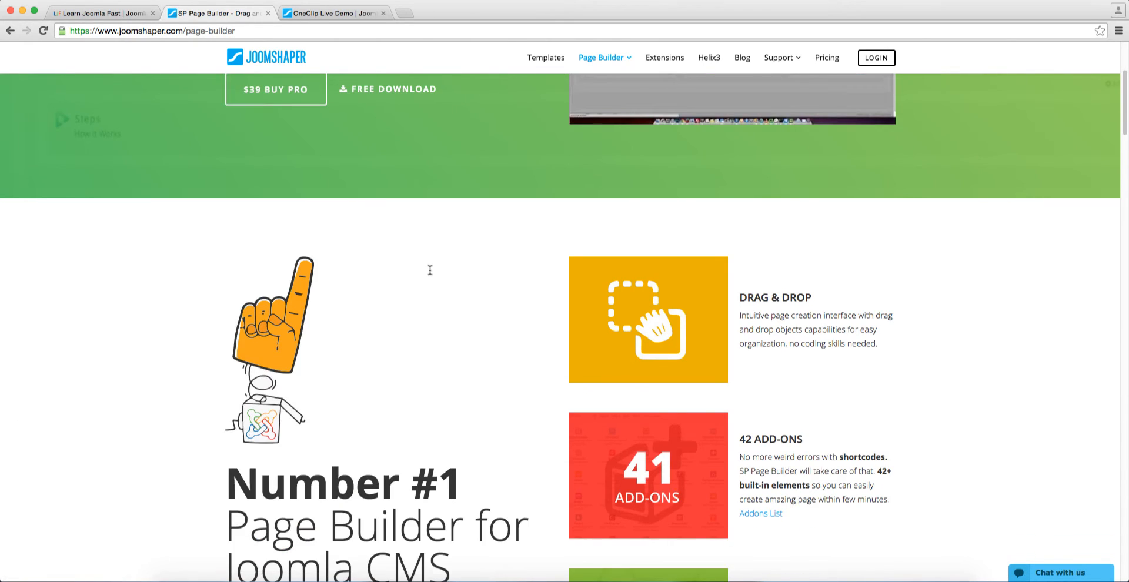
scroll(down, 3)
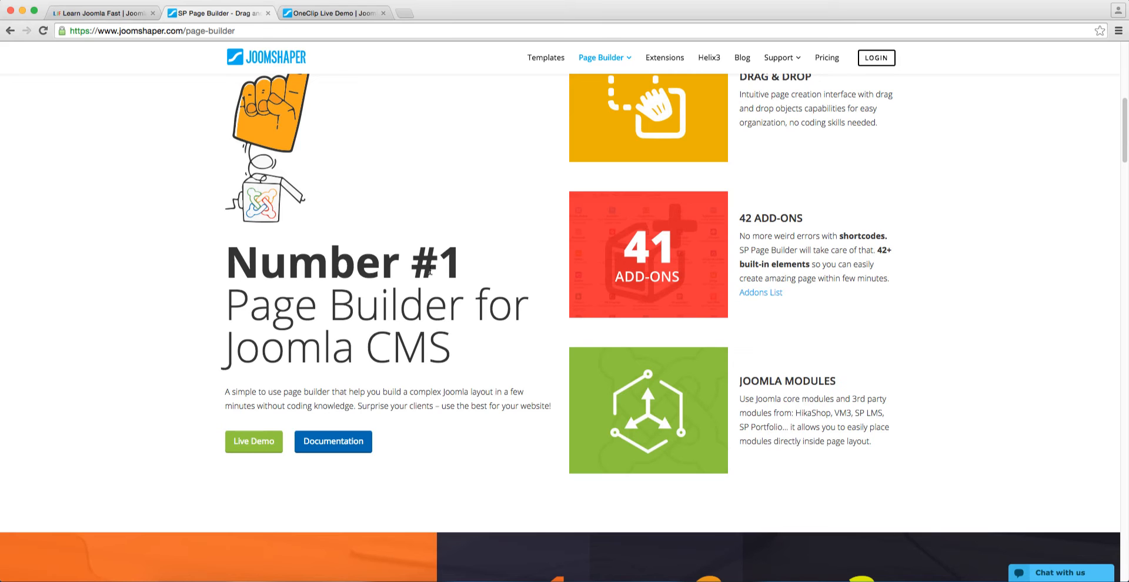
mouse_move(794, 275)
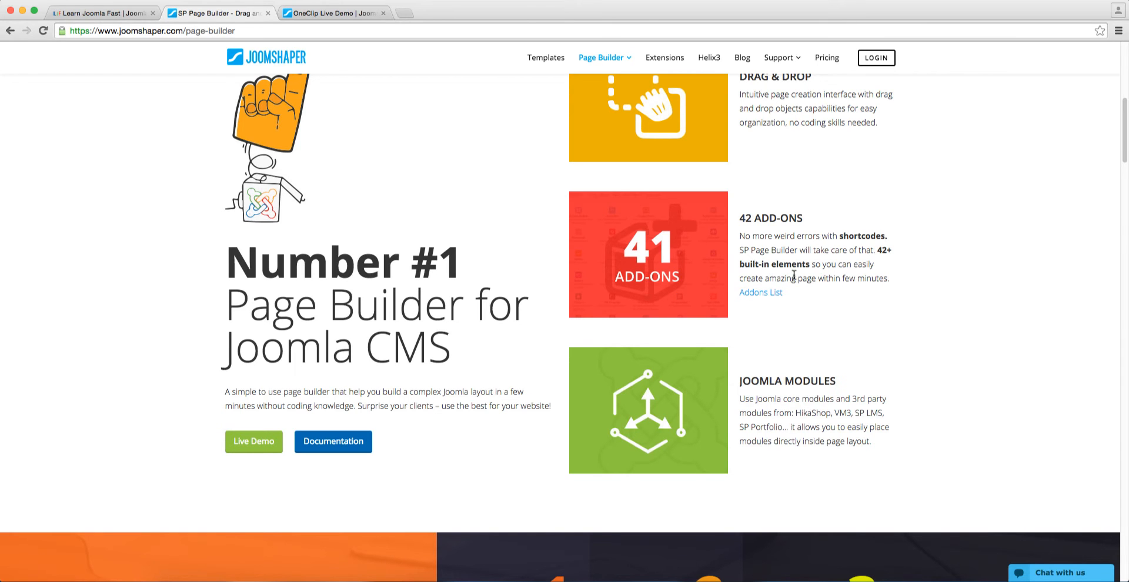
scroll(down, 3)
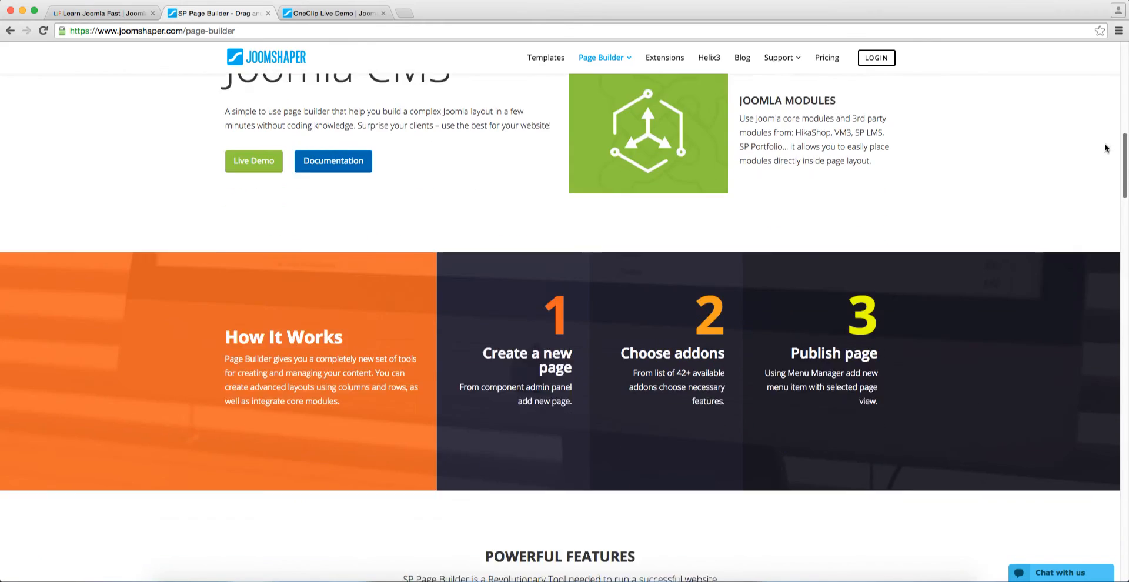
scroll(down, 3)
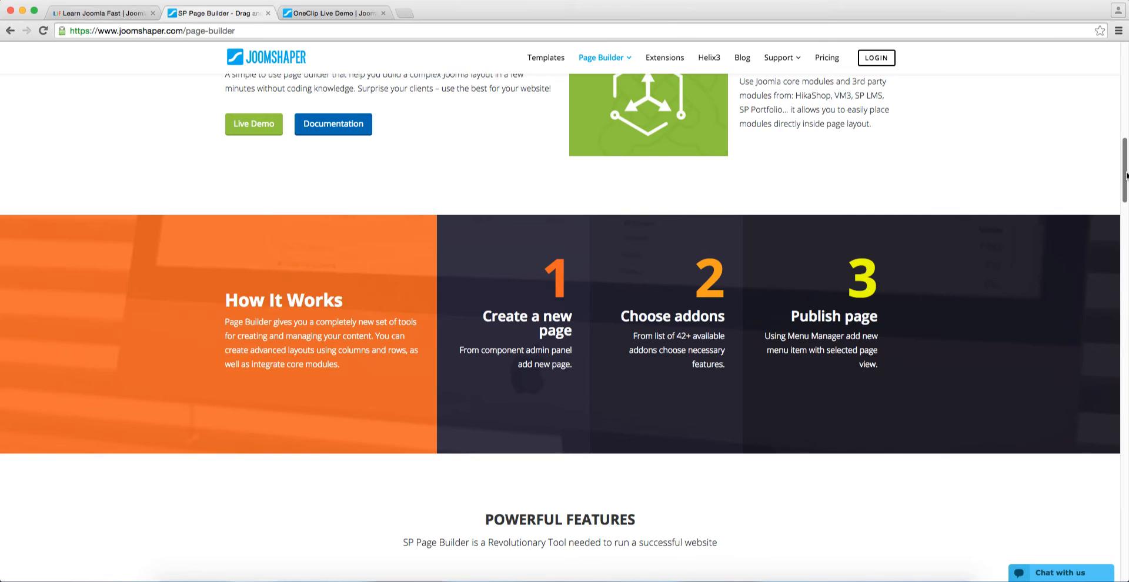
scroll(down, 3)
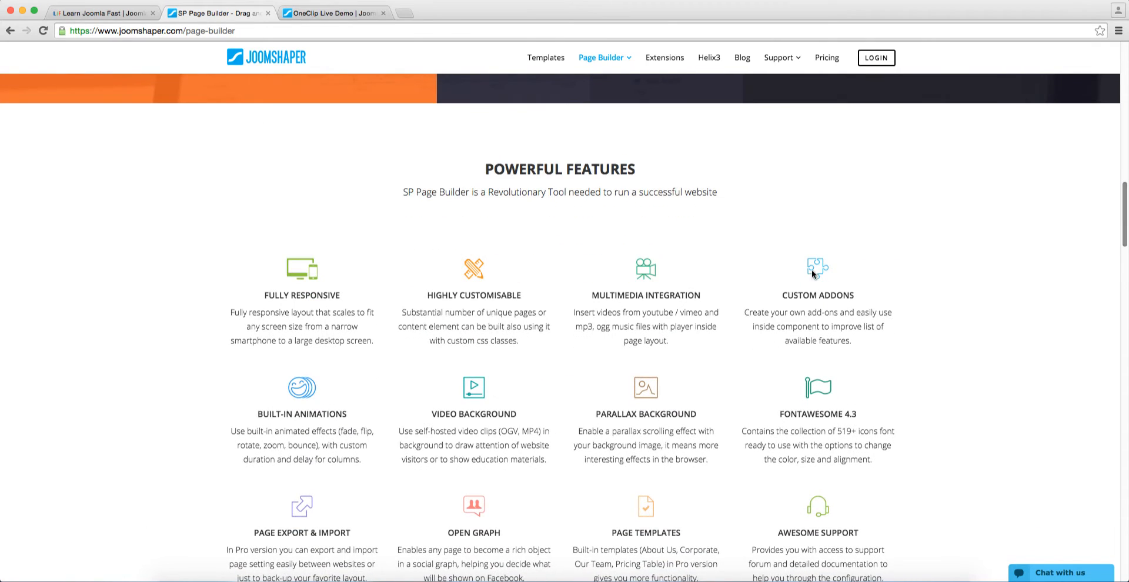
scroll(down, 3)
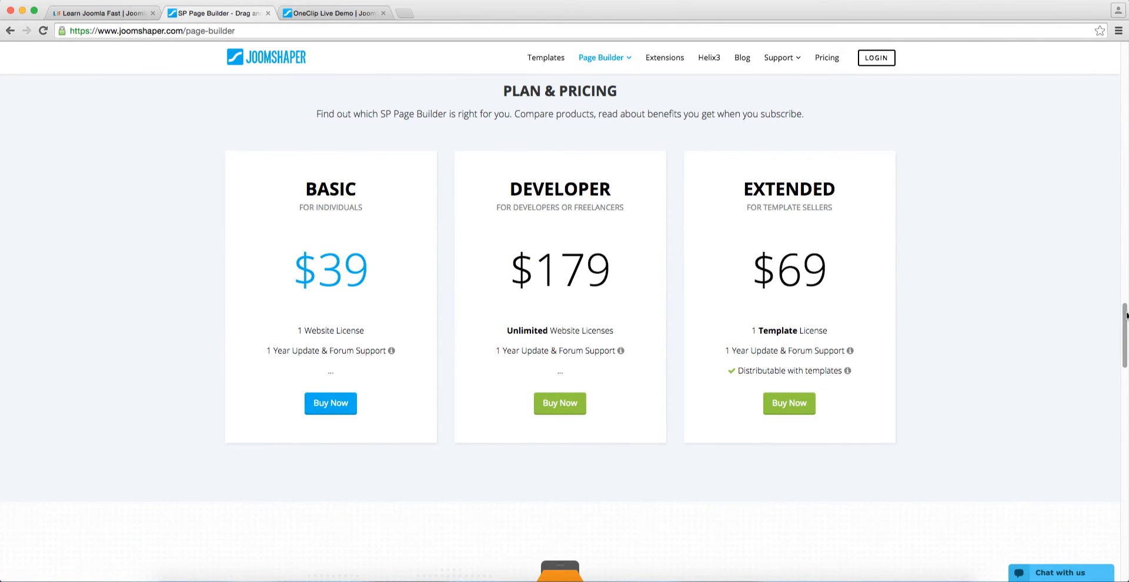
scroll(down, 3)
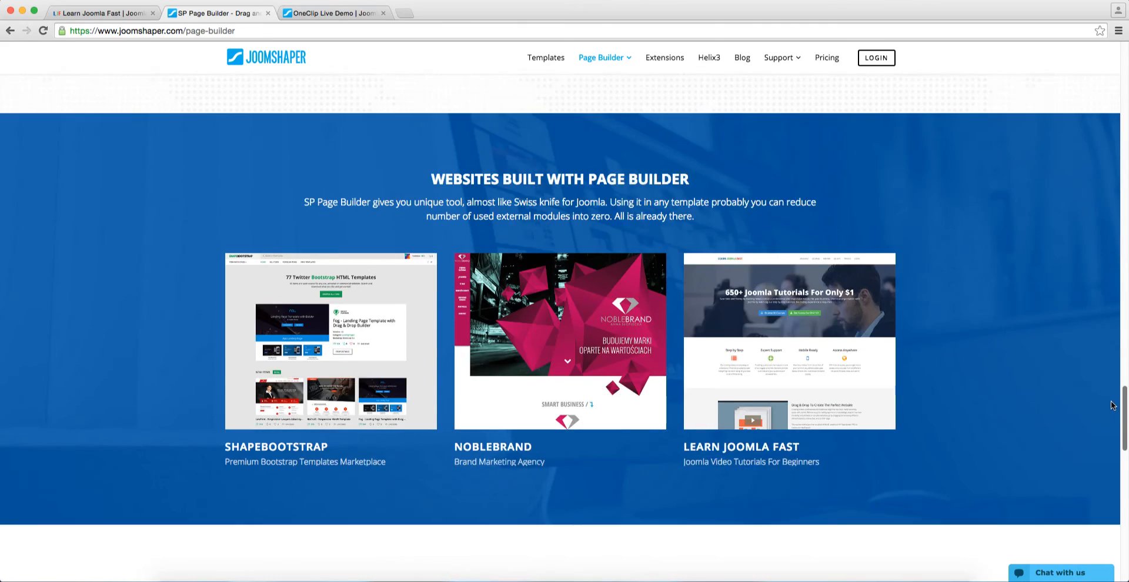
scroll(down, 3)
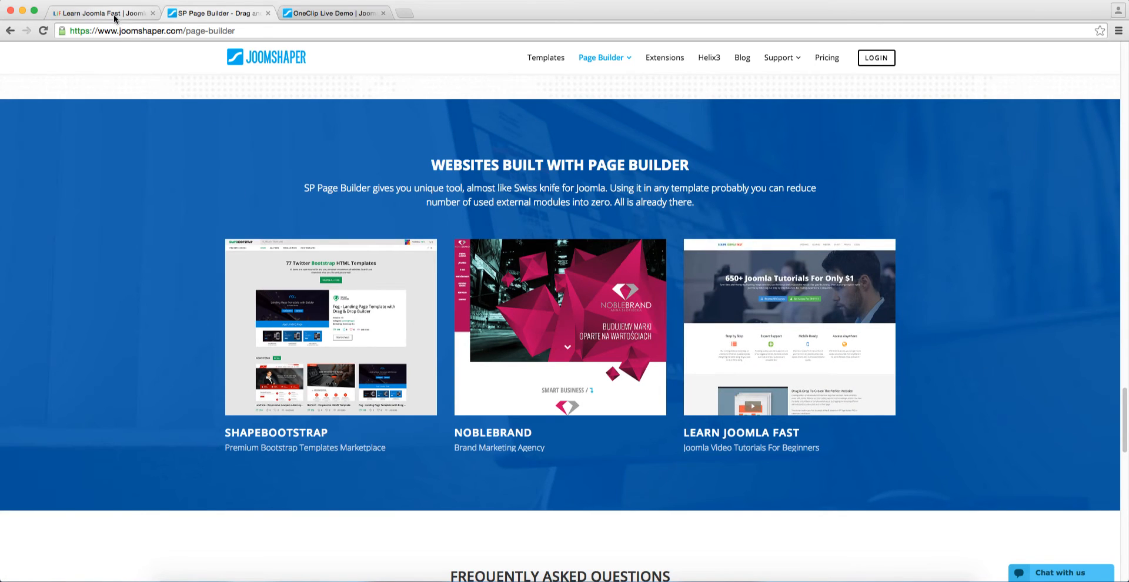
click(100, 13)
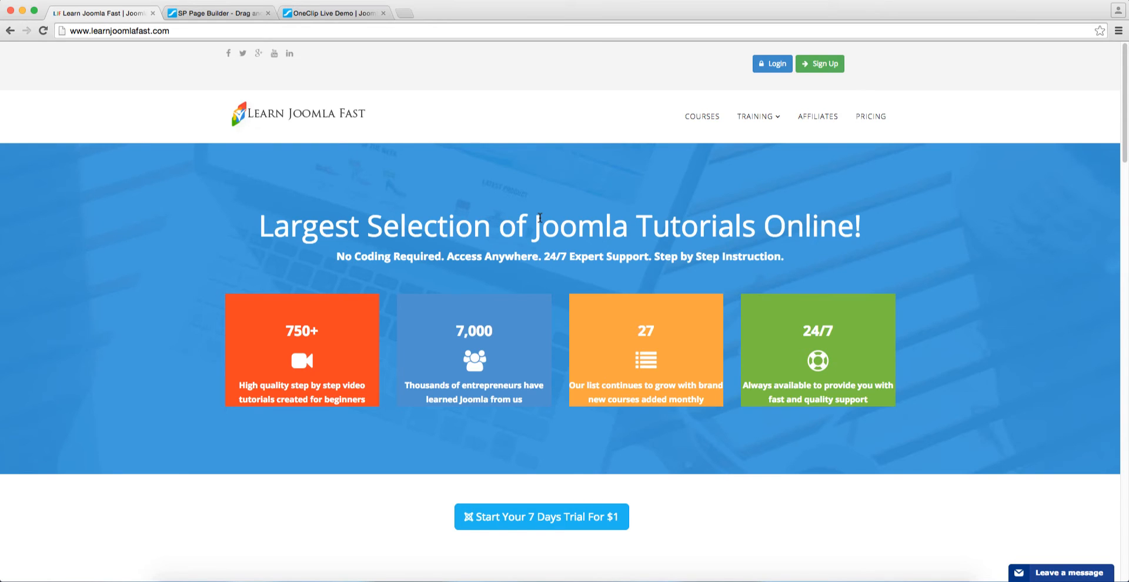
mouse_move(237, 51)
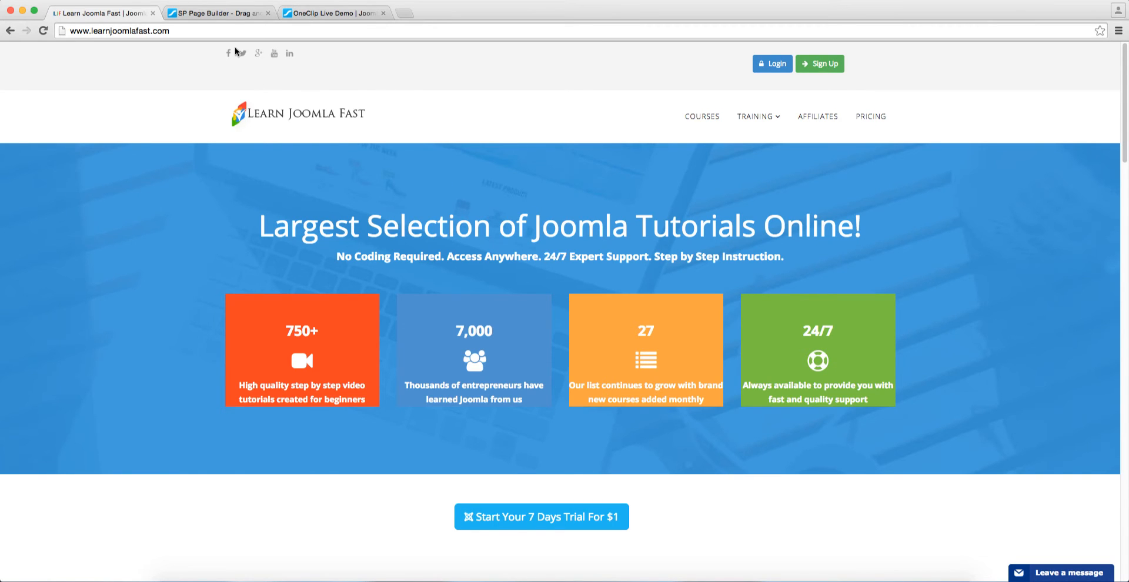
scroll(down, 3)
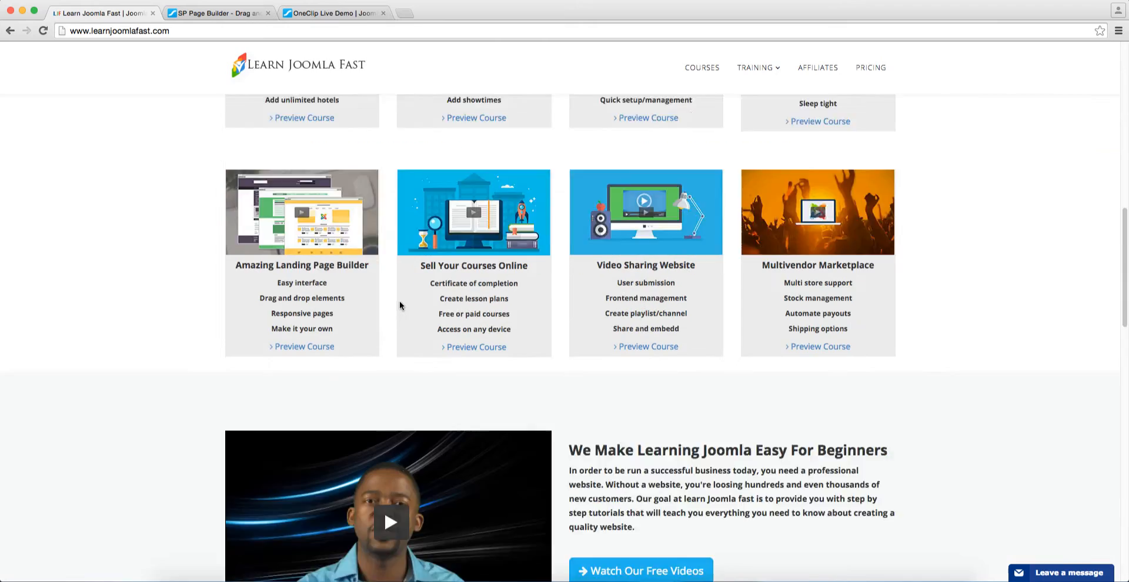
scroll(down, 3)
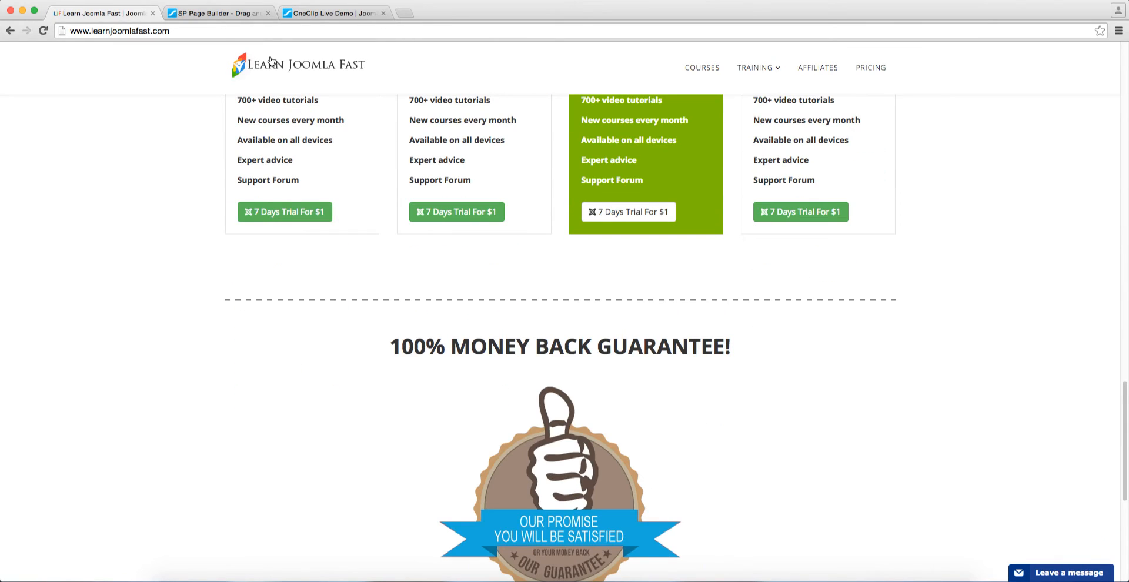
click(216, 12)
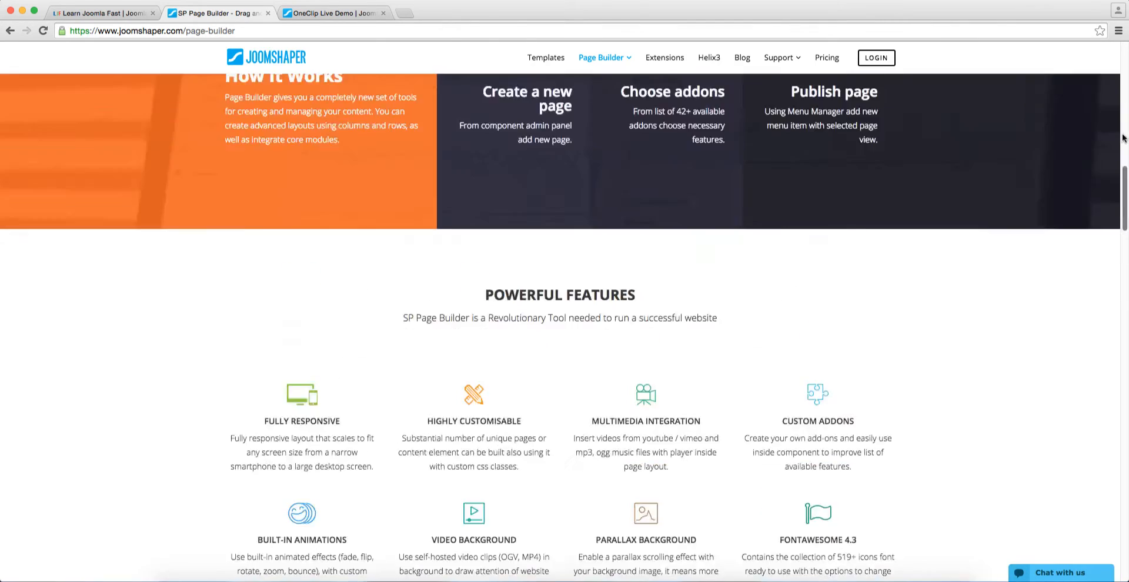
Launch the SP Page Builder Live Demo site, 'Let's Build Website', in a new tab
scroll(up, 3)
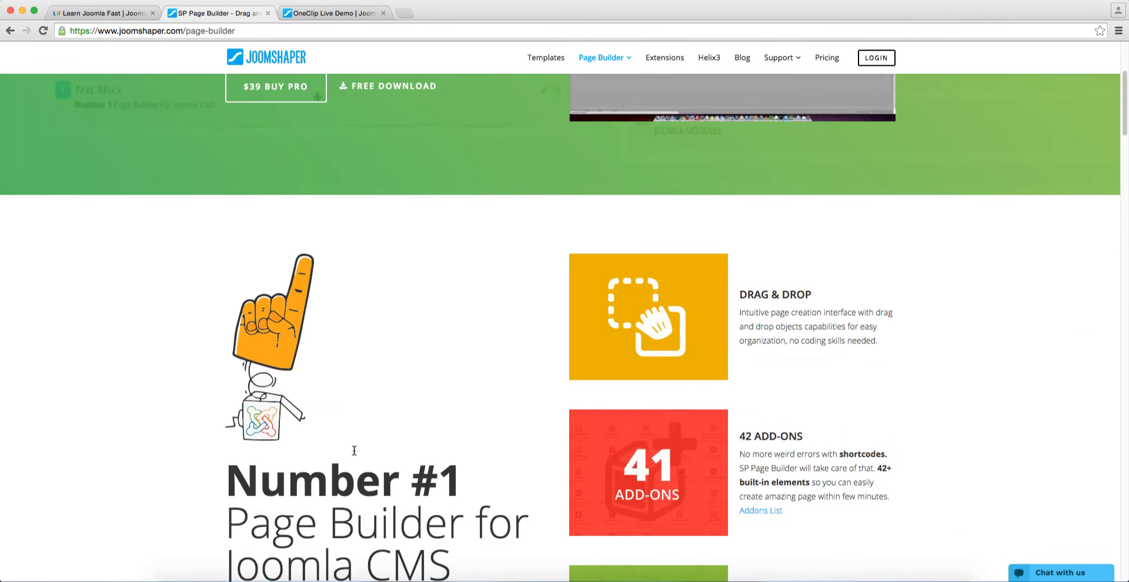
scroll(down, 3)
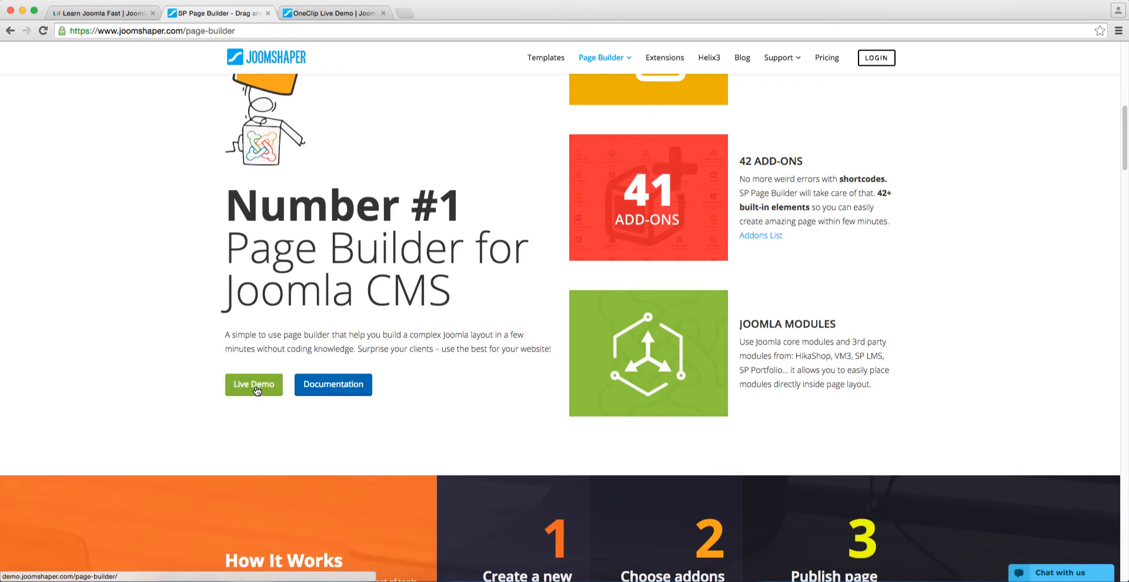
click(253, 384)
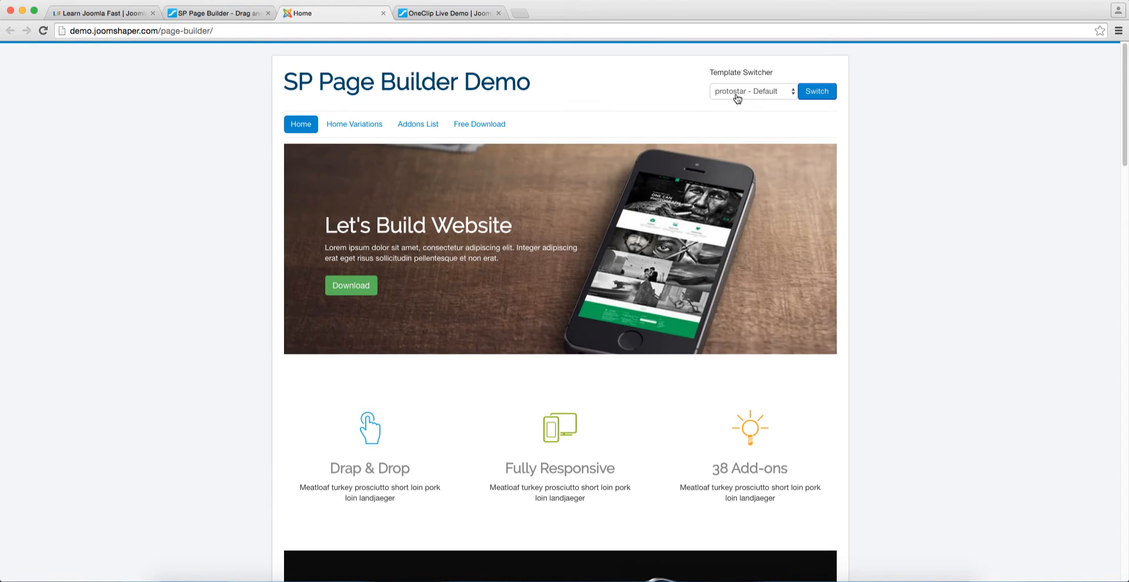
click(753, 91)
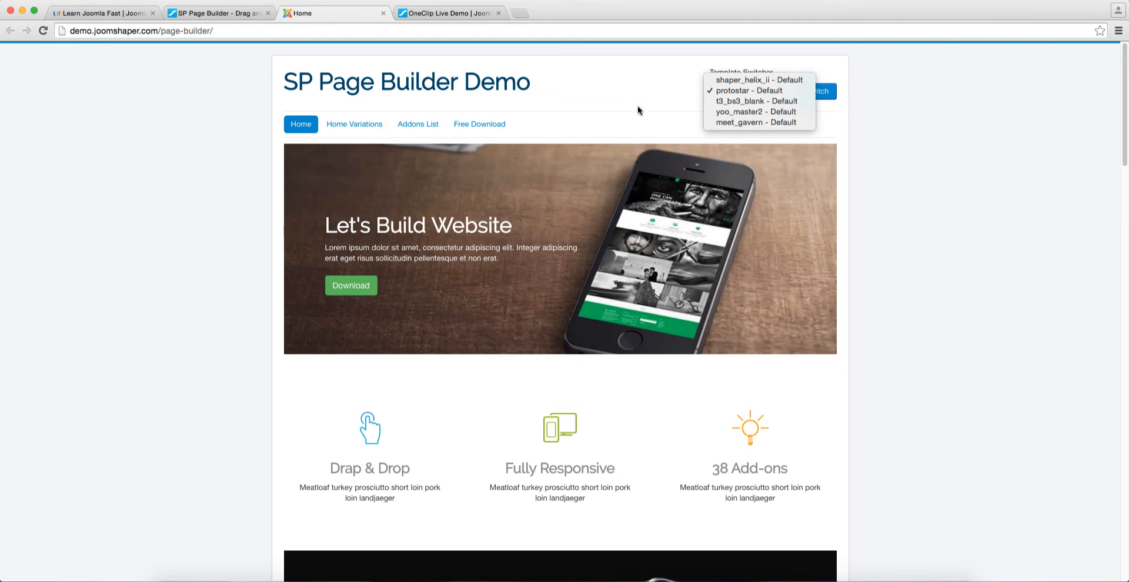
mouse_move(751, 135)
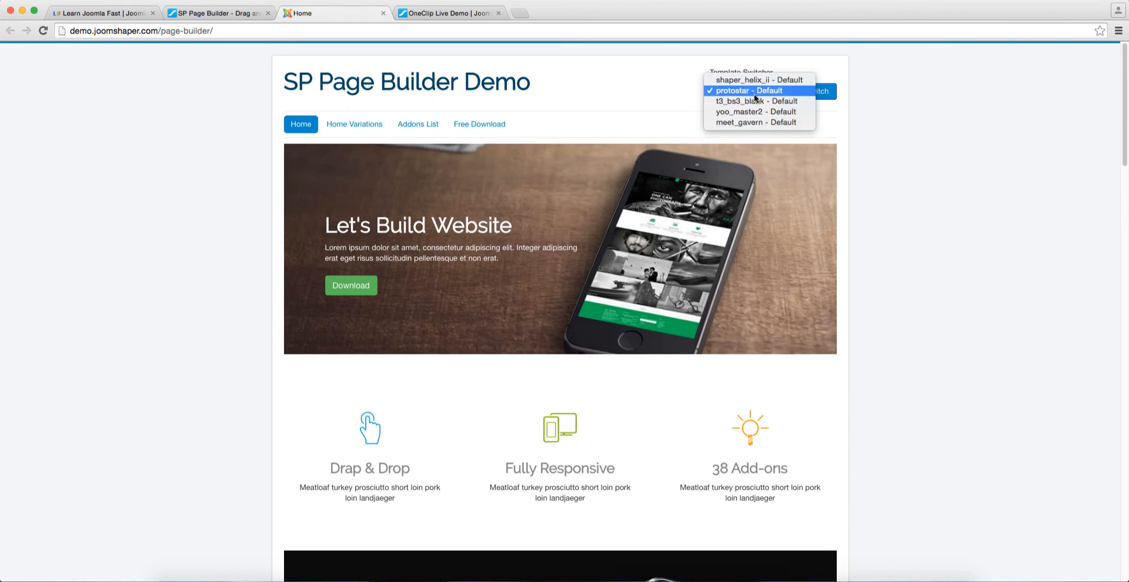
mouse_move(752, 101)
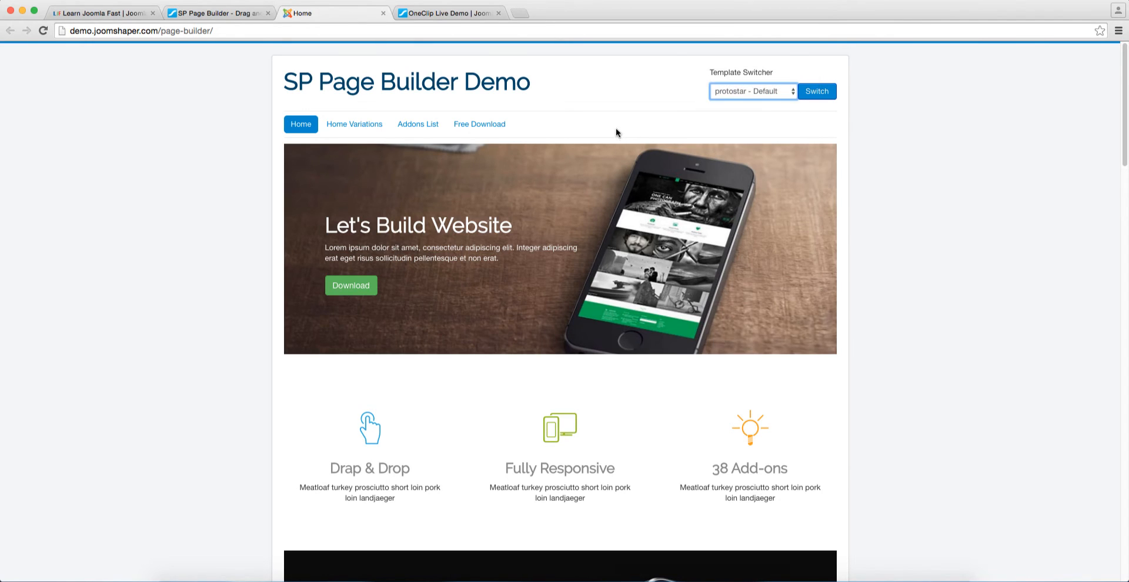
mouse_move(433, 180)
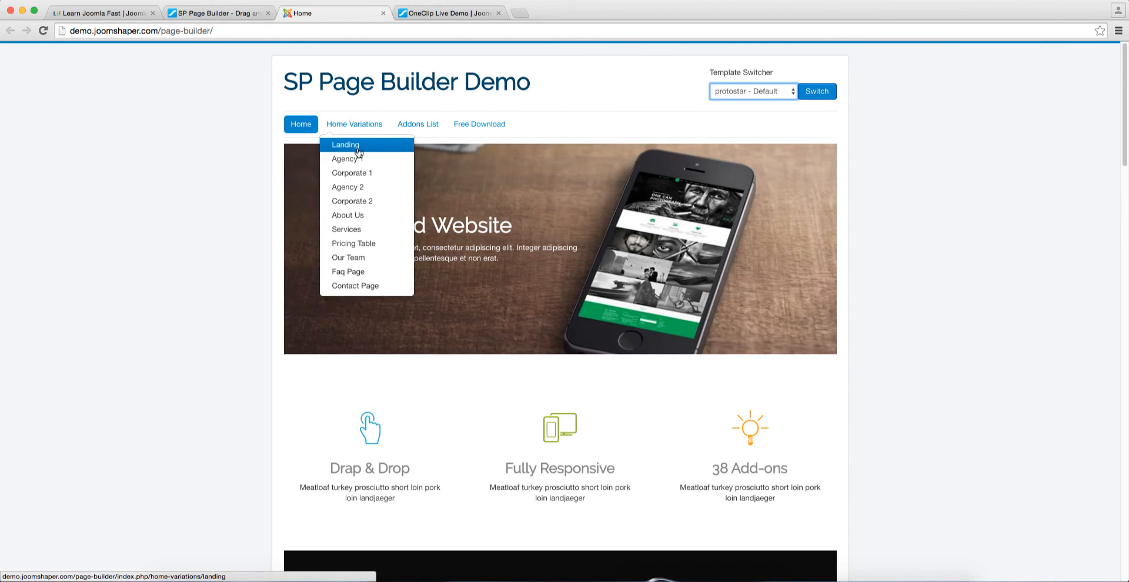
mouse_move(373, 152)
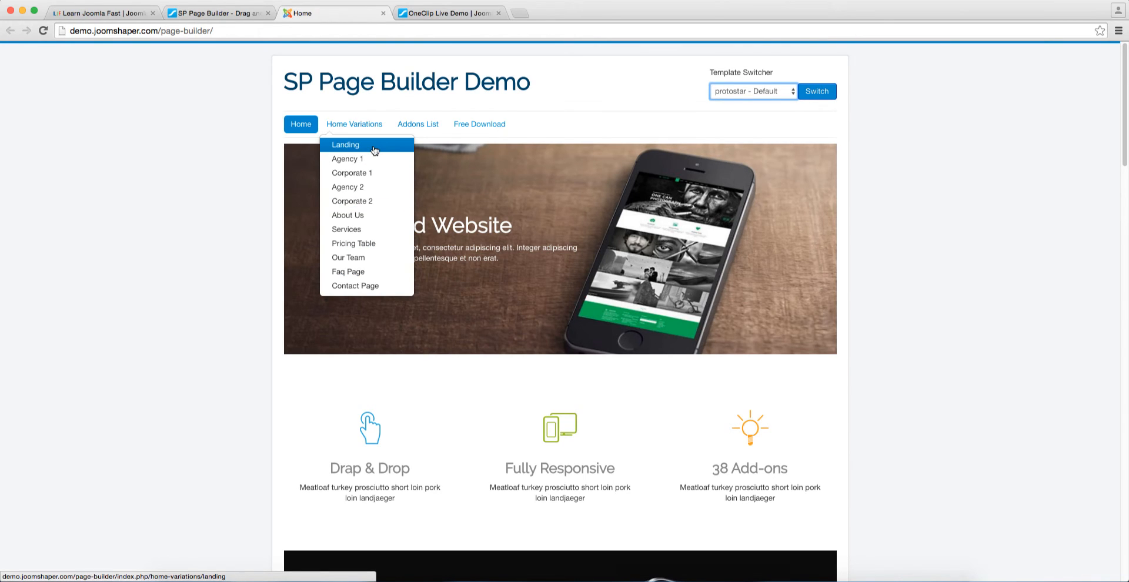
View the Landing home variation's team, pricing and client sections, then show the Addons List menu
click(345, 145)
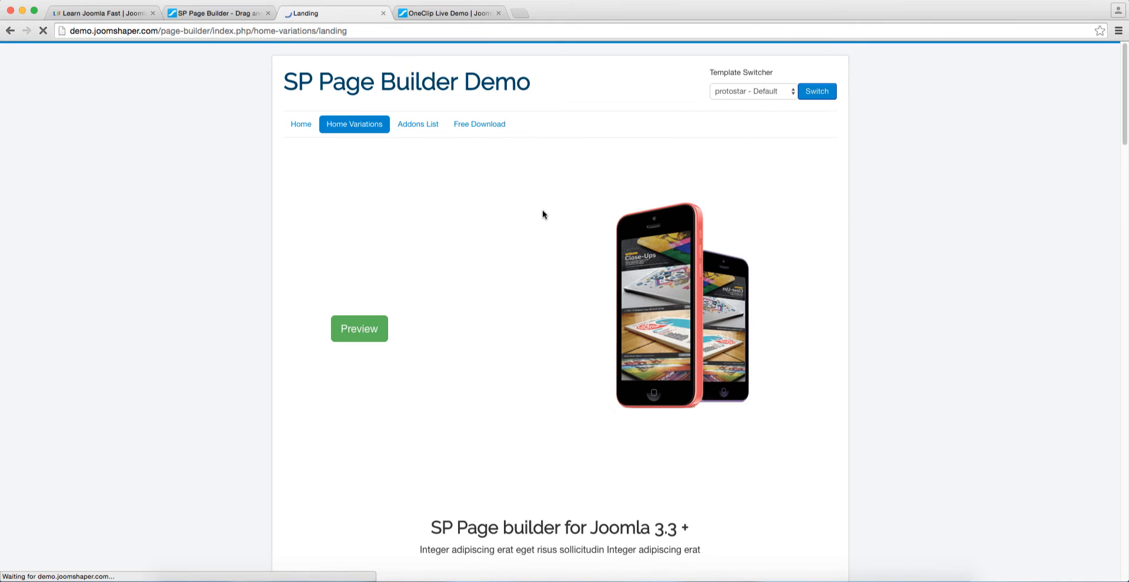
scroll(down, 3)
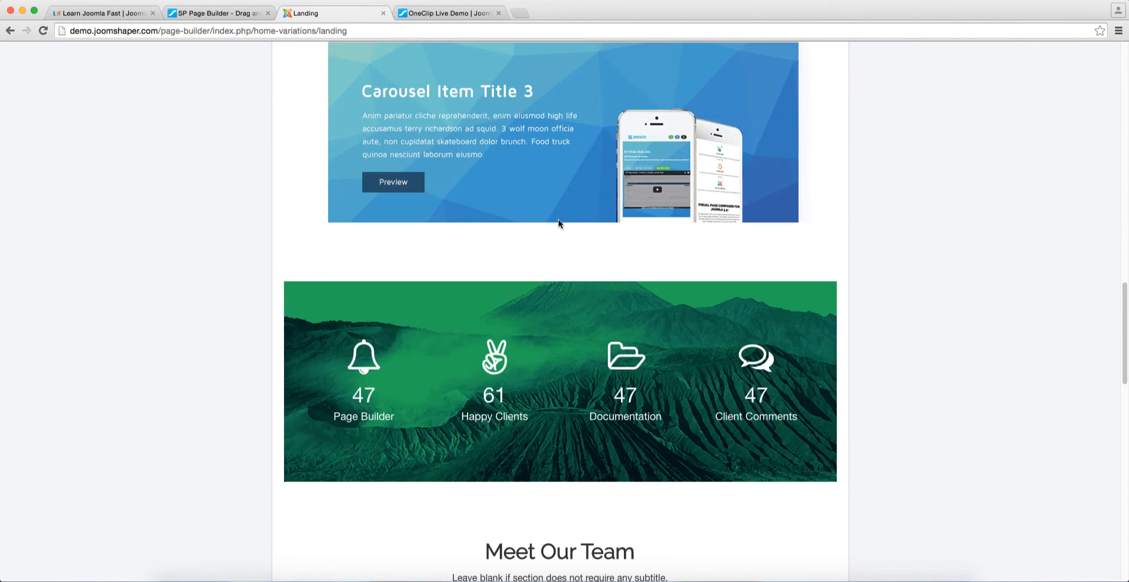
scroll(down, 3)
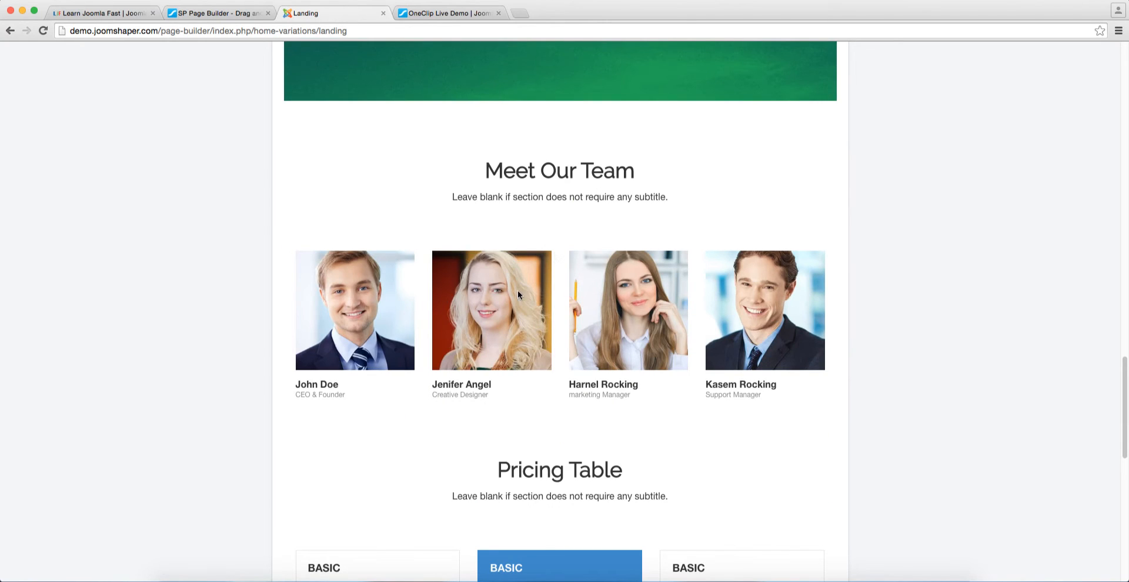
scroll(down, 3)
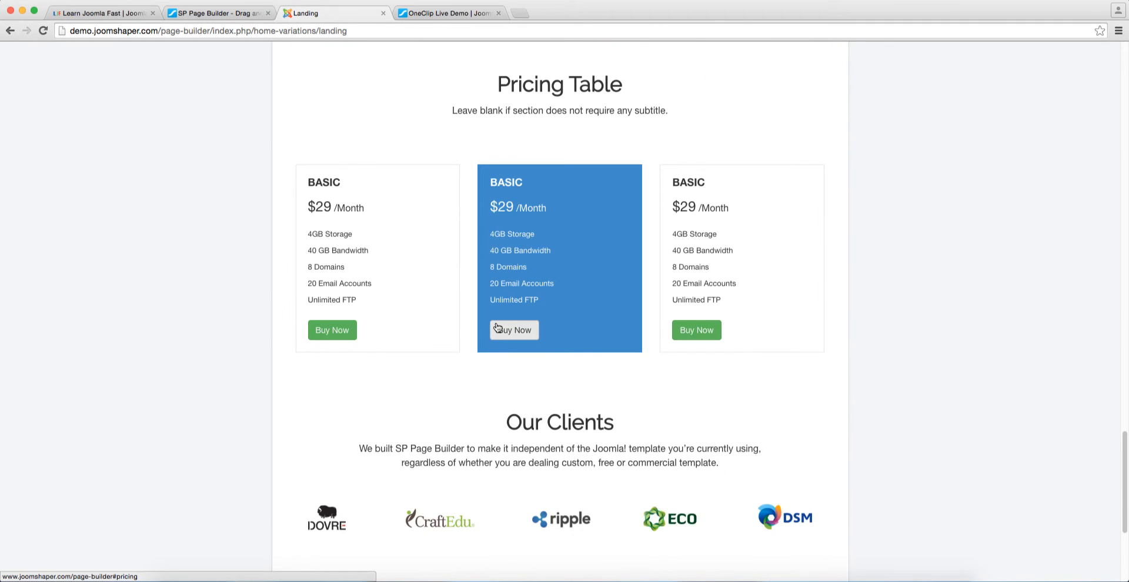
scroll(down, 3)
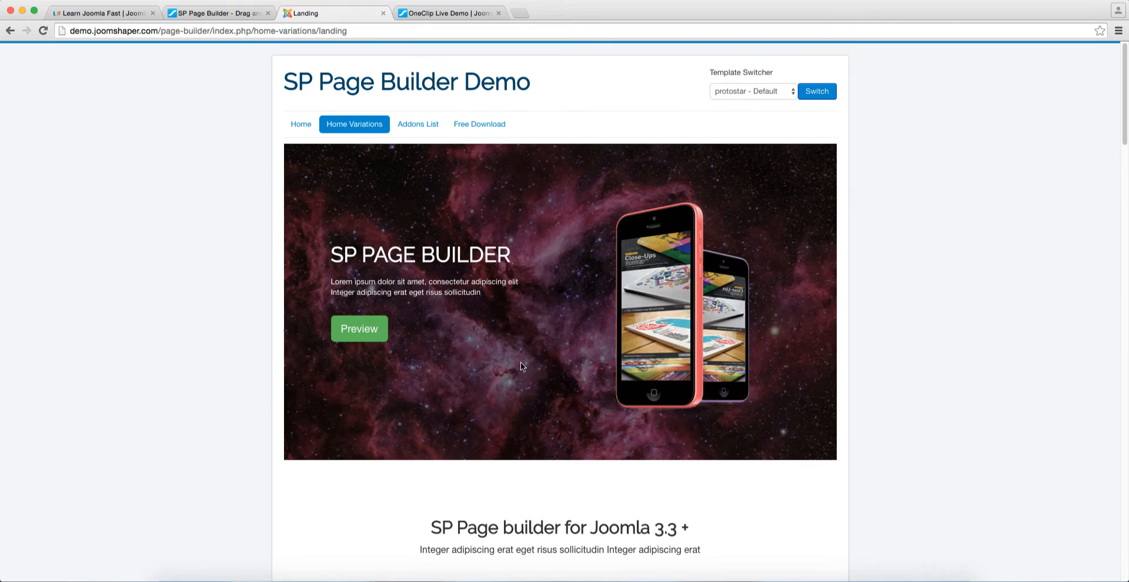
mouse_move(511, 364)
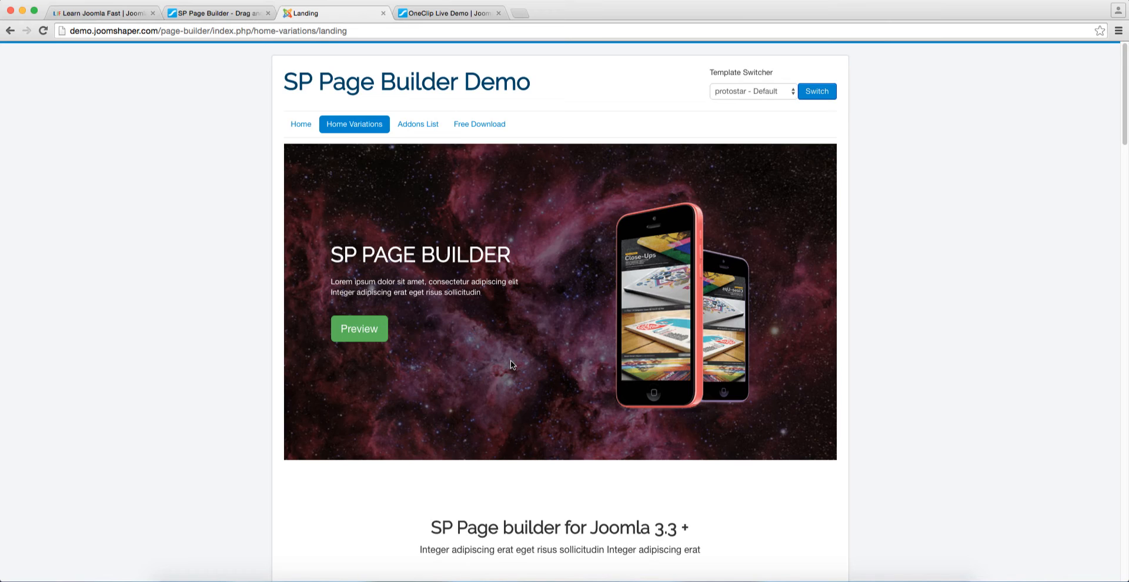
mouse_move(449, 164)
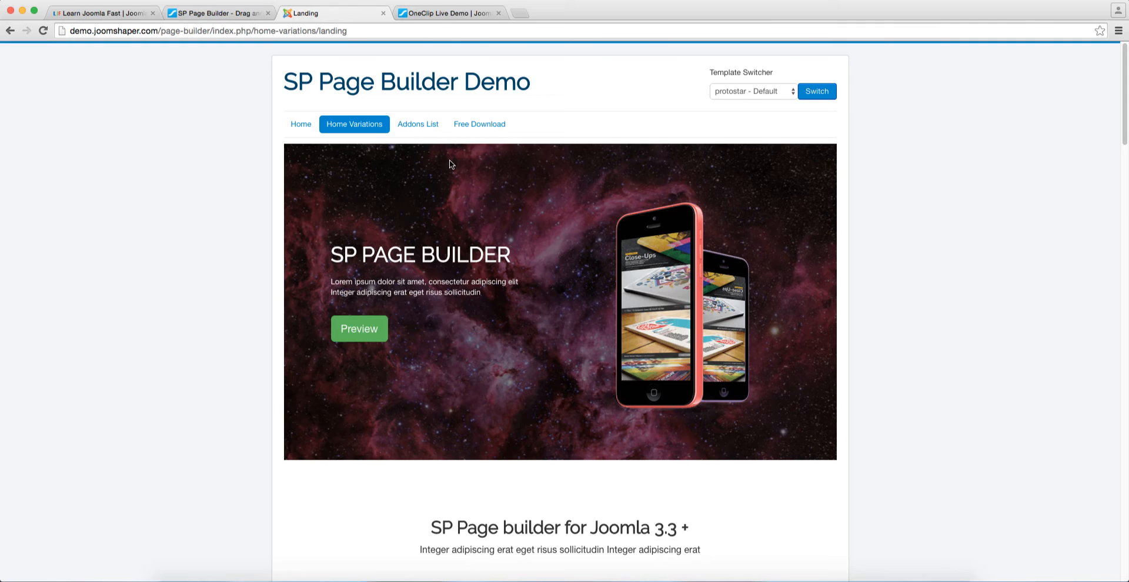
click(418, 124)
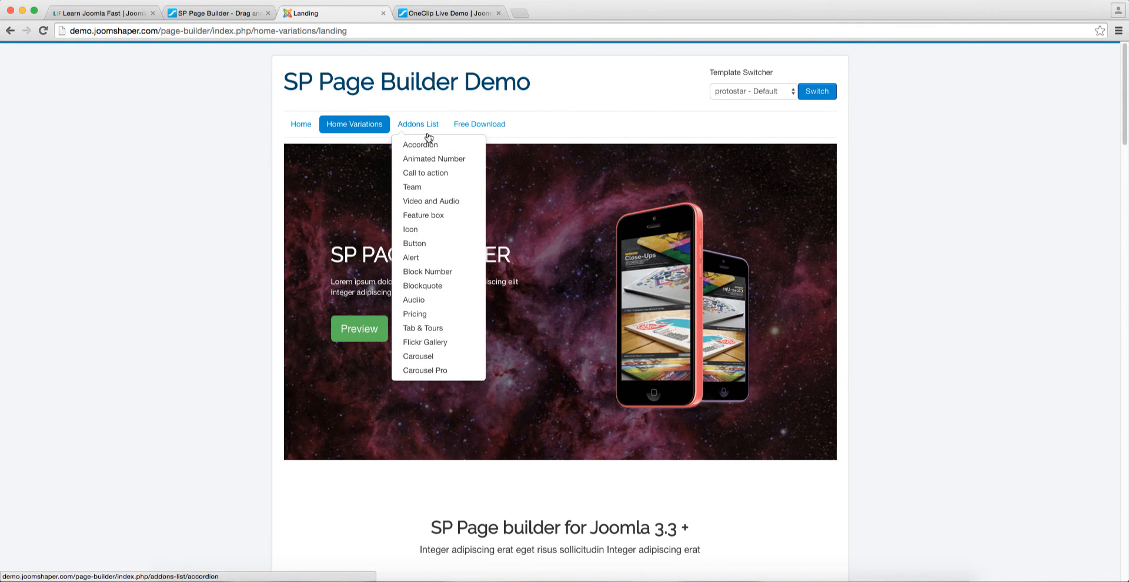
View the Accordion add-on demo page in its several styles
click(420, 144)
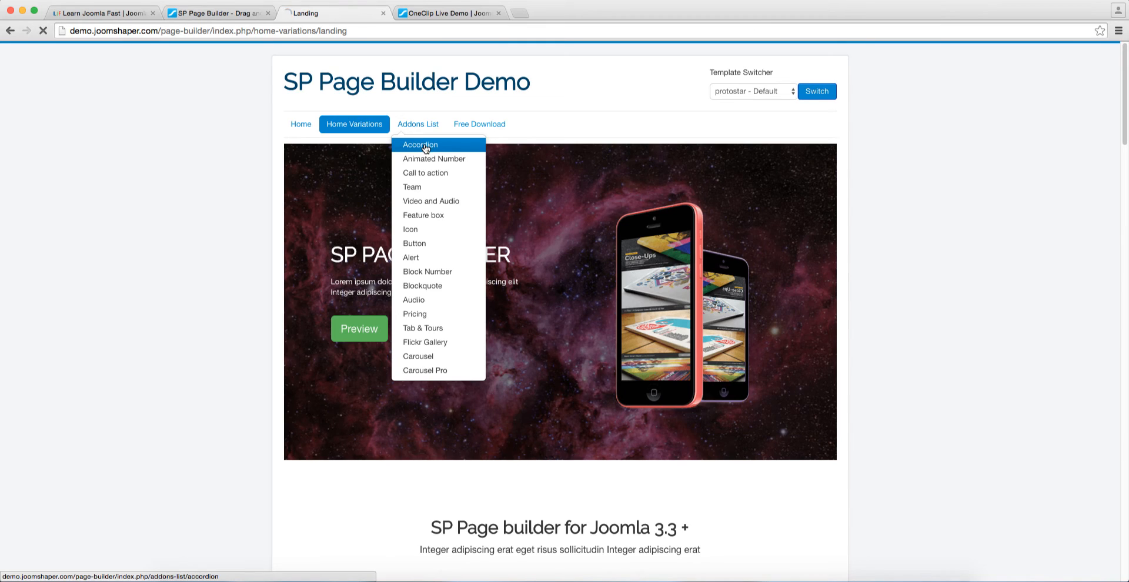
click(420, 145)
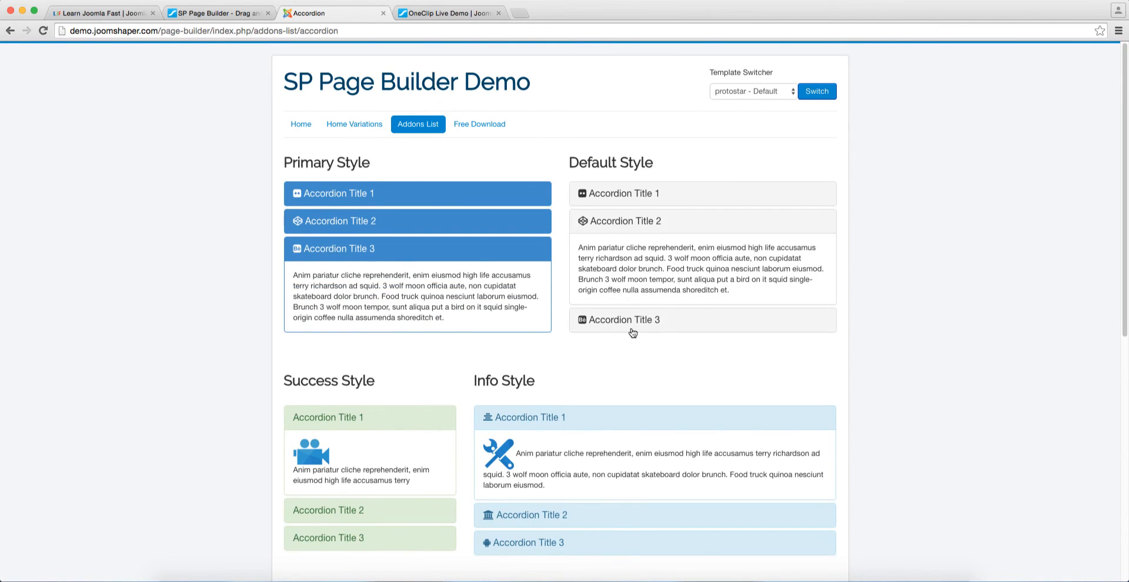
scroll(down, 3)
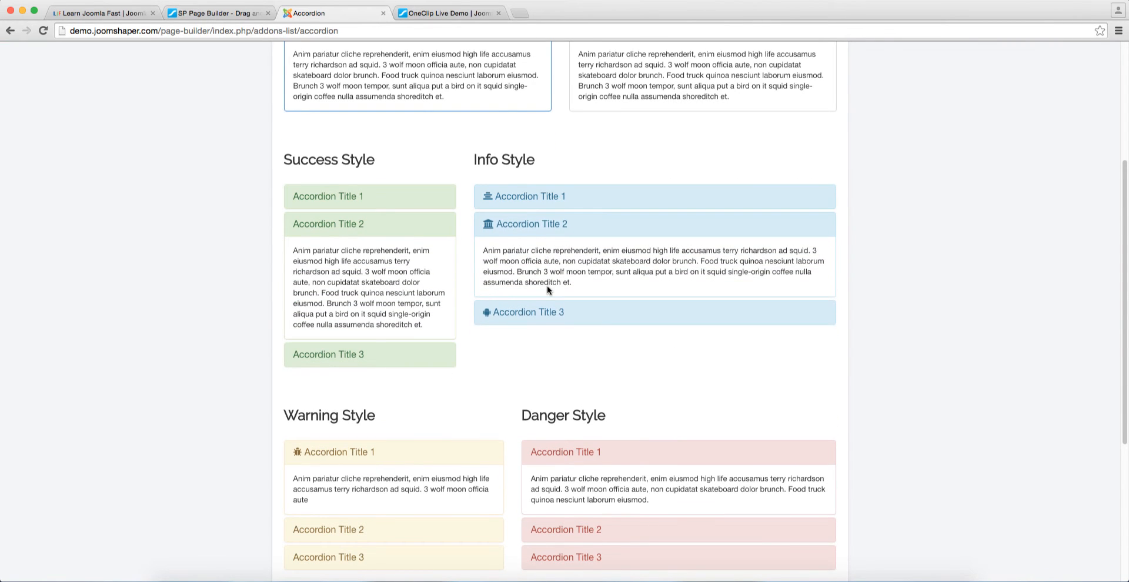
scroll(up, 3)
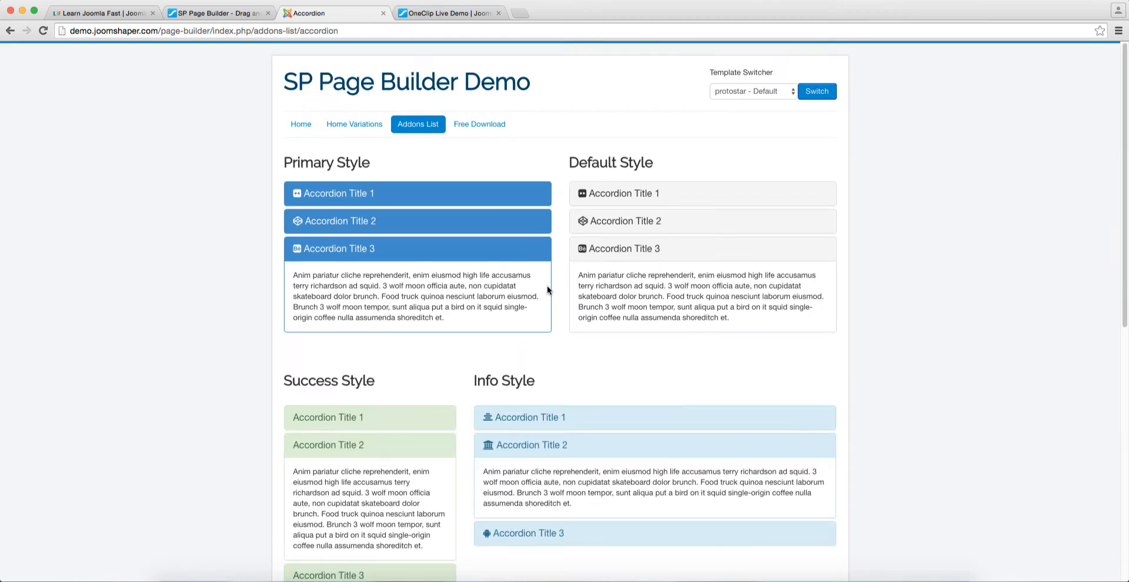
Bring up the Feature box add-on demo from the Addons List
click(417, 124)
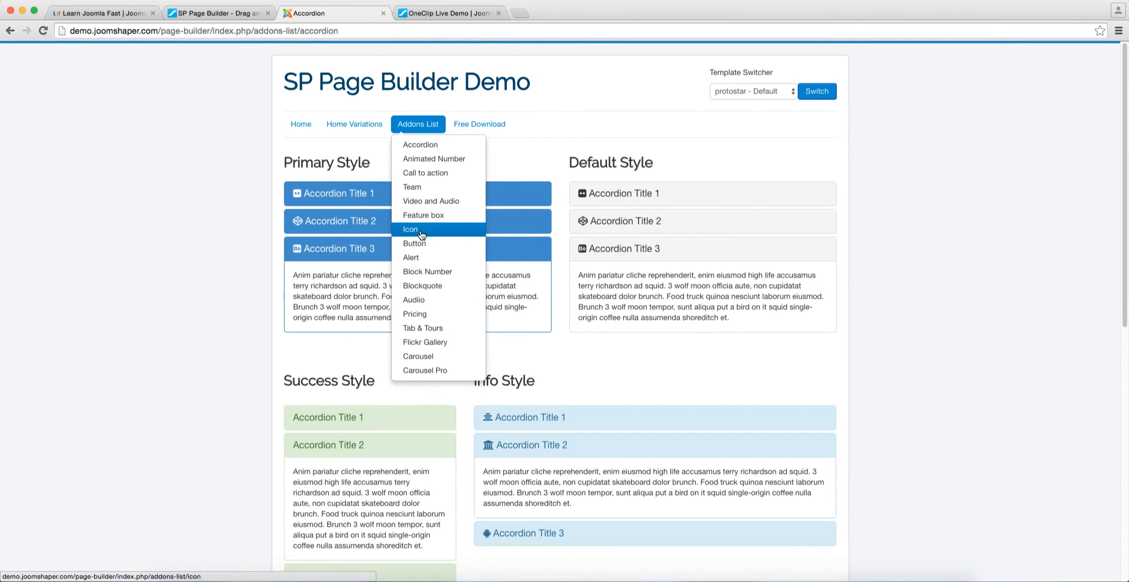
click(423, 215)
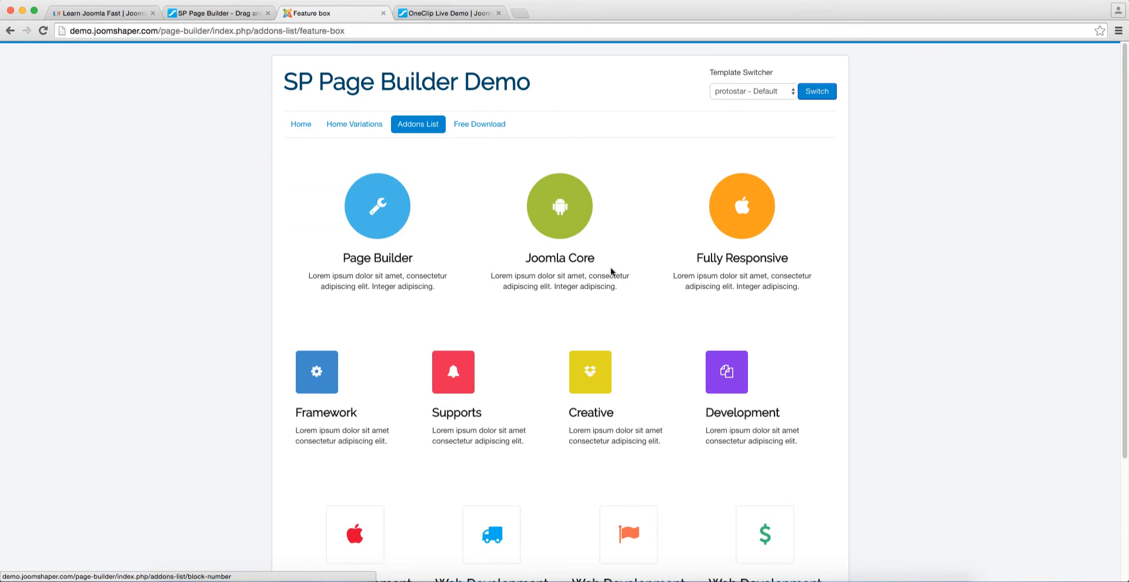
mouse_move(499, 348)
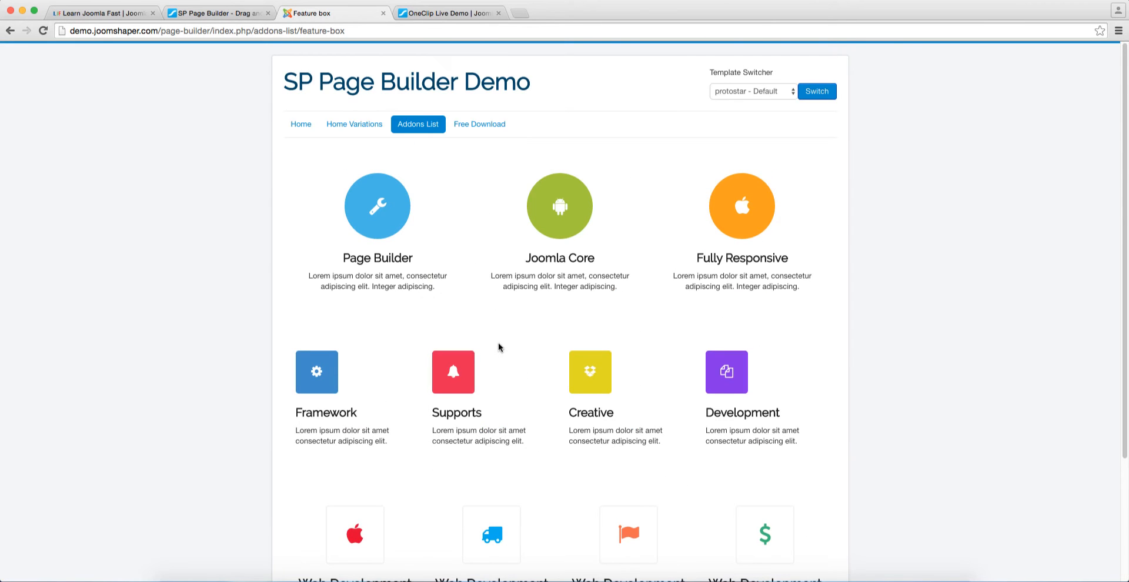
mouse_move(735, 92)
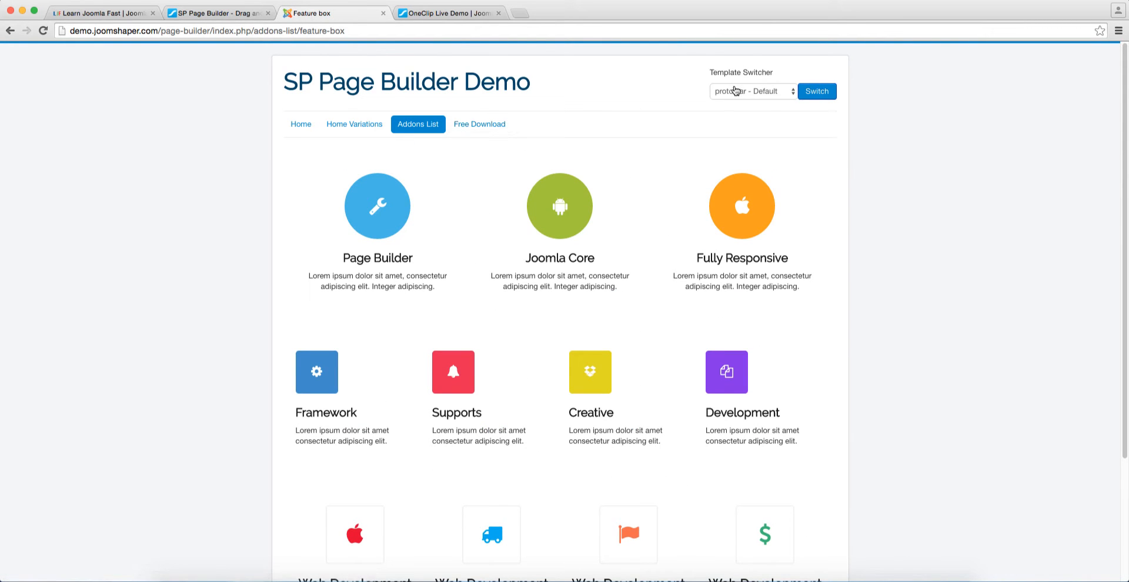
Switch the Feature box demo page to the t3_bs3_blank template via the Template Switcher
click(752, 91)
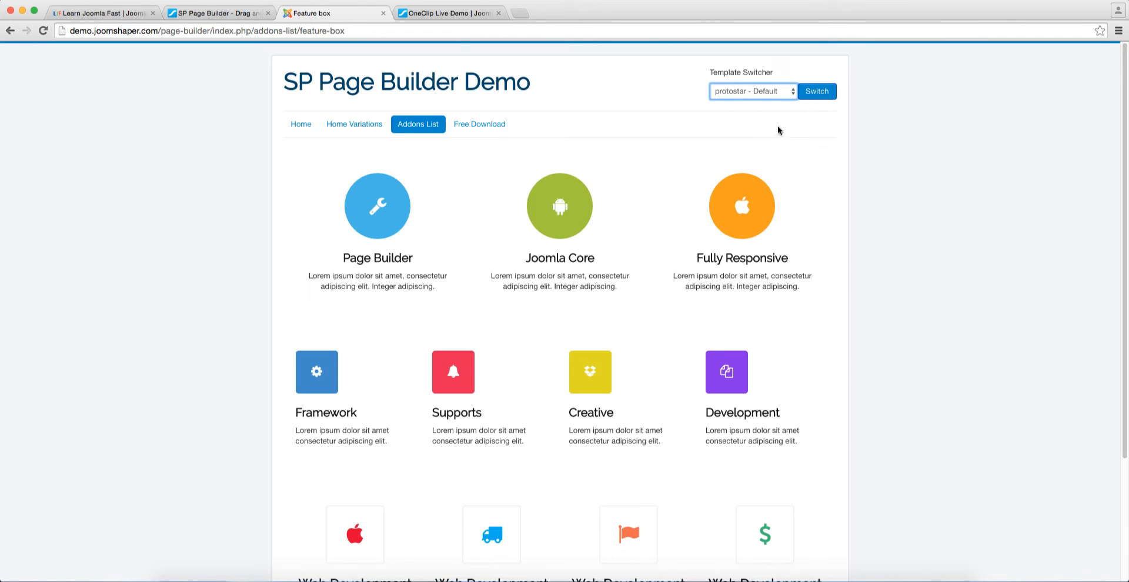
mouse_move(755, 99)
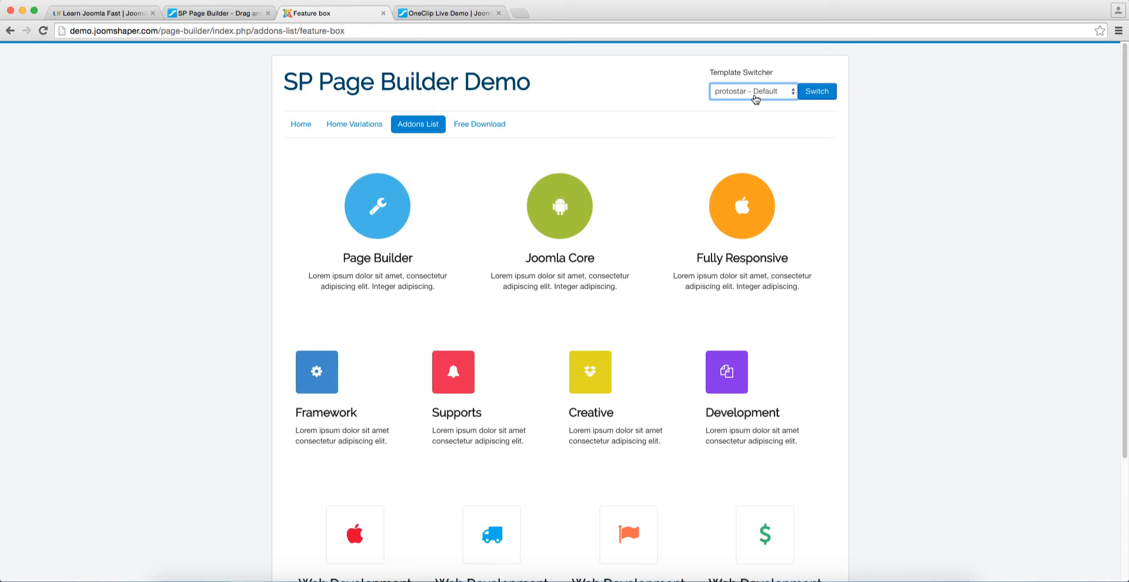
click(753, 91)
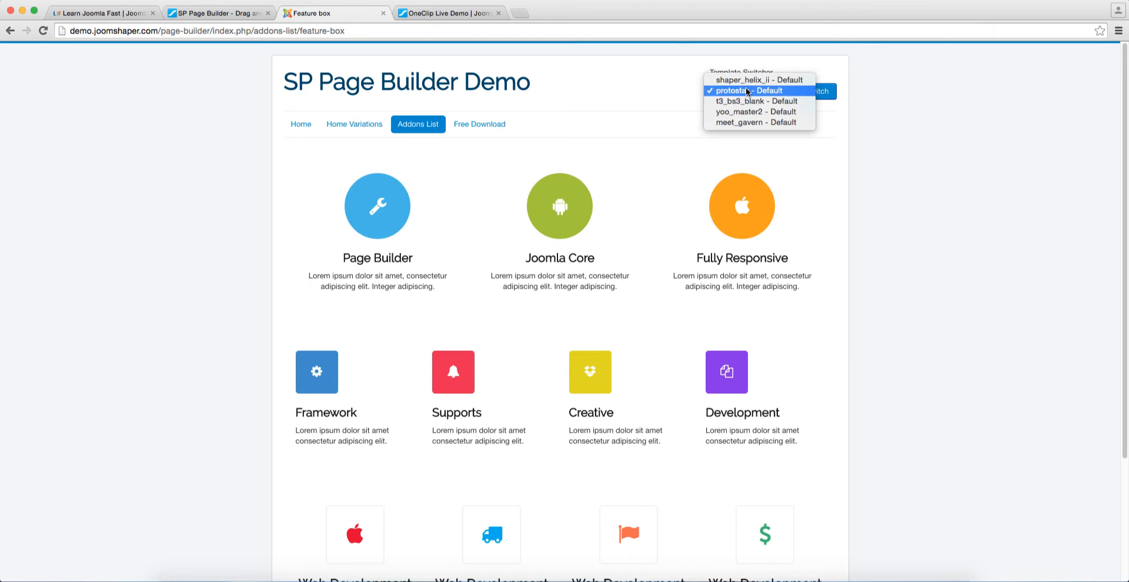
mouse_move(742, 101)
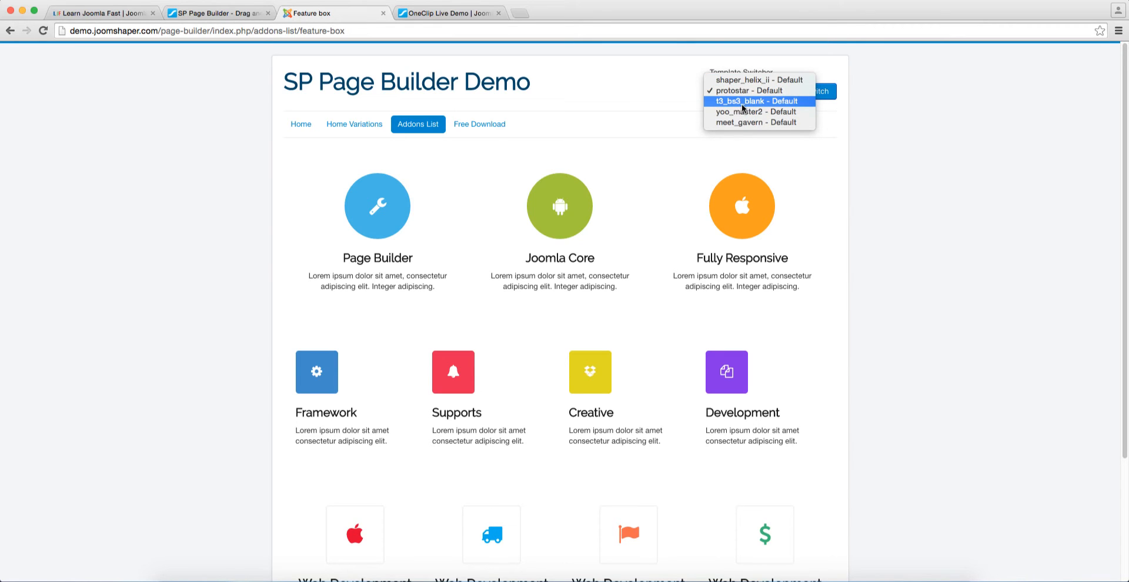
click(753, 101)
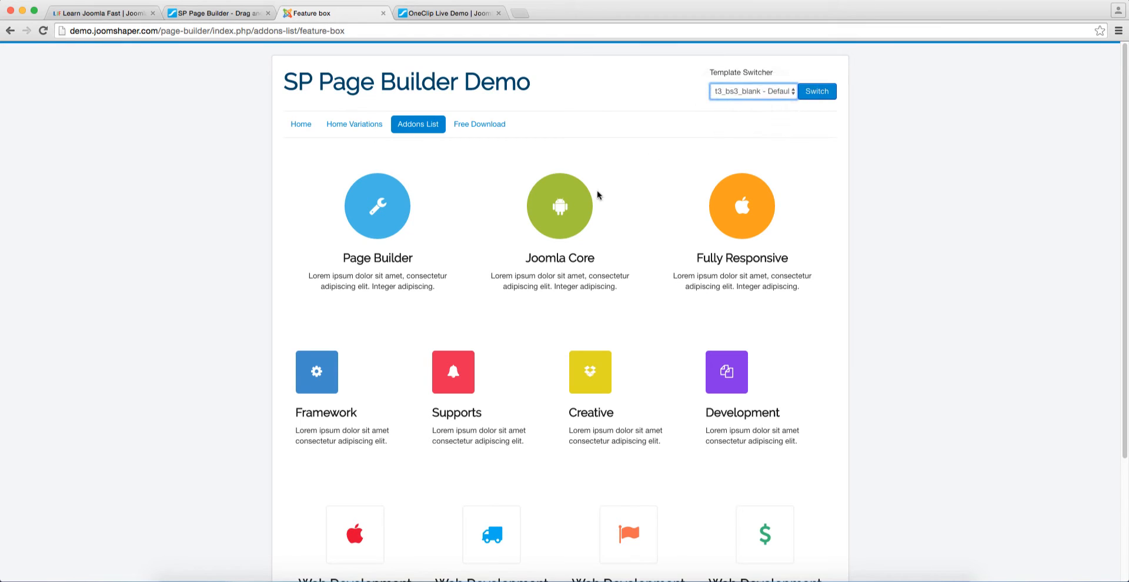
click(817, 92)
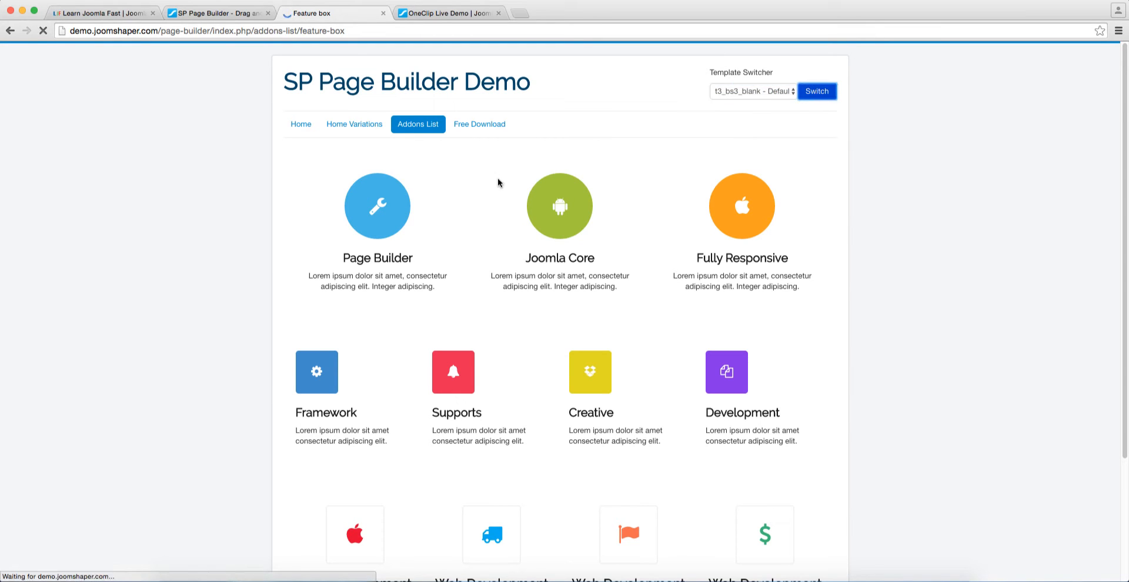
scroll(down, 3)
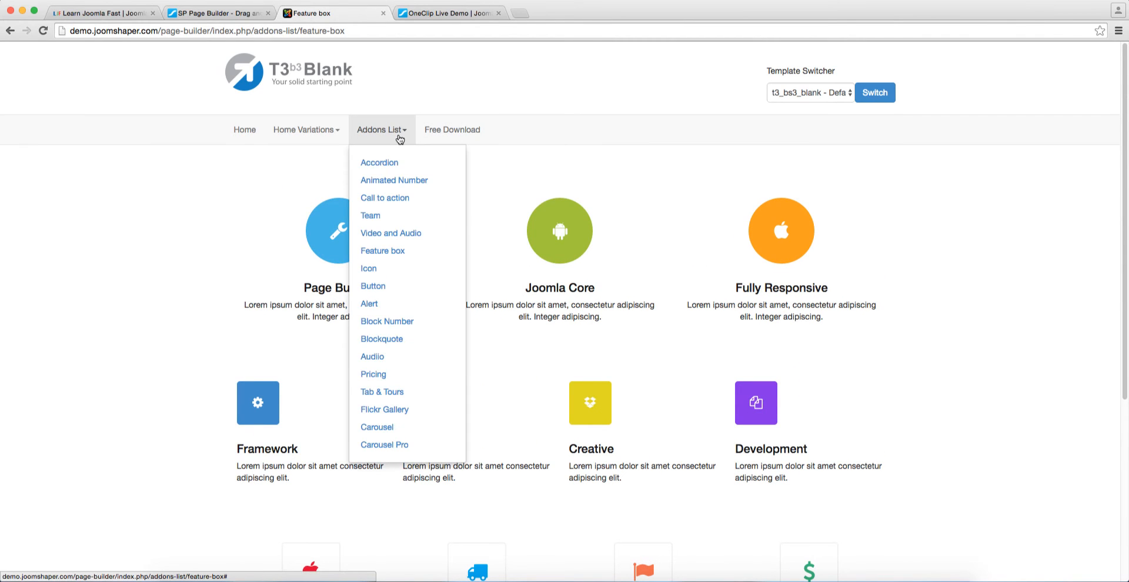
mouse_move(382, 250)
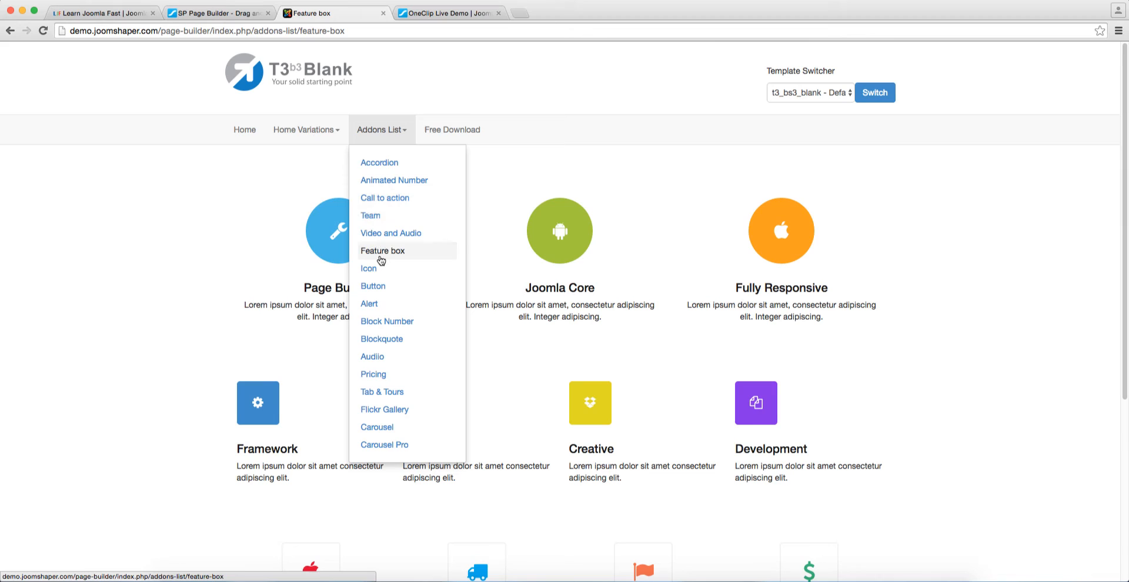
mouse_move(382, 262)
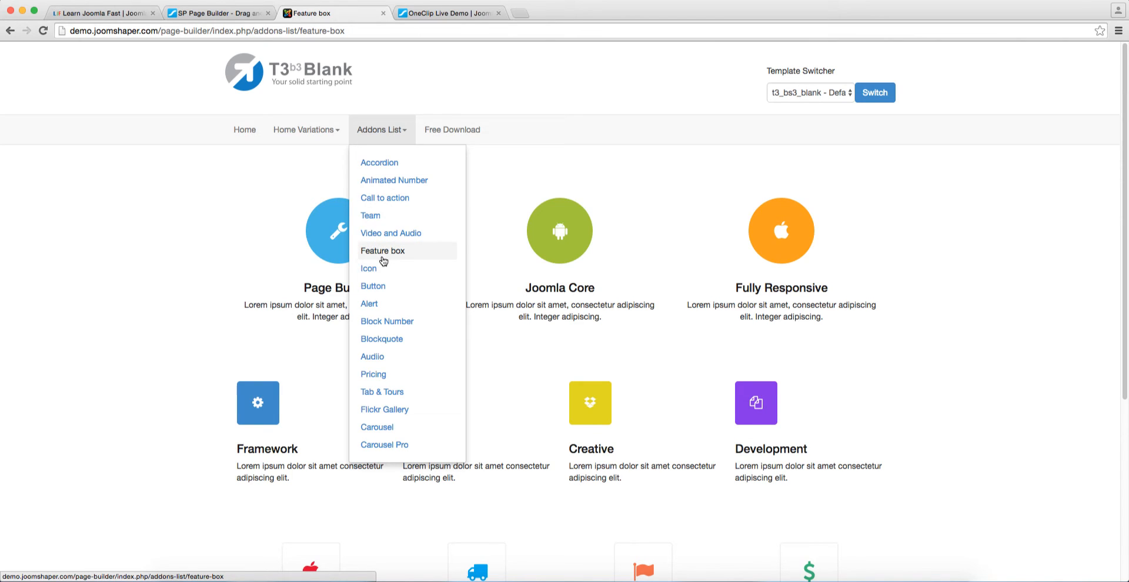
mouse_move(408, 250)
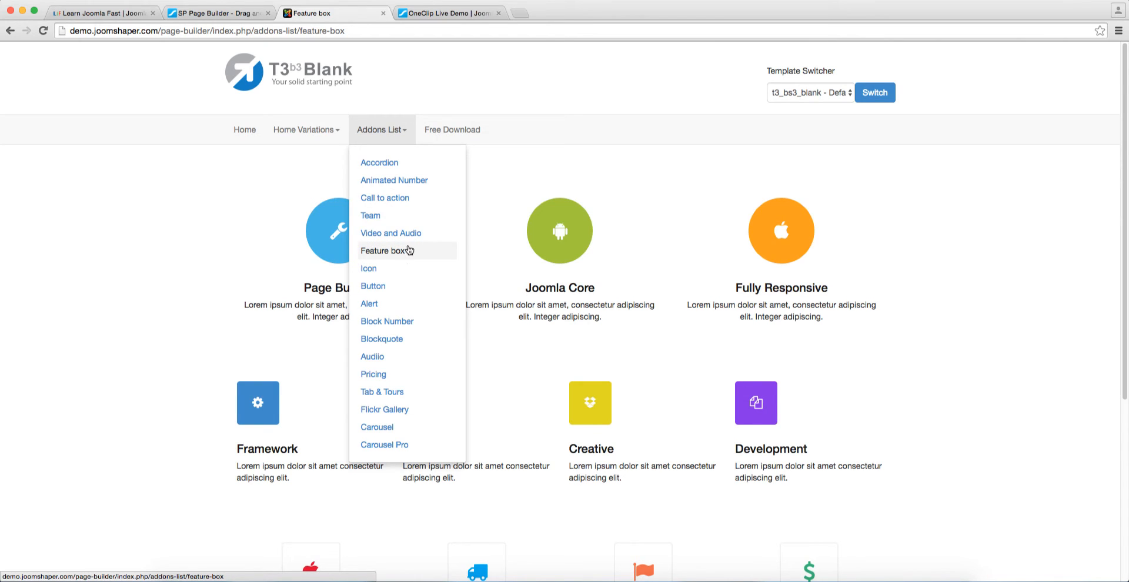
View the Block Number add-on demo, then choose Our Team from Home Variations
click(388, 321)
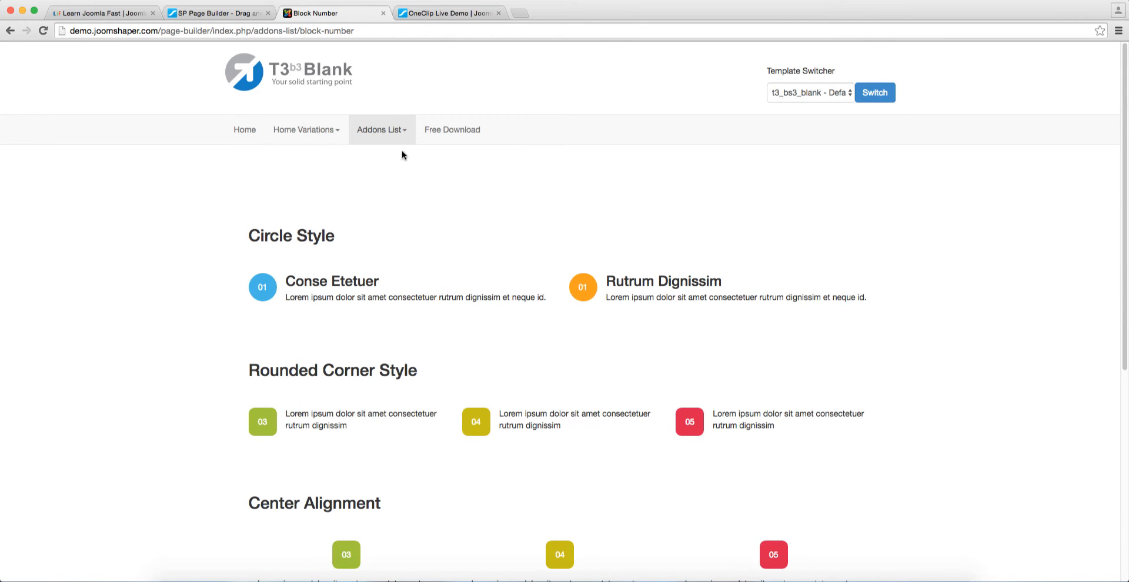
click(303, 130)
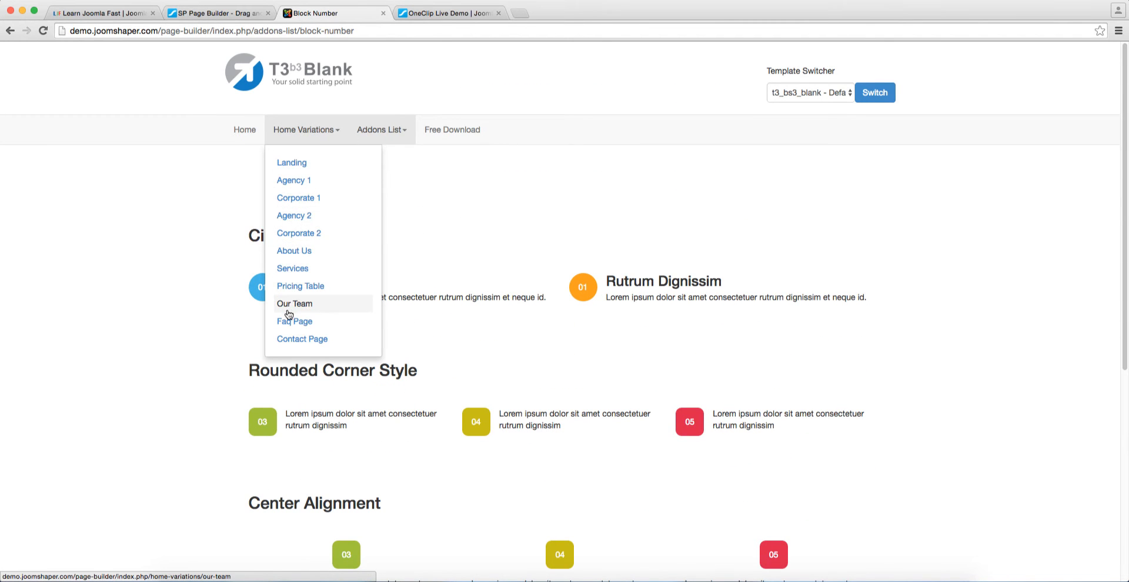
click(294, 304)
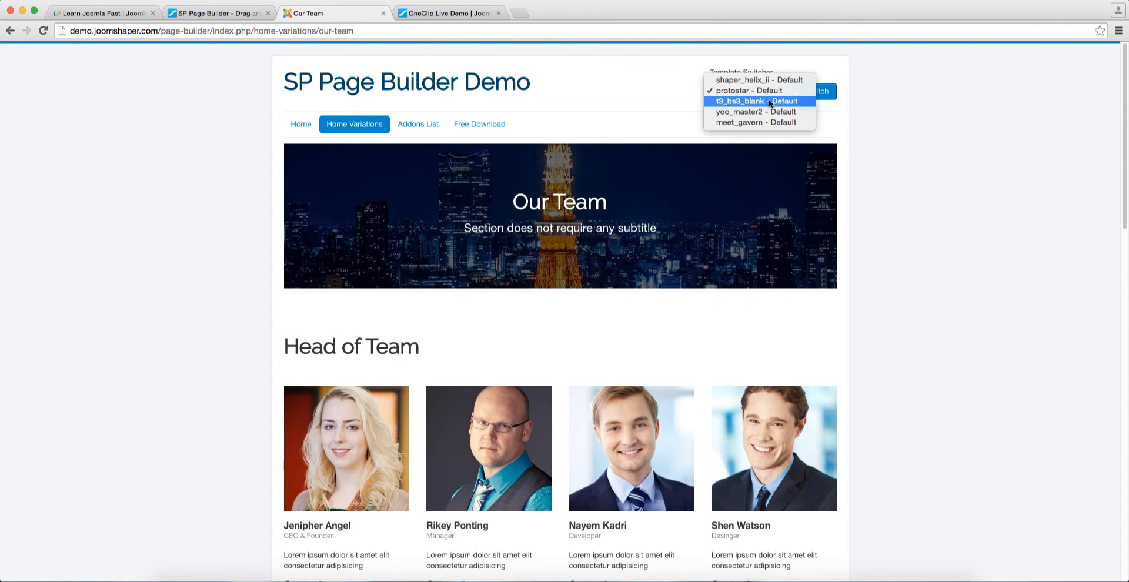
Preview the Our Team page in the yoo_master2 and meet_gavern templates
click(739, 112)
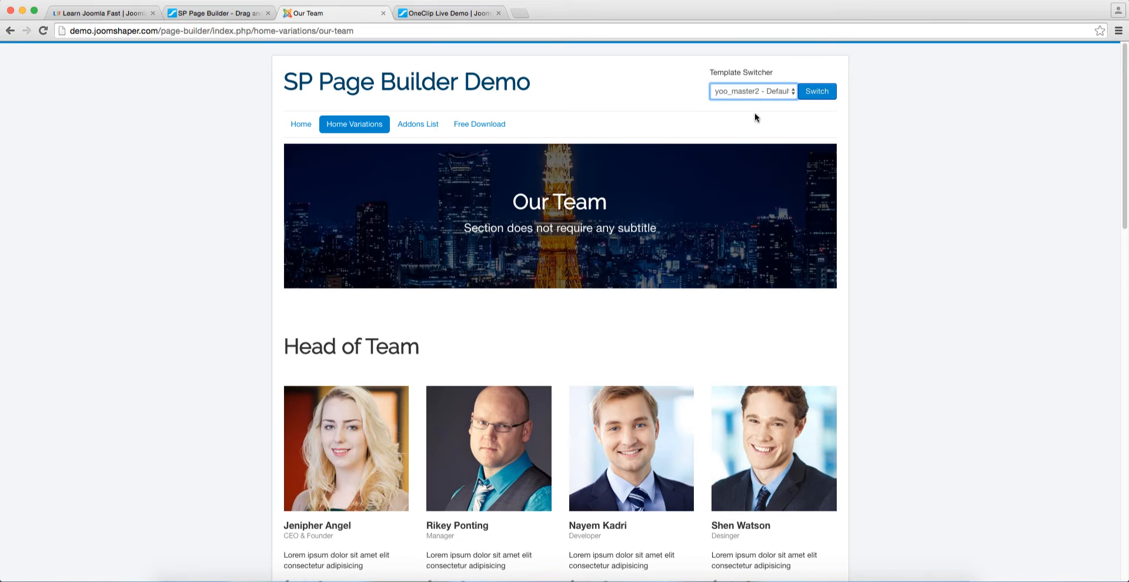
click(817, 90)
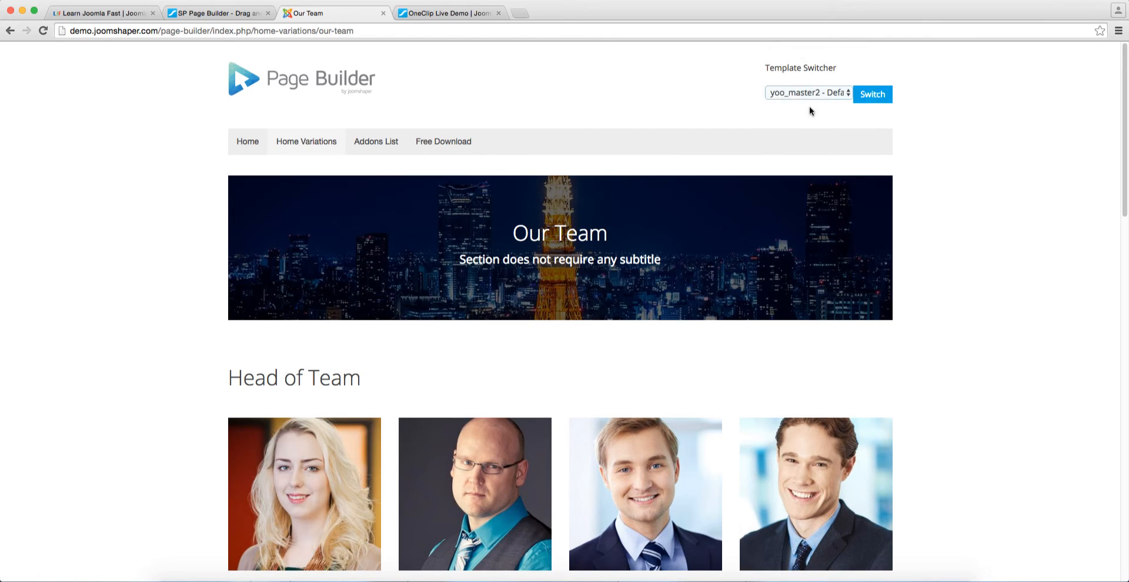
click(873, 93)
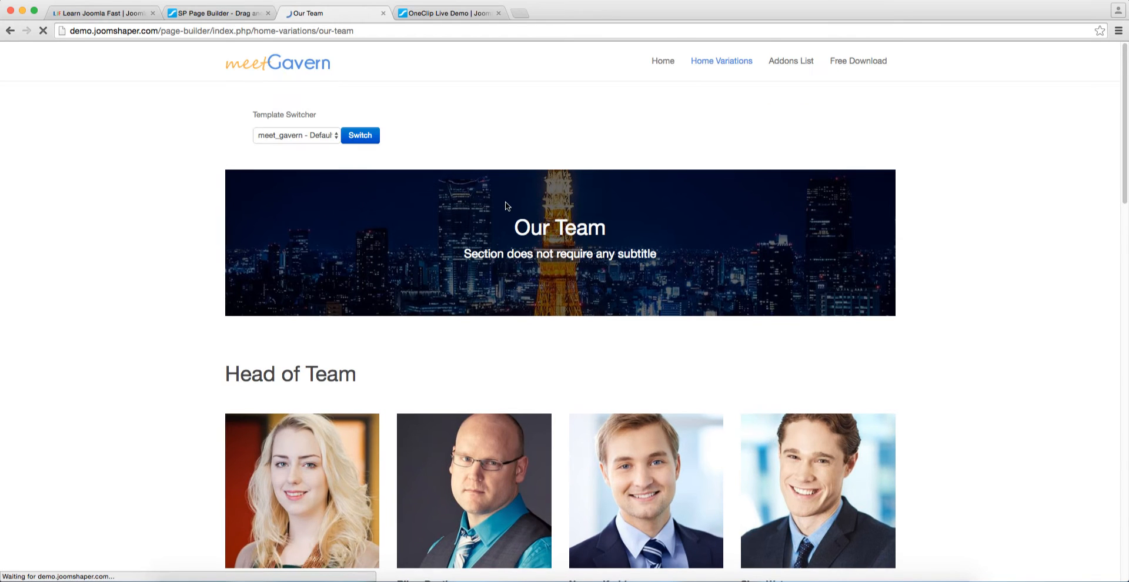
scroll(down, 3)
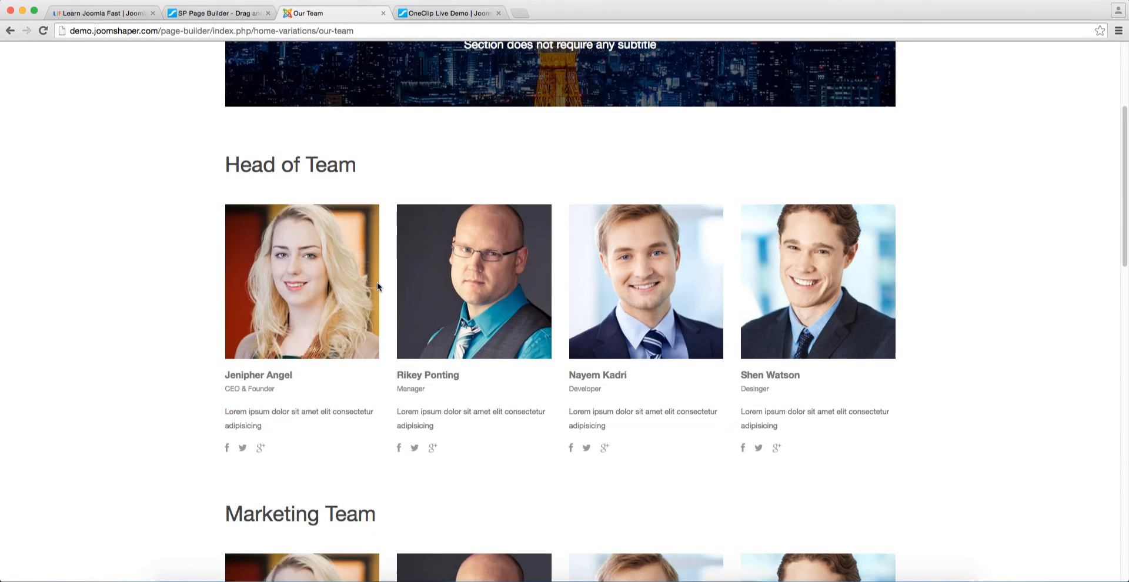
scroll(up, 3)
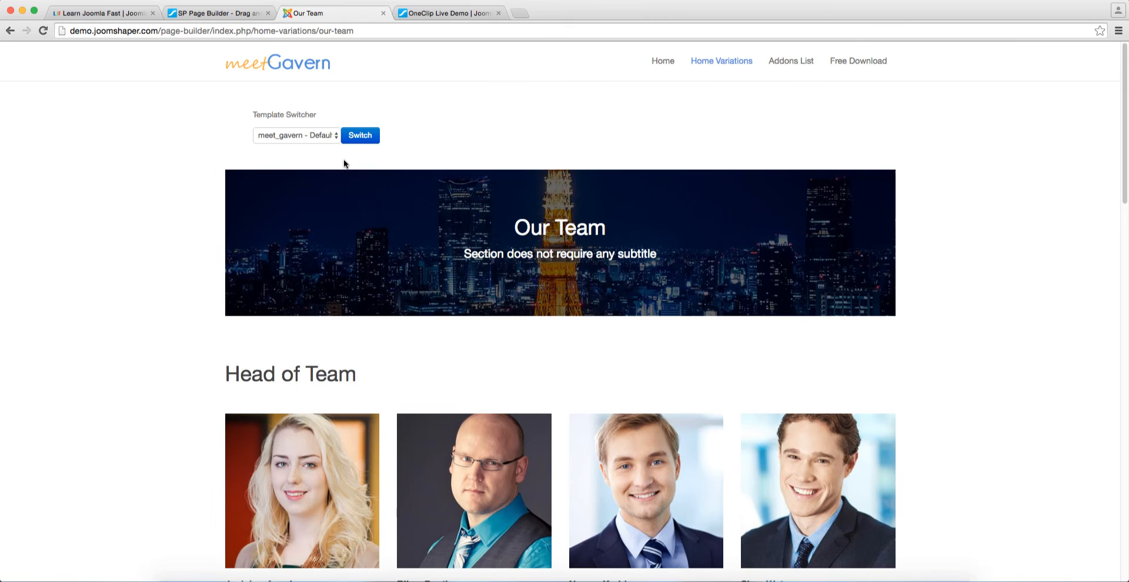
mouse_move(858, 61)
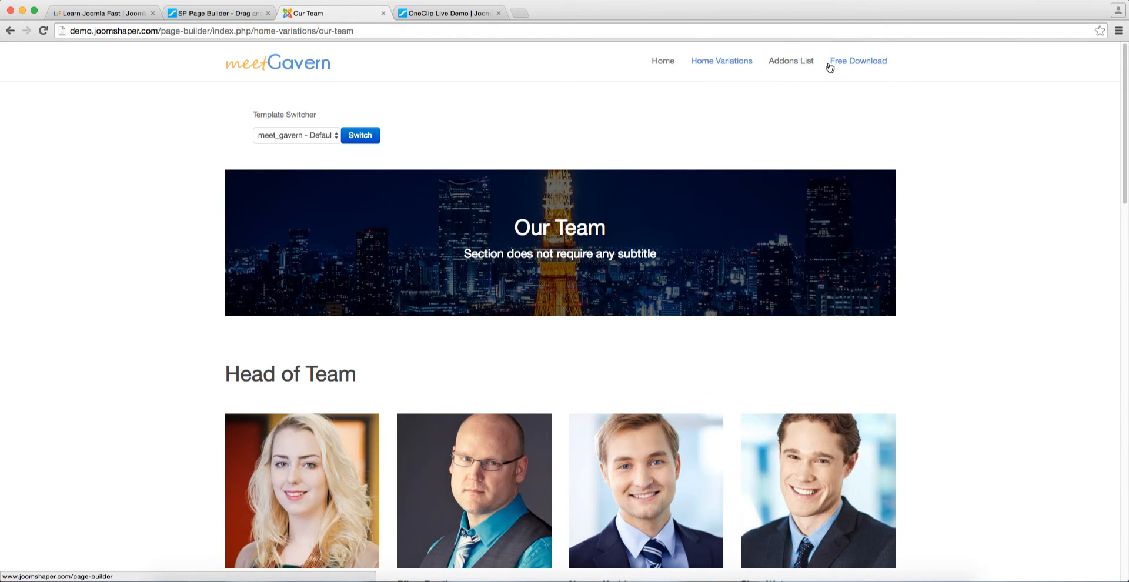
Select the shaper_helix_ii template, then return to the JoomShaper SP Page Builder tab
click(296, 135)
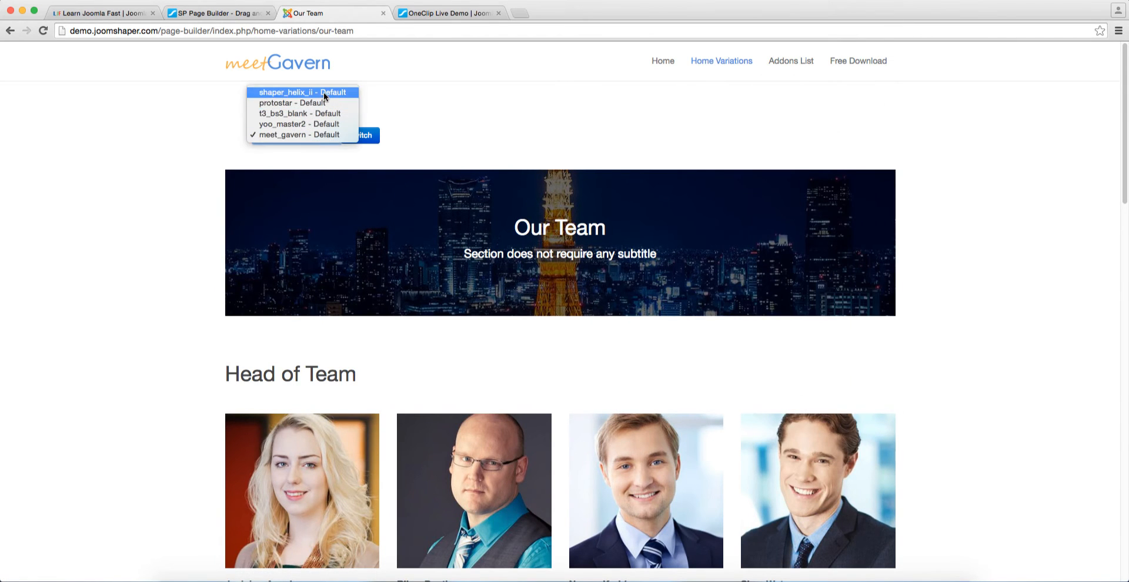
click(302, 92)
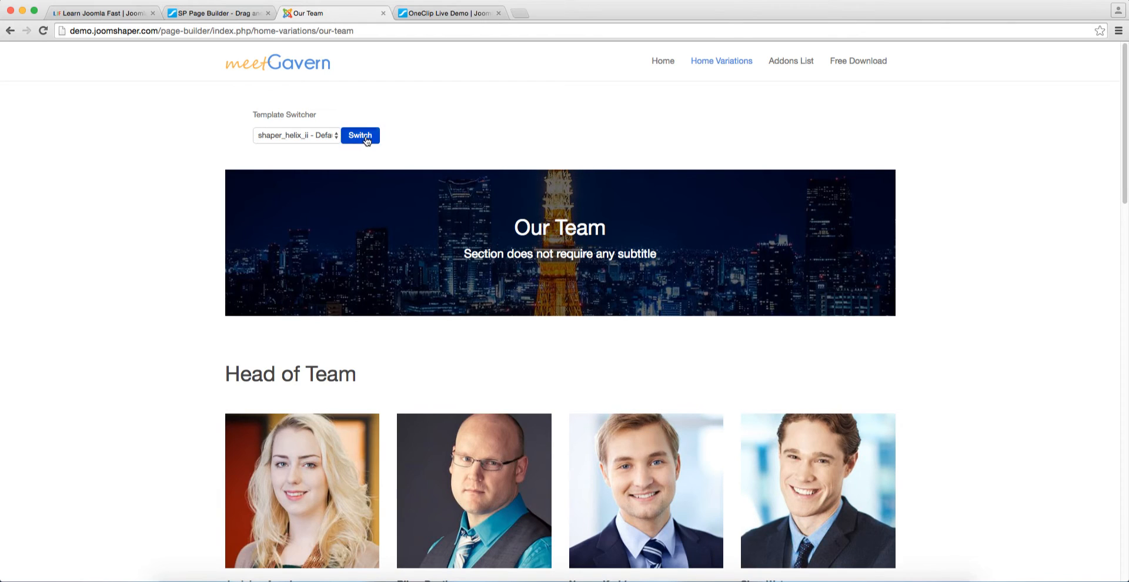
click(216, 13)
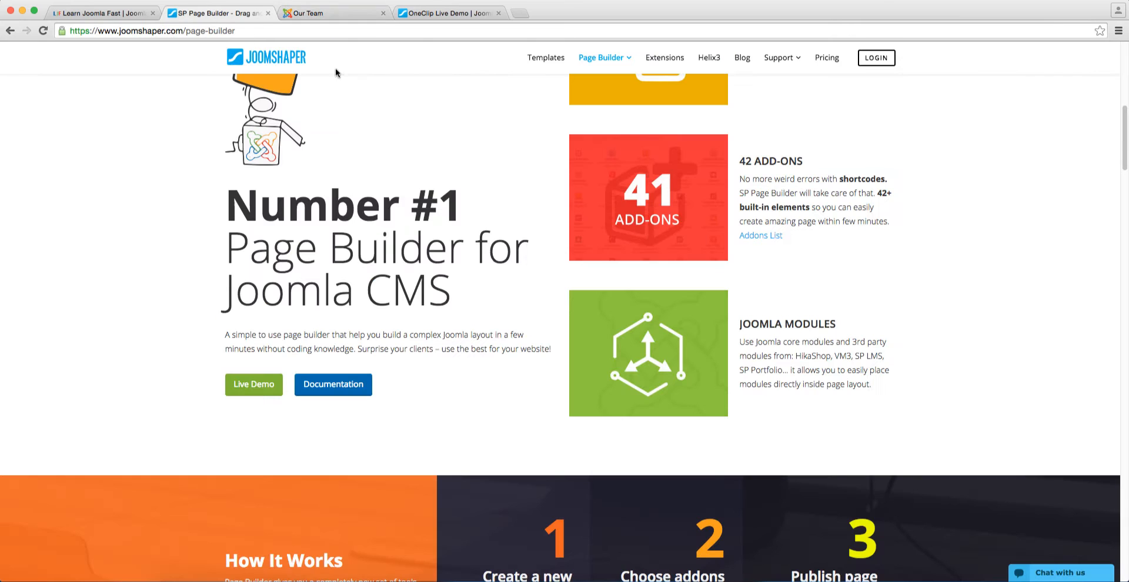
Open the Page Builder Video Tutorials playlist from the JoomShaper header menu
click(602, 58)
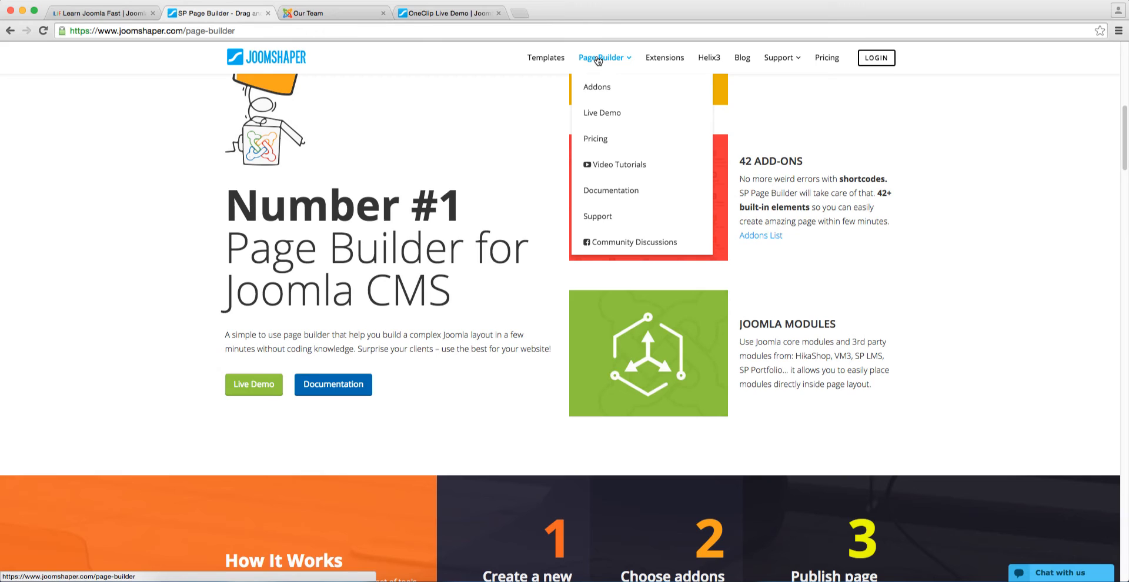
mouse_move(596, 61)
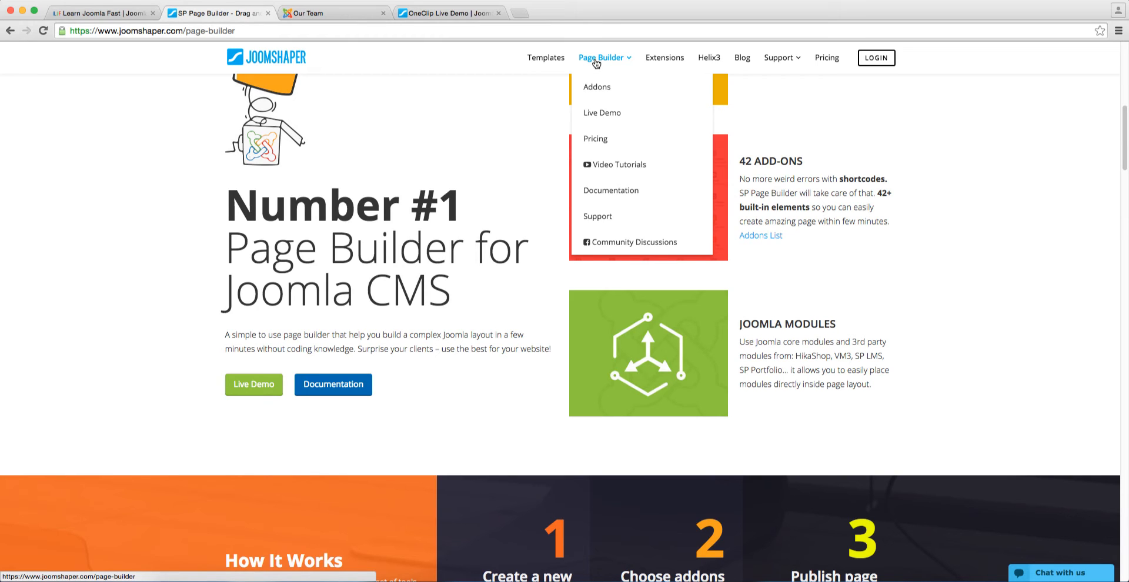
mouse_move(616, 164)
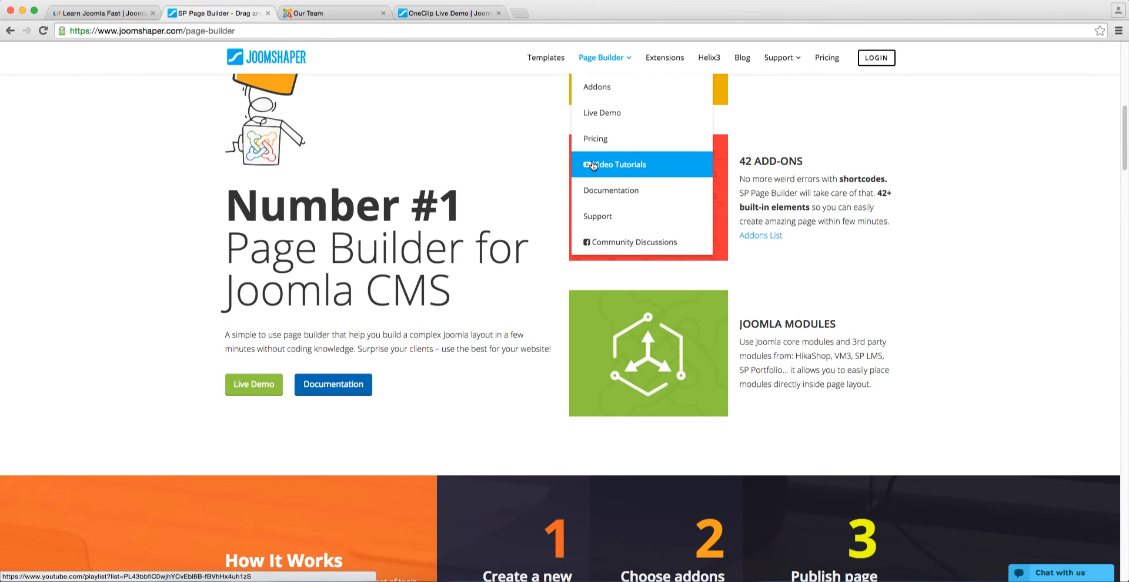
mouse_move(610, 168)
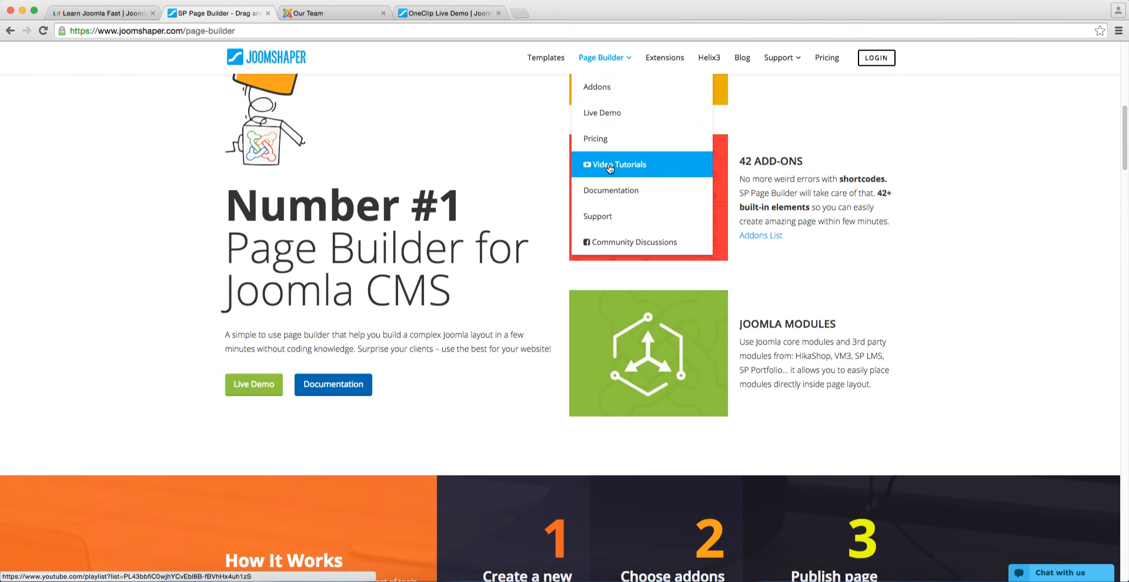
click(616, 164)
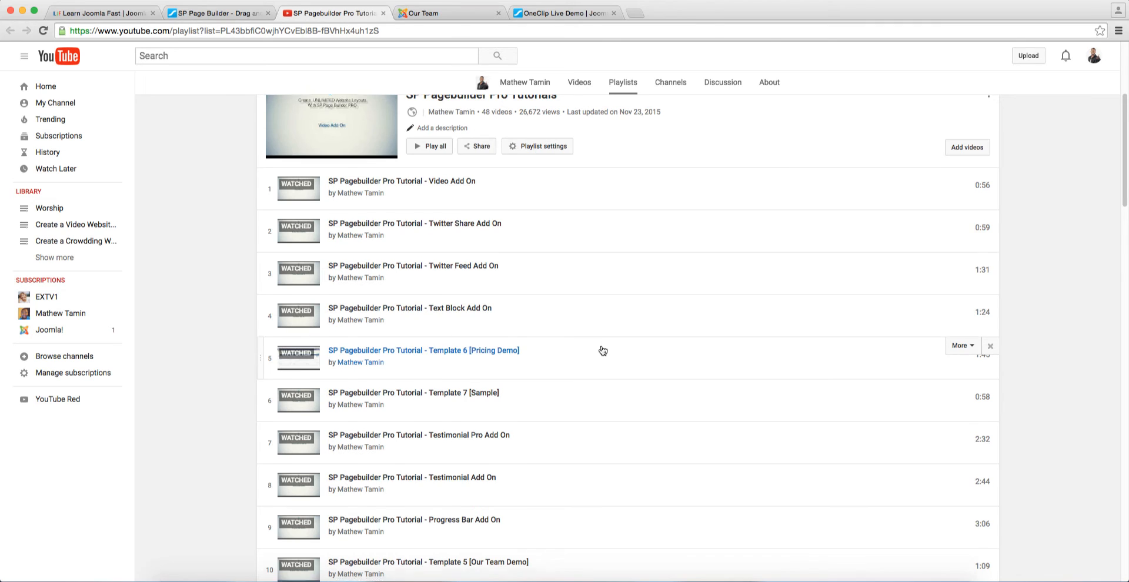
scroll(down, 3)
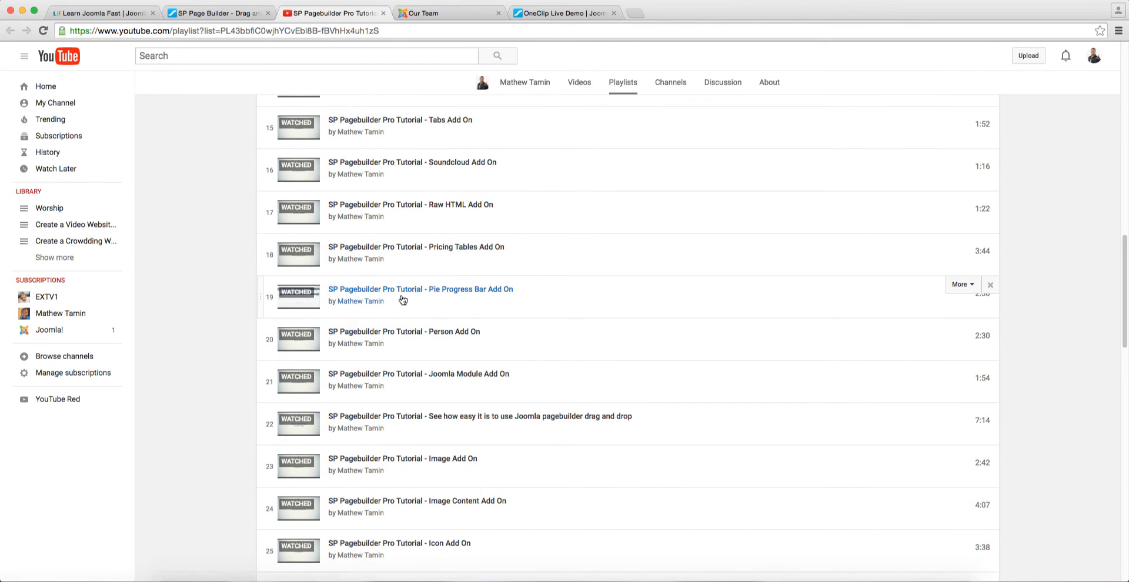
scroll(up, 3)
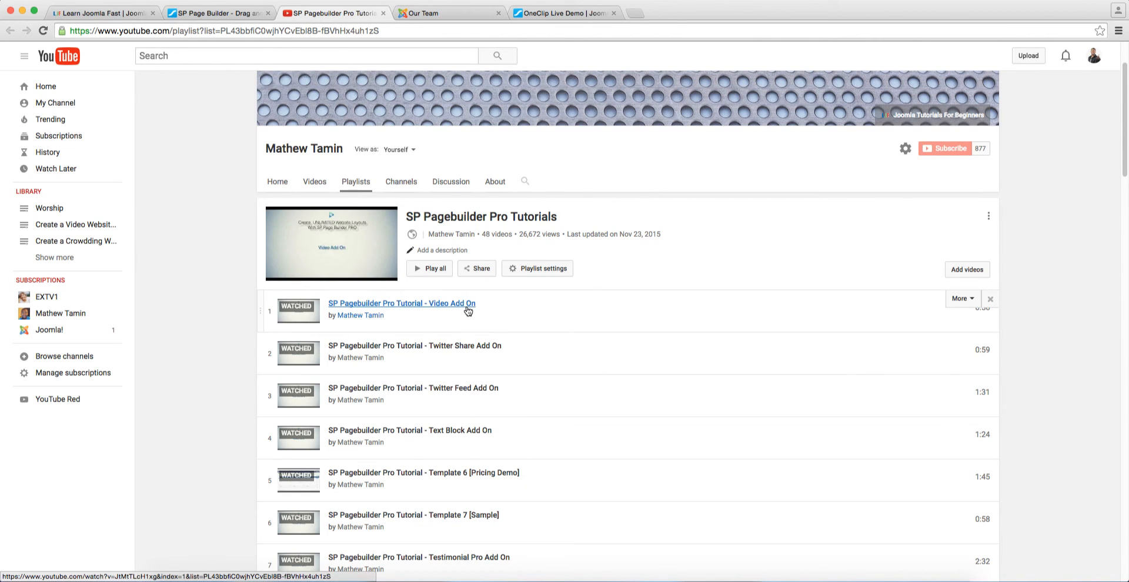
scroll(down, 3)
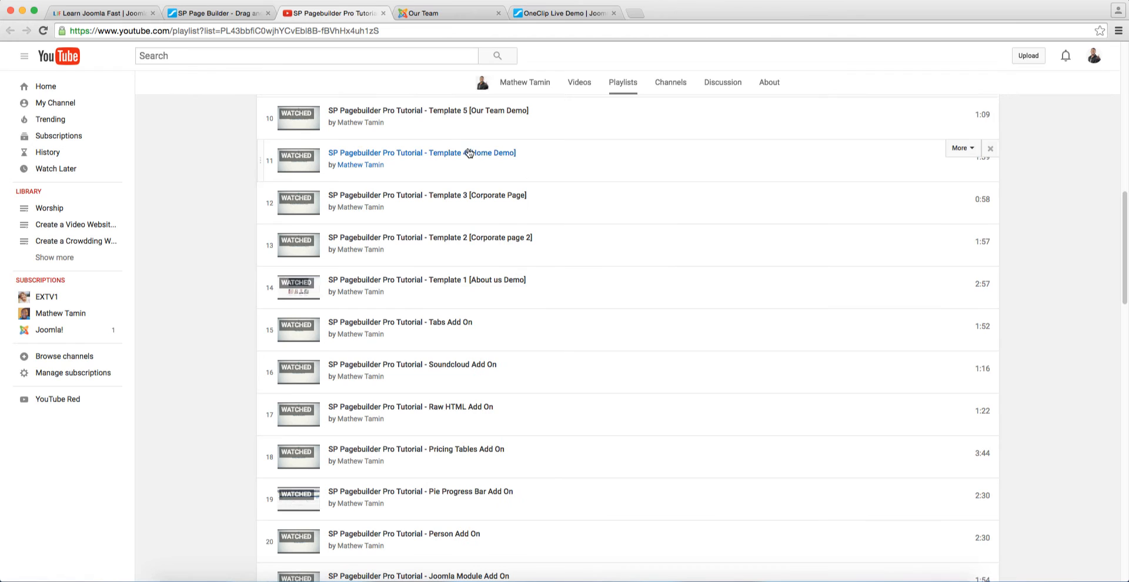
click(218, 13)
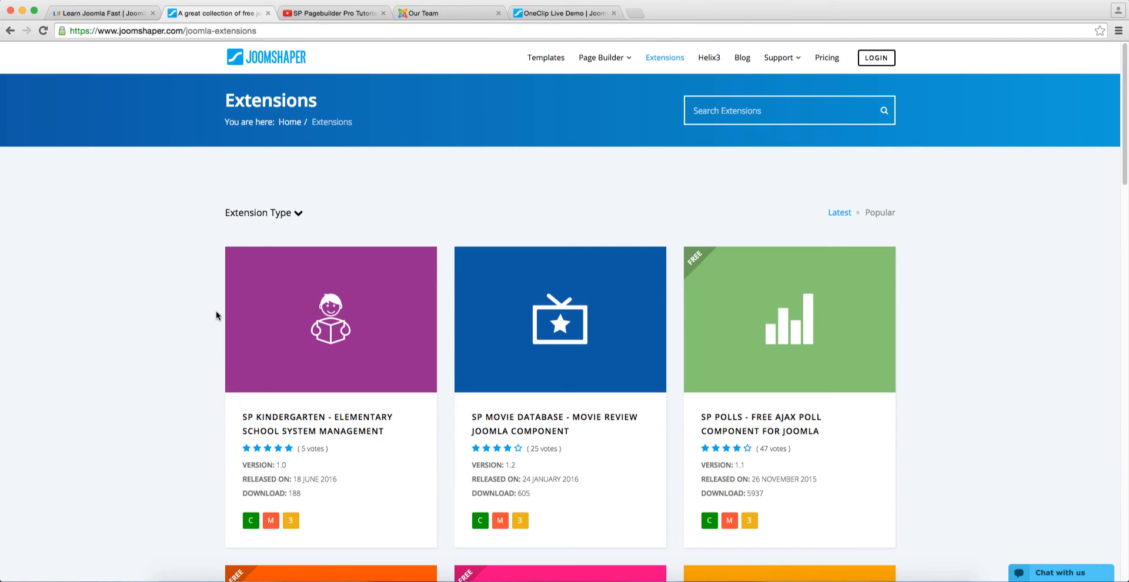
Scroll the JoomShaper Extensions listing to reveal the second row of extension cards
scroll(down, 3)
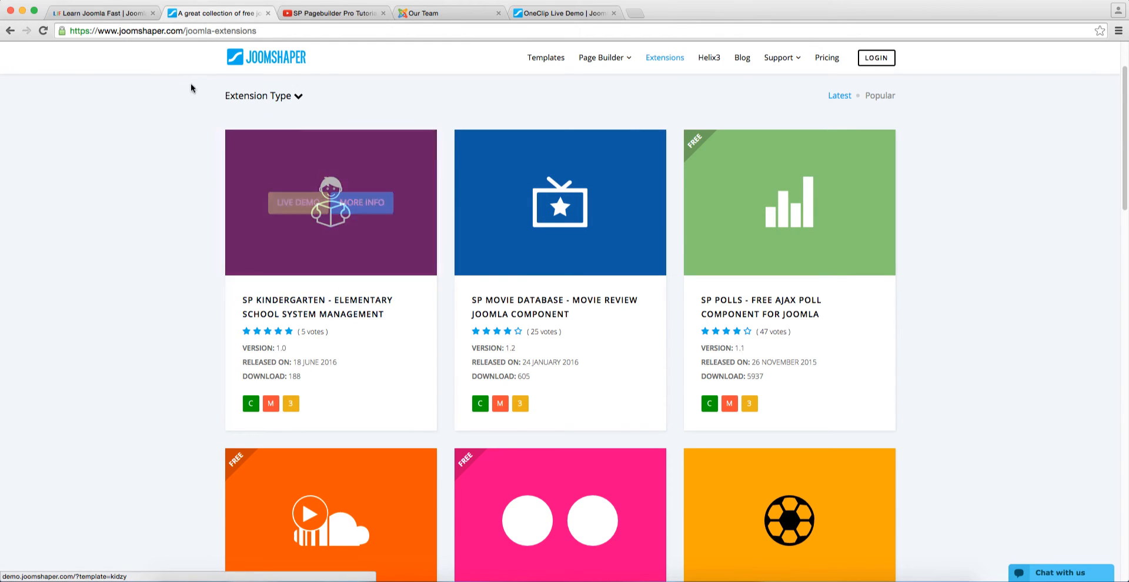
mouse_move(192, 88)
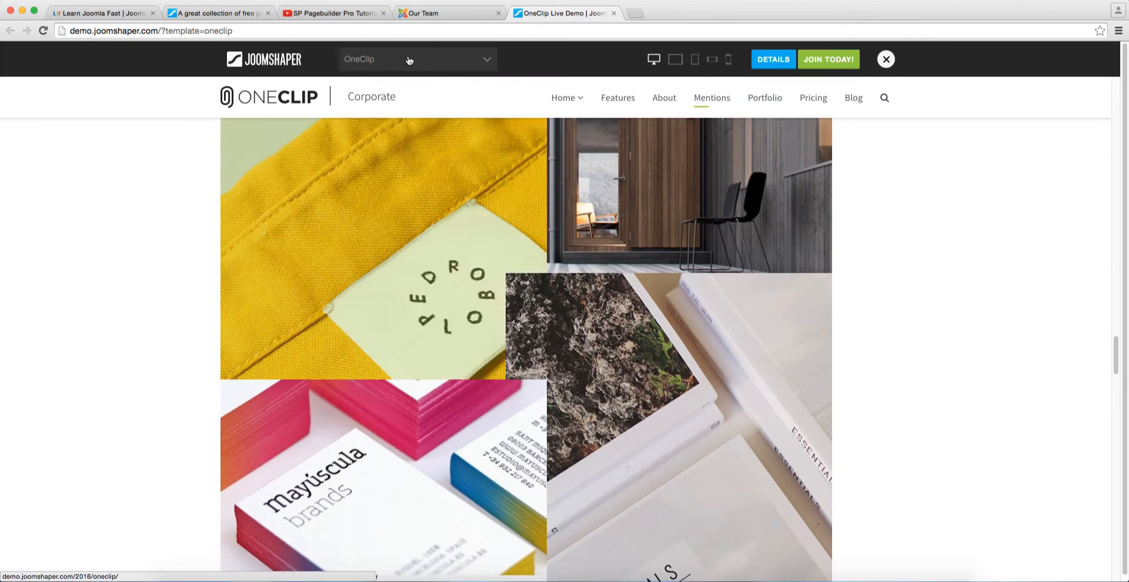
Load the Kidzy kindergarten template live demo, scroll its classes, then return to the Extensions tab
click(417, 59)
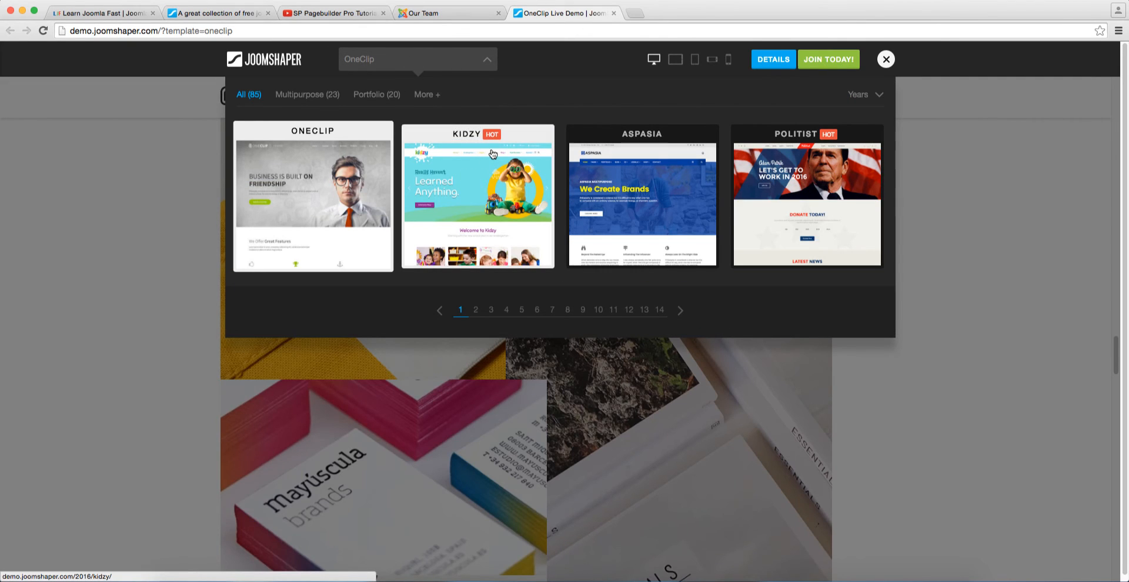
click(478, 198)
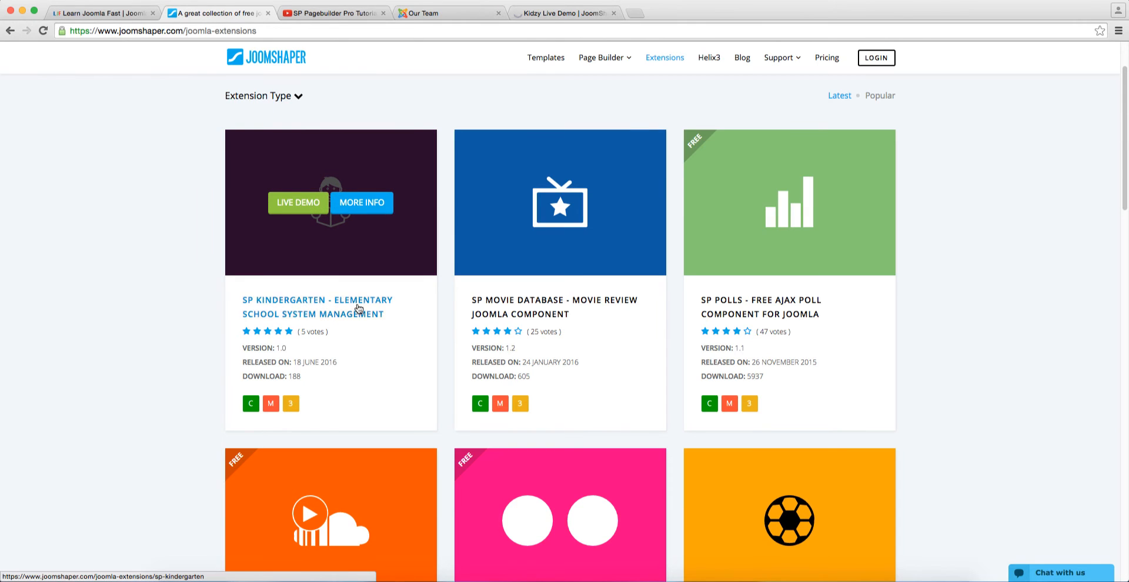
mouse_move(416, 107)
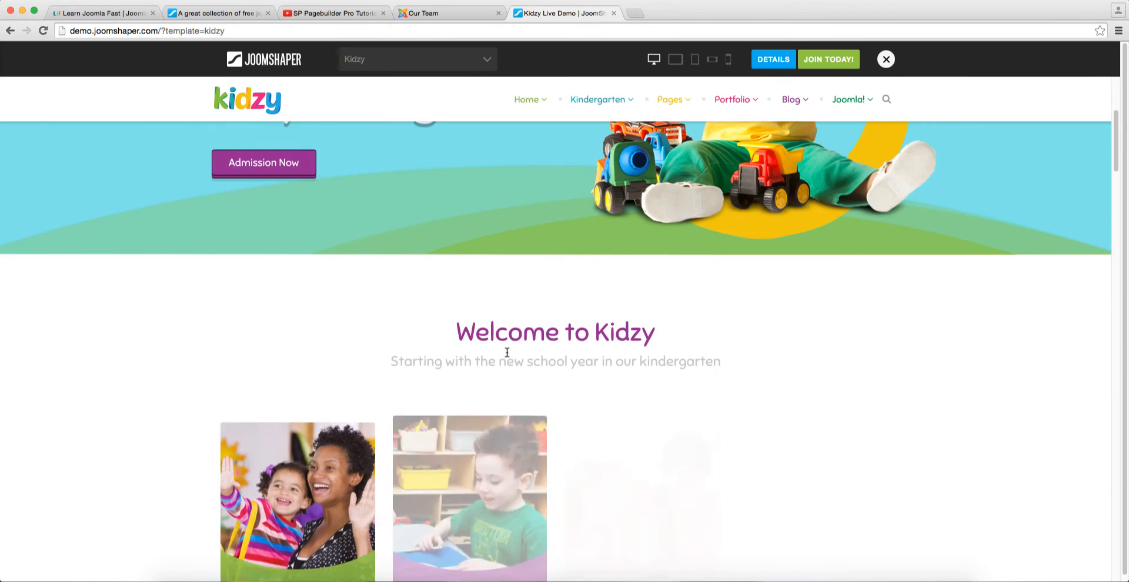
scroll(down, 3)
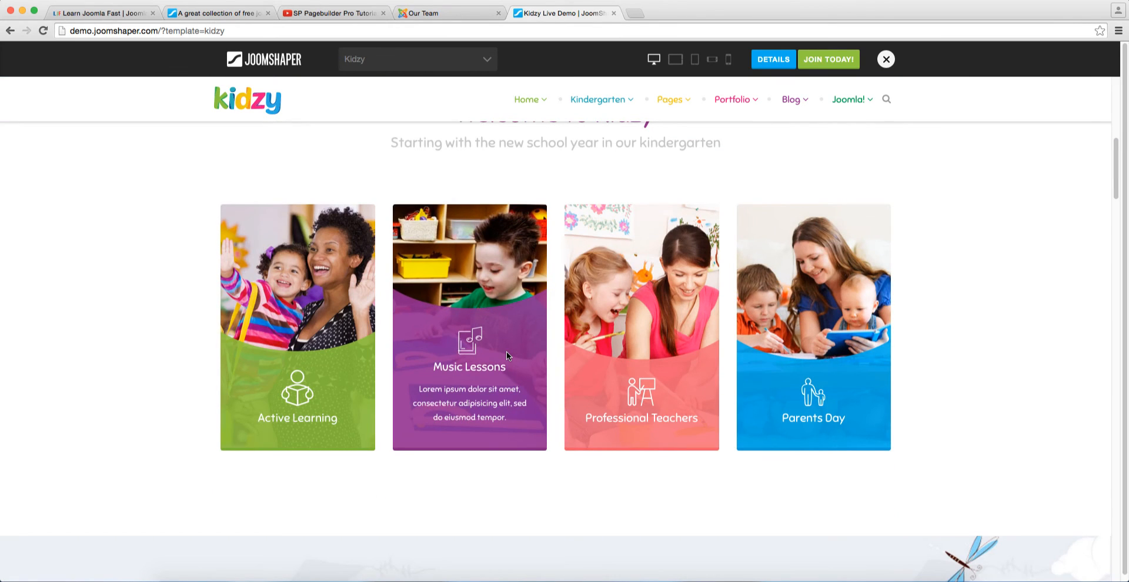
mouse_move(344, 361)
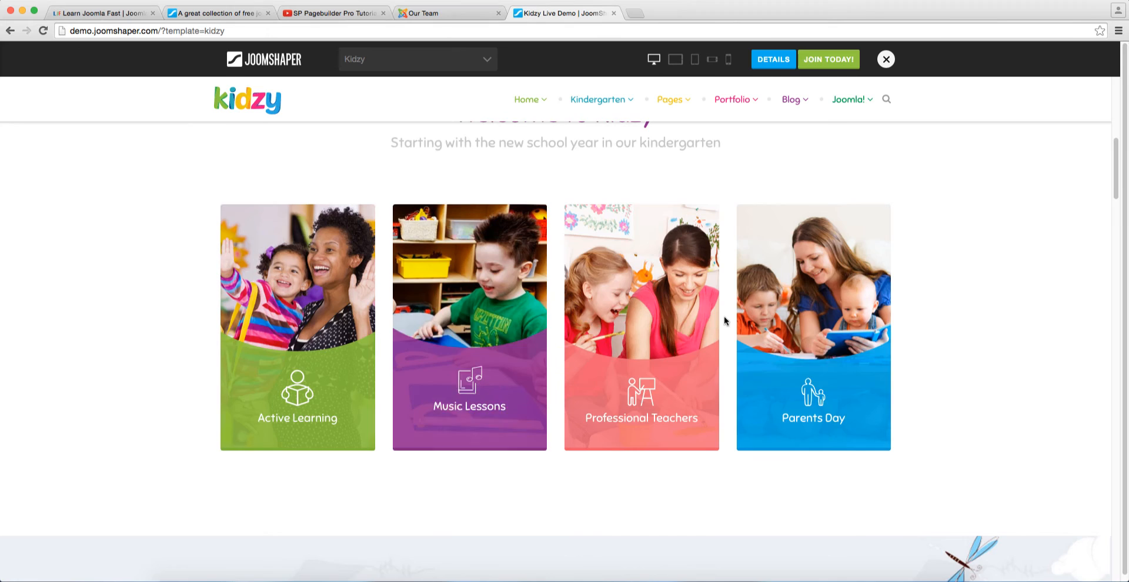
scroll(down, 3)
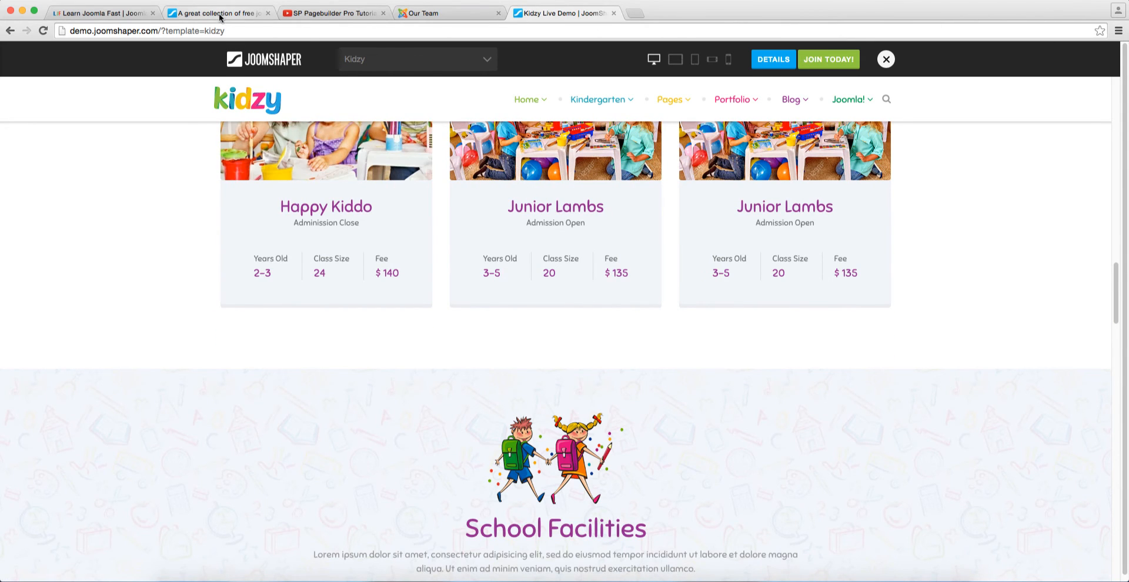
click(216, 13)
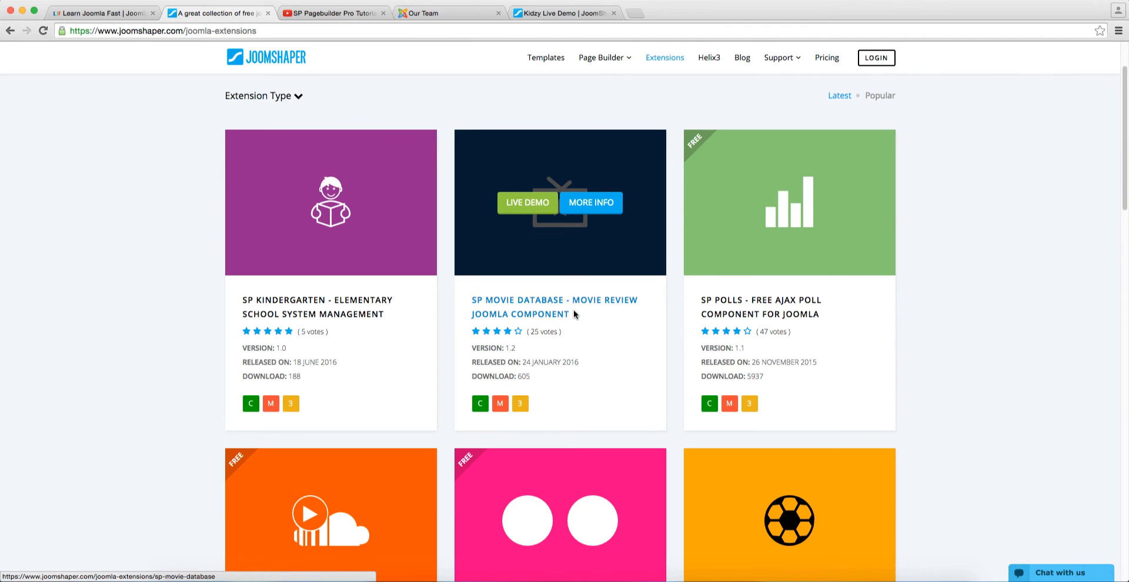
mouse_move(600, 316)
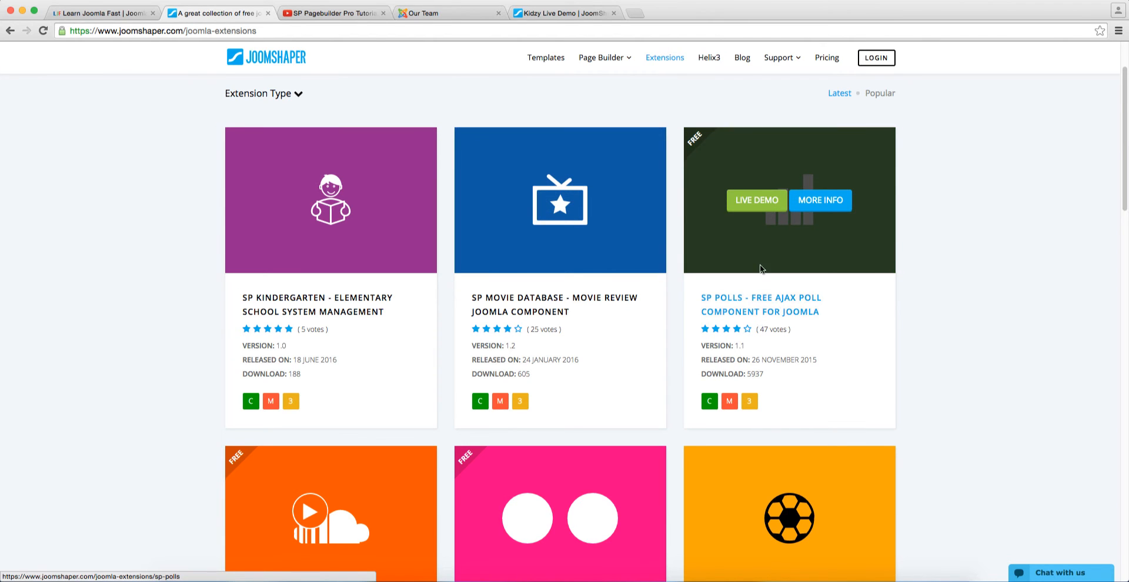
mouse_move(796, 252)
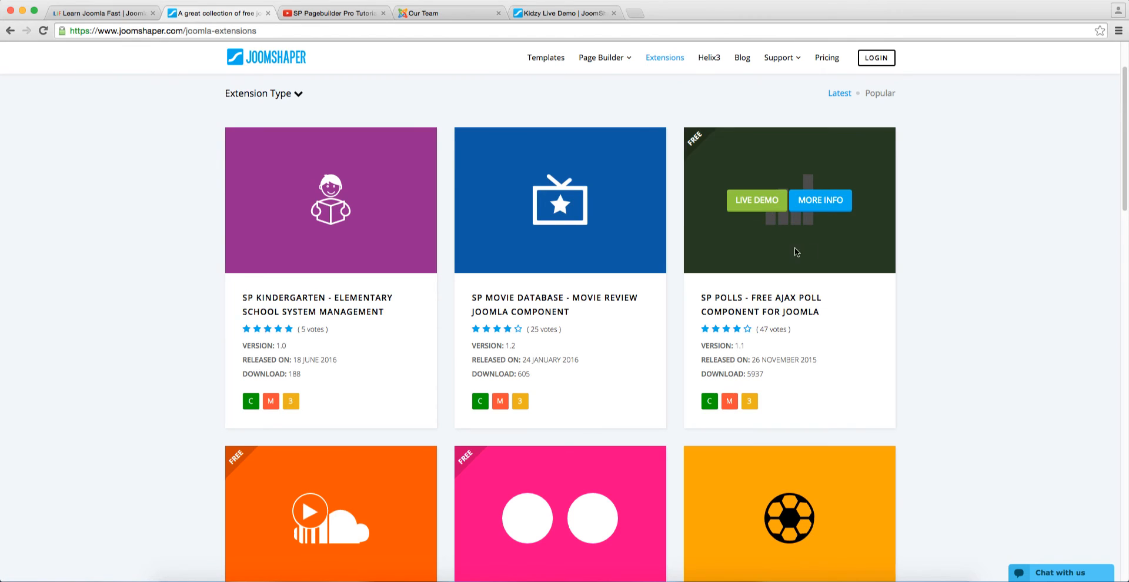
Scroll the Extensions catalogue down to the SP Portfolio and VirtueMart Category Megamenu cards
scroll(down, 3)
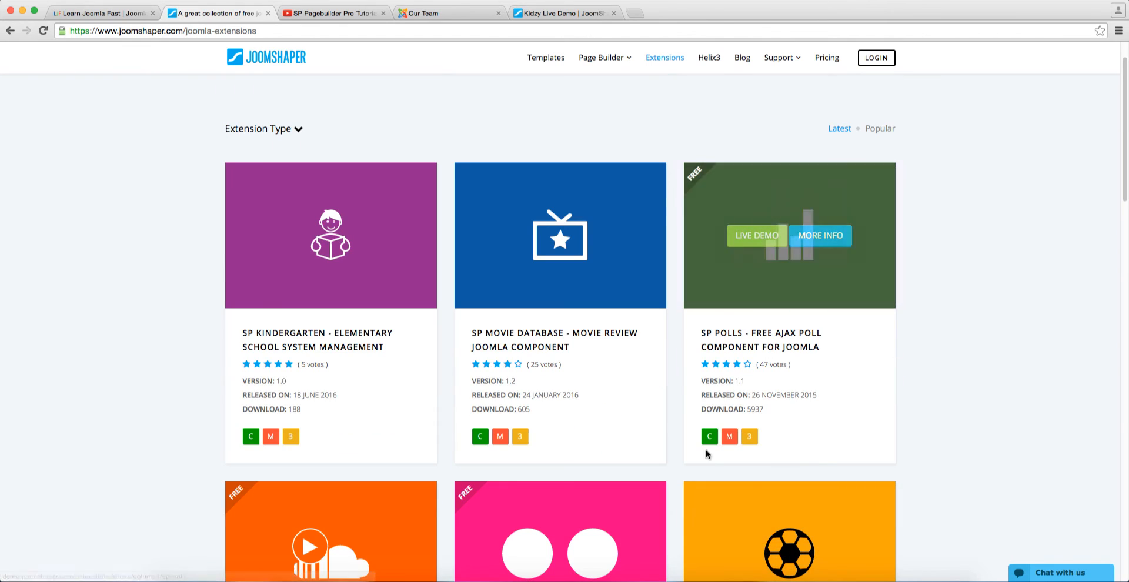
scroll(down, 3)
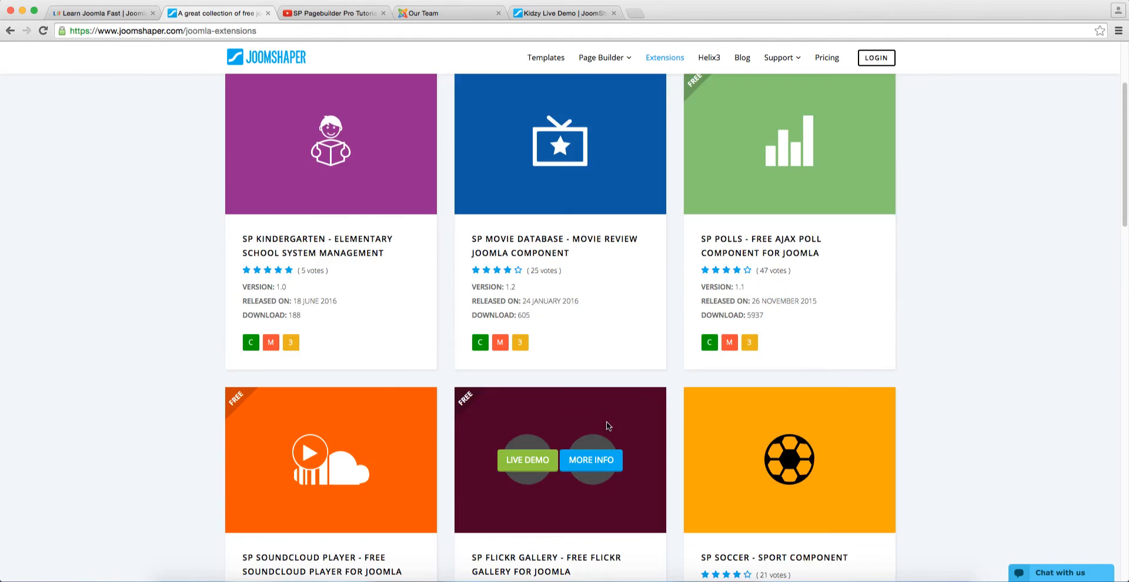
scroll(down, 3)
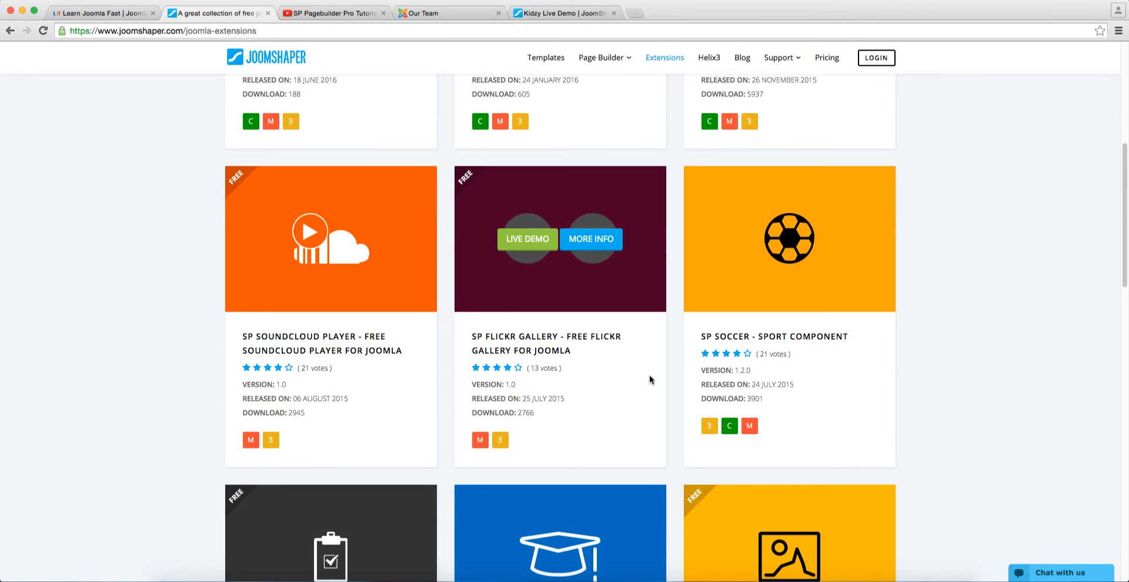
scroll(down, 3)
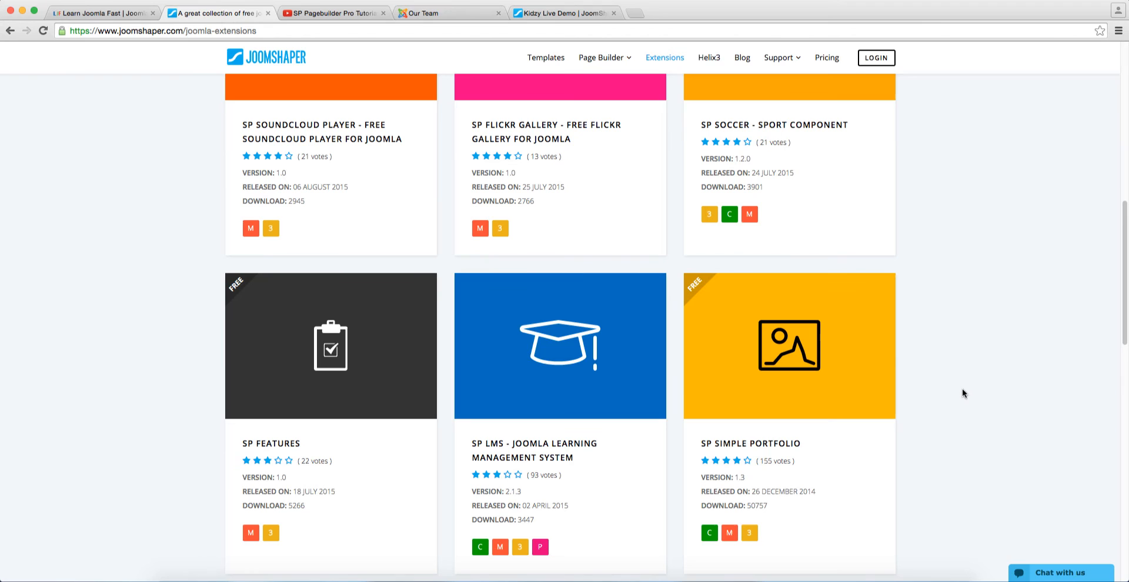
scroll(down, 3)
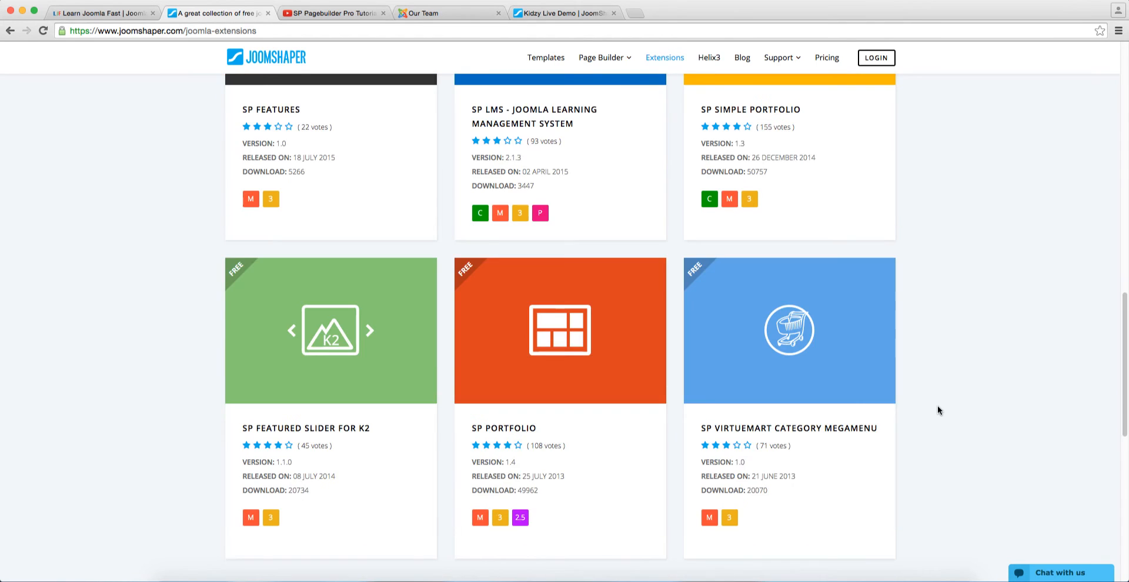
scroll(down, 3)
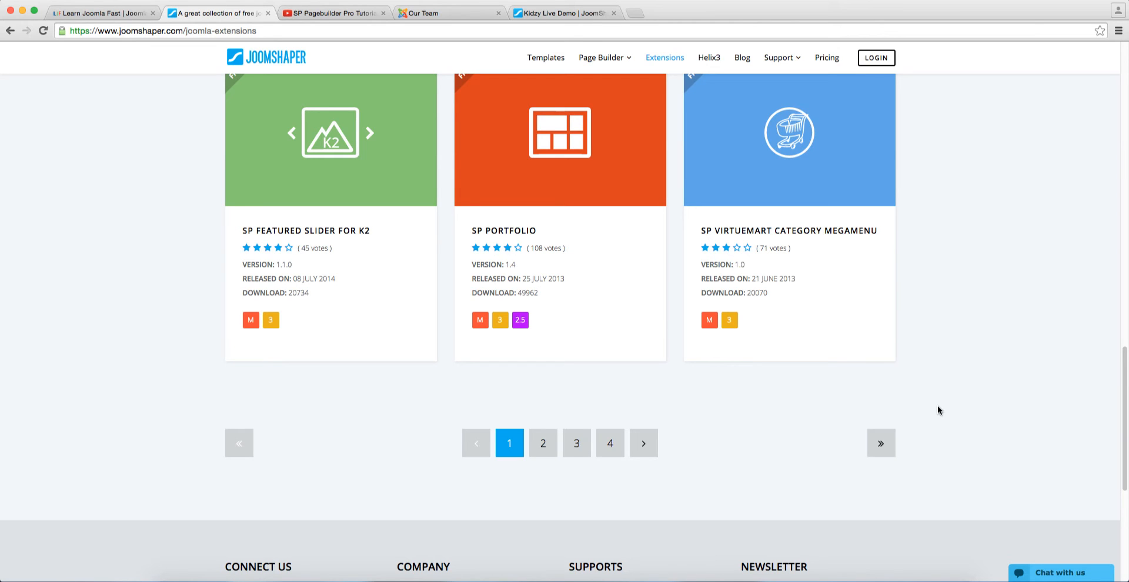
mouse_move(788, 137)
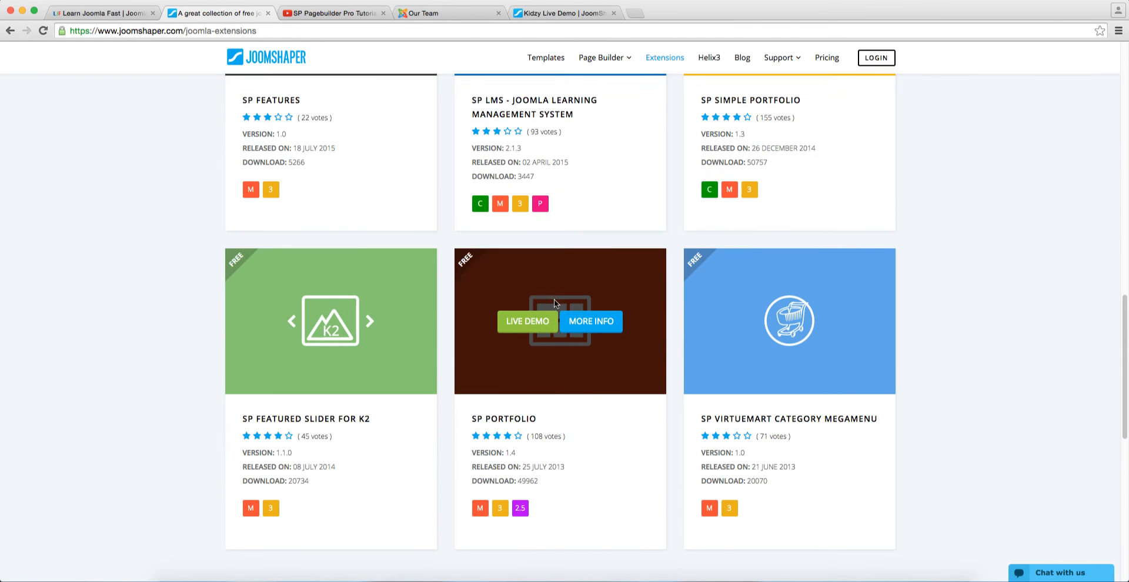
mouse_move(551, 310)
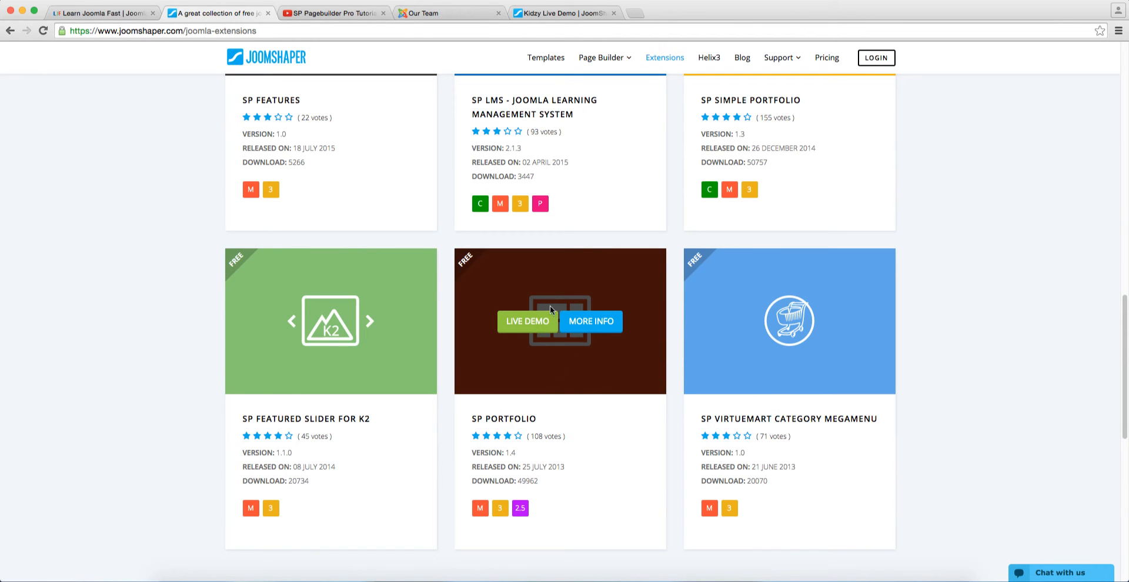
mouse_move(527, 330)
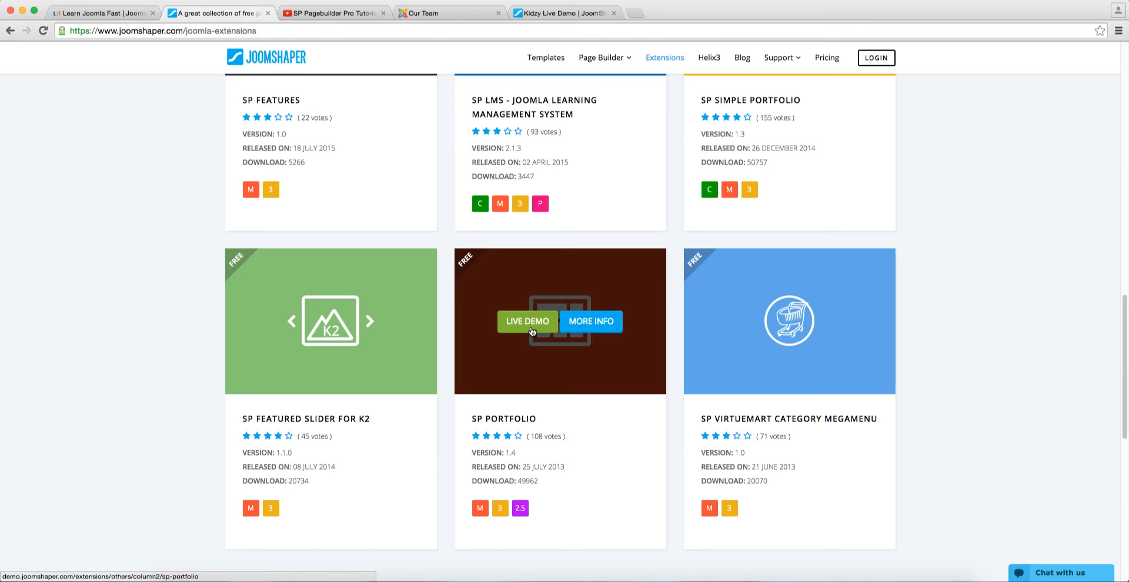
Launch the SP Portfolio live demo showing its filterable grid, then return to the Extensions tab
click(527, 321)
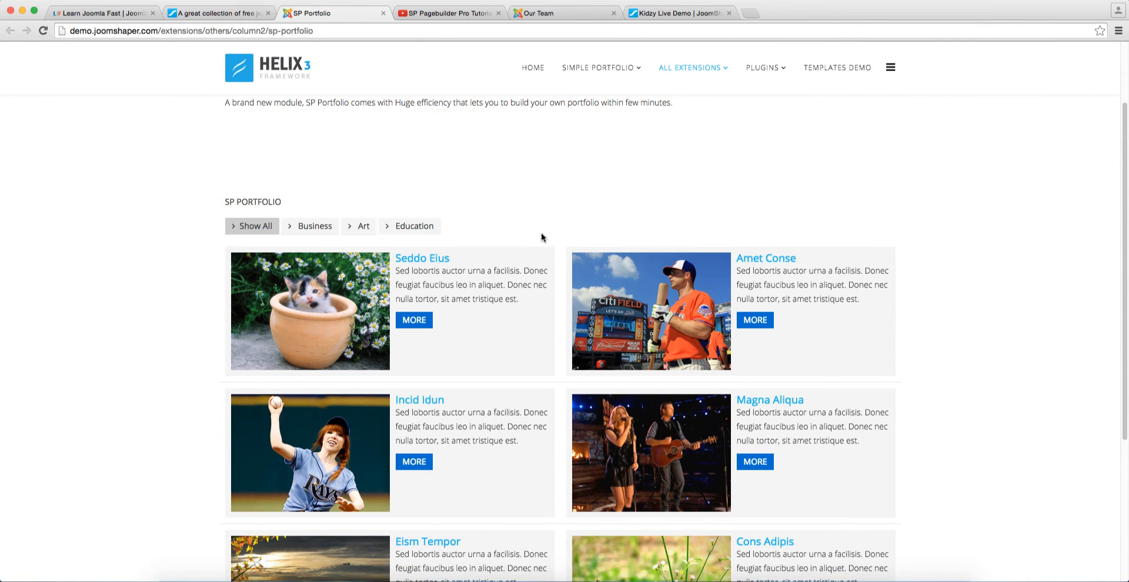
scroll(down, 3)
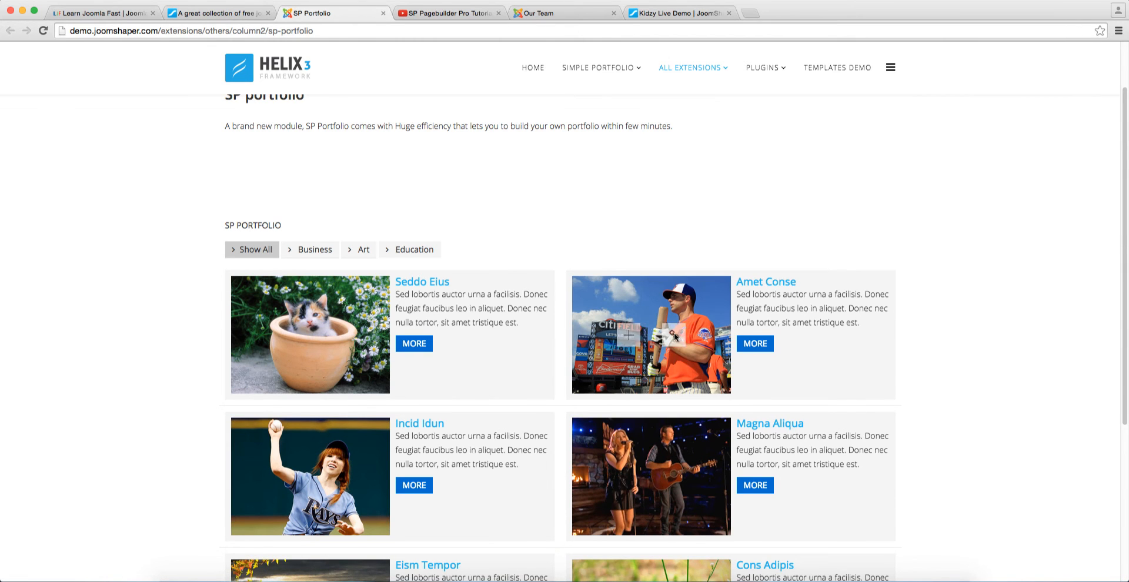
click(216, 13)
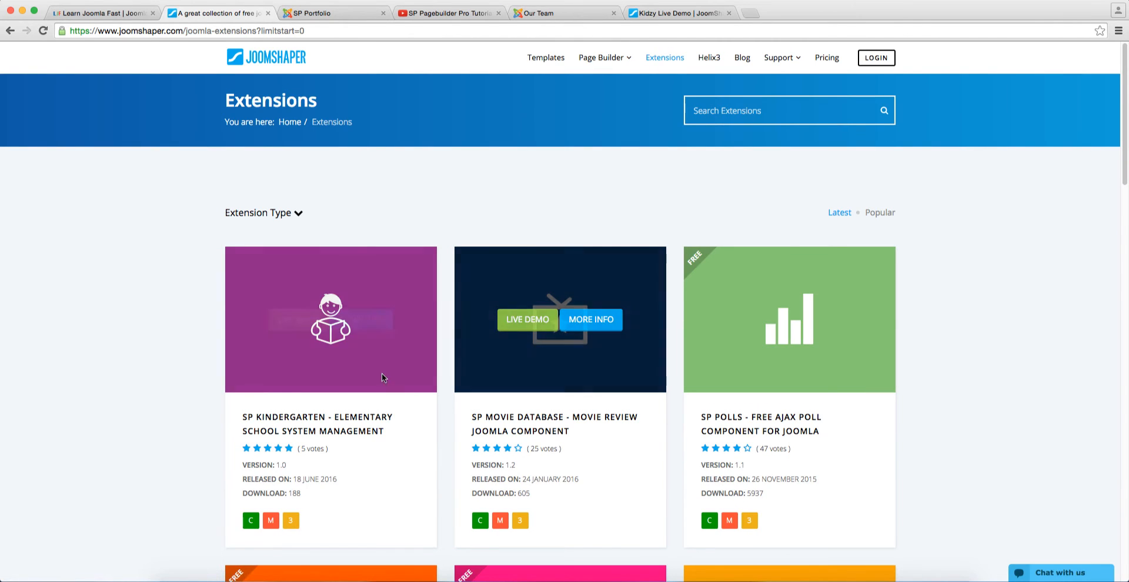
Glance over the Extensions catalogue and navigate to the Helix3 framework page
scroll(down, 3)
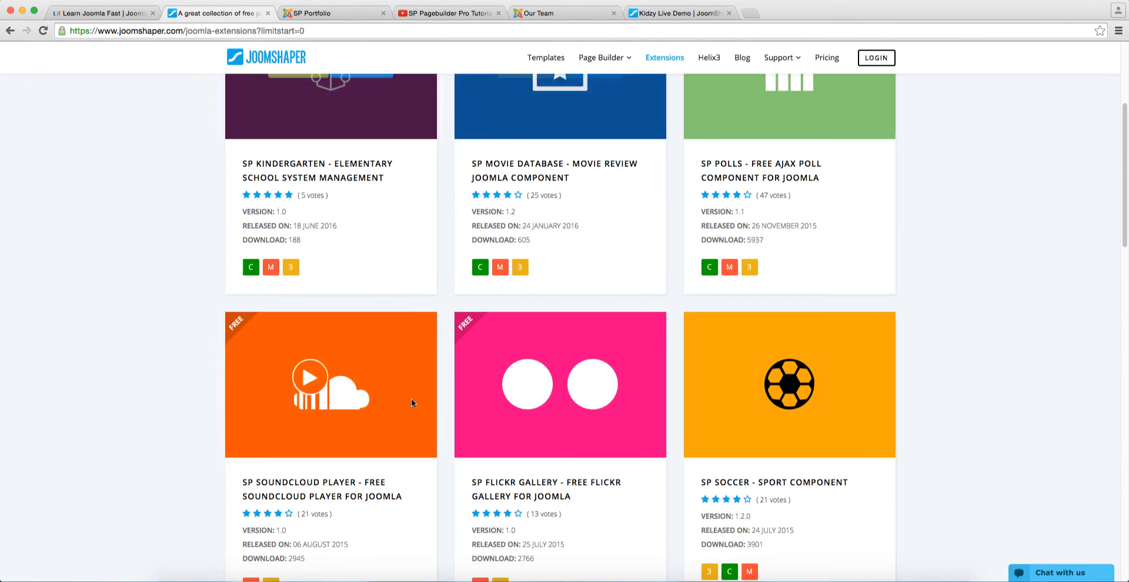
scroll(up, 3)
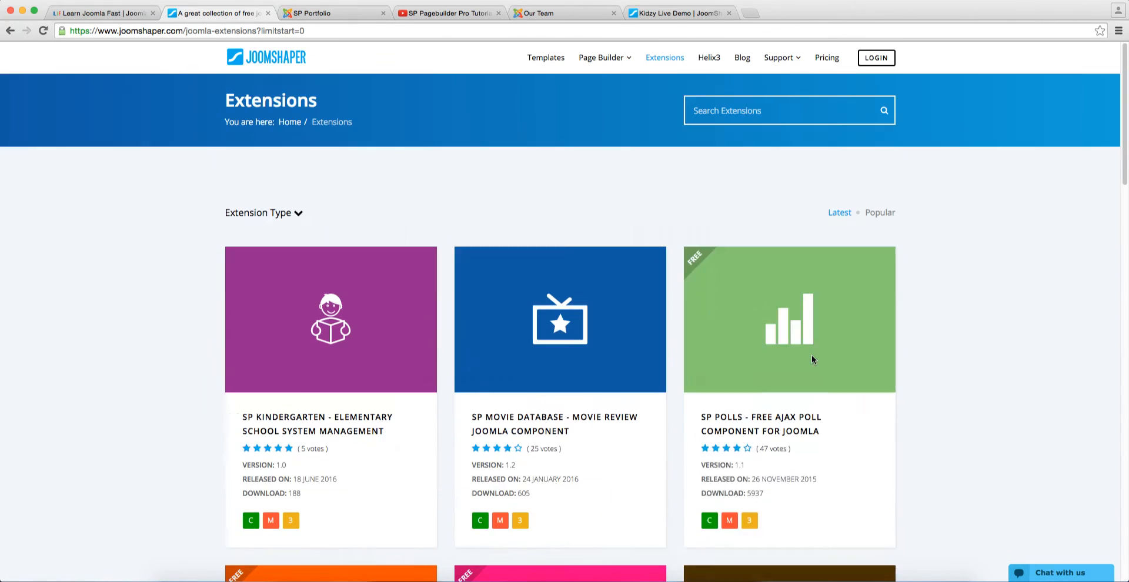
mouse_move(689, 250)
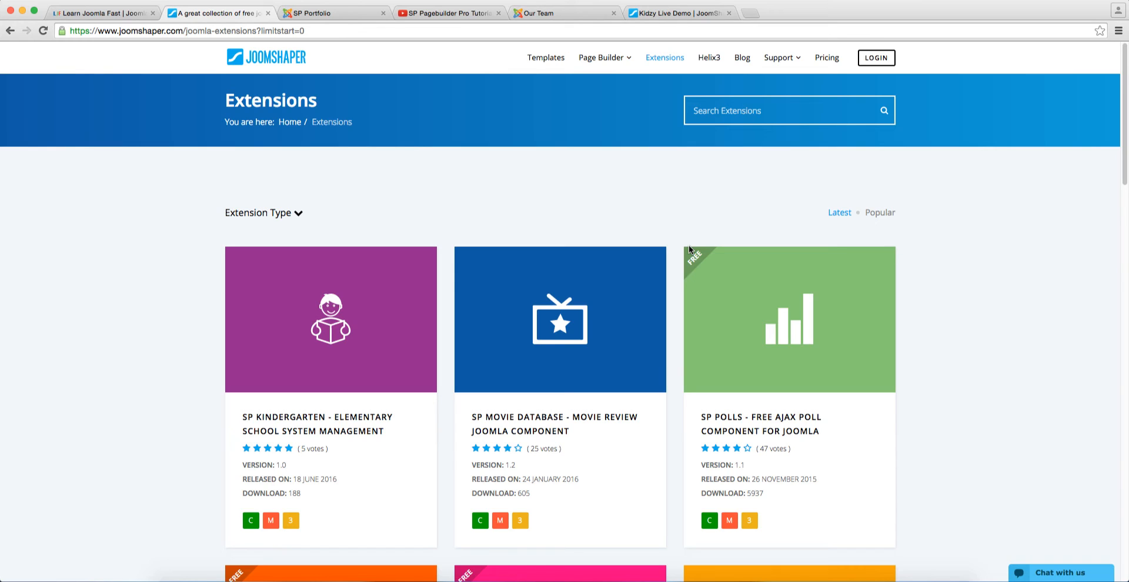
click(752, 110)
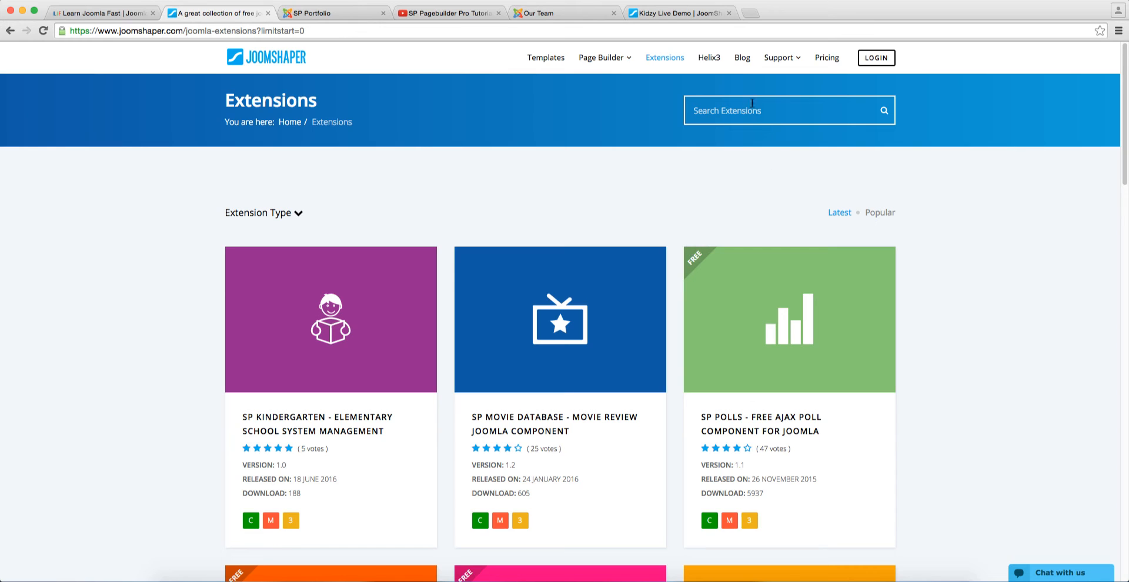
click(708, 58)
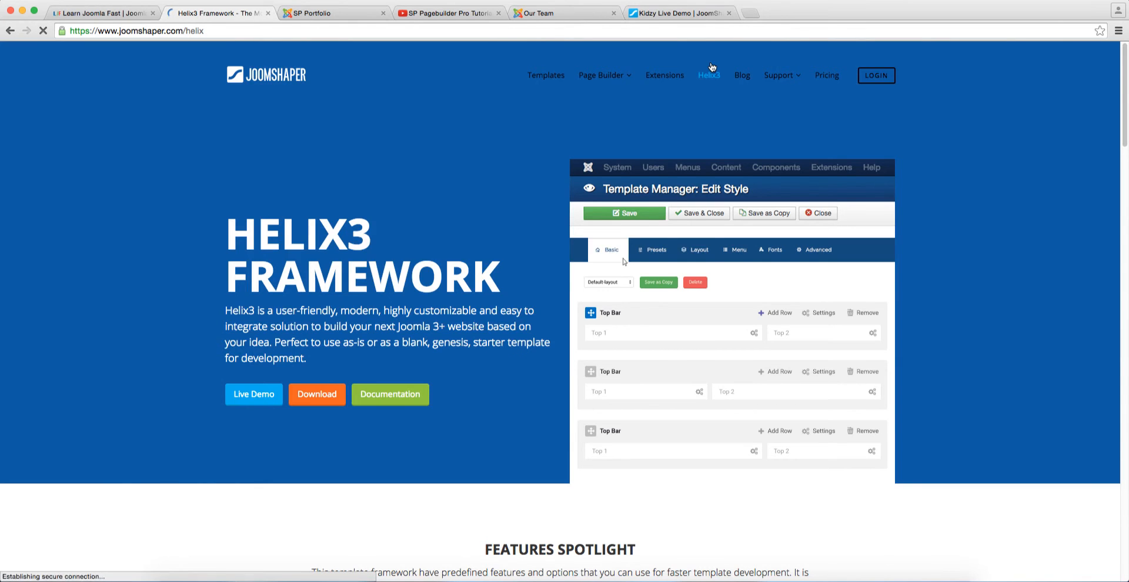
Flip through the Helix3 hero carousel, then launch the Helix3 Live Demo site
click(698, 250)
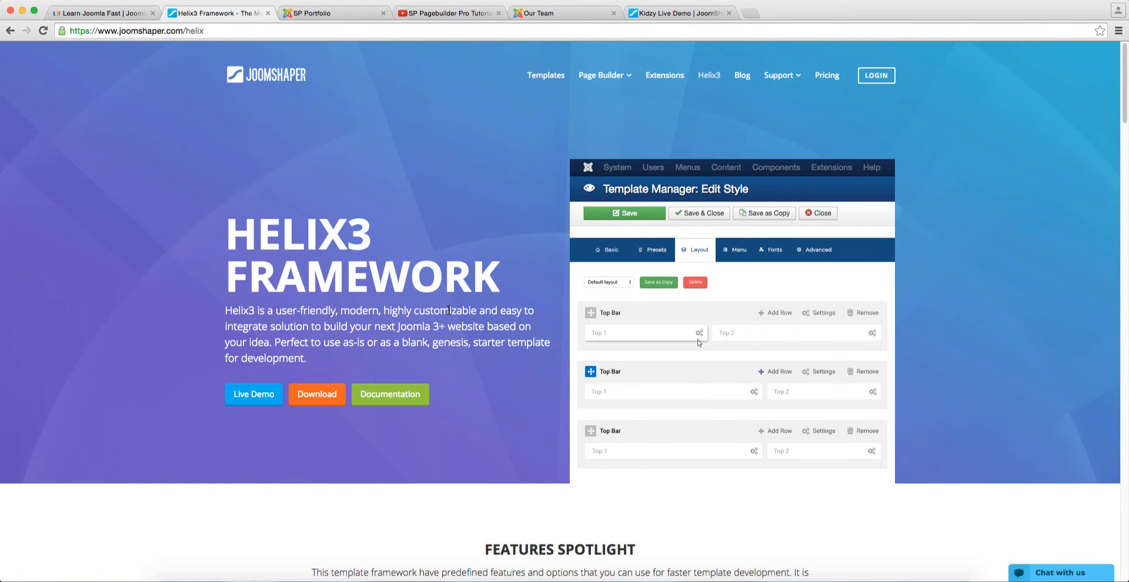
click(612, 249)
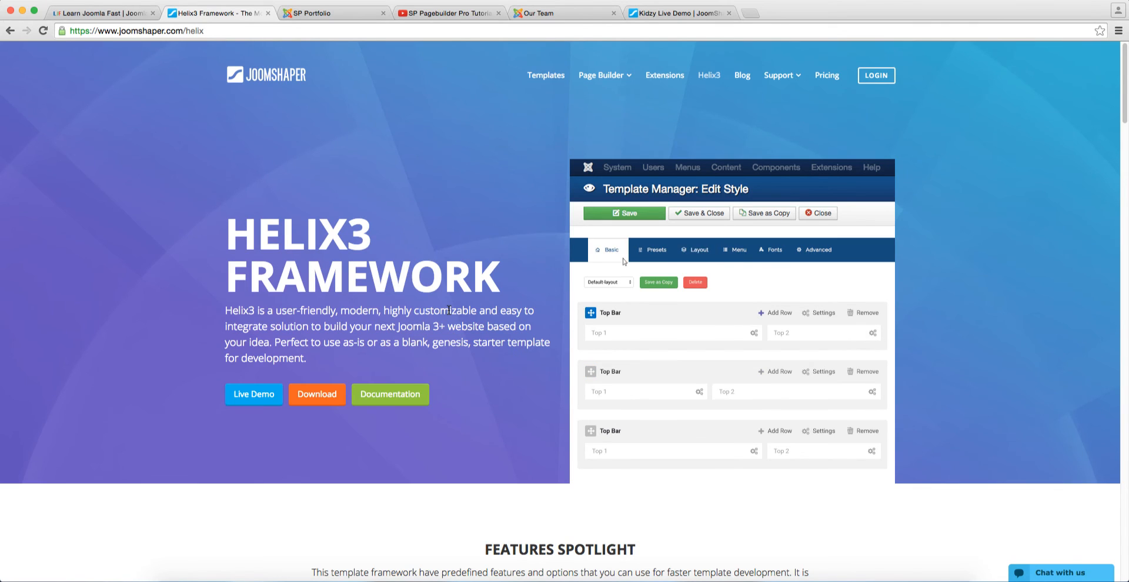
click(699, 249)
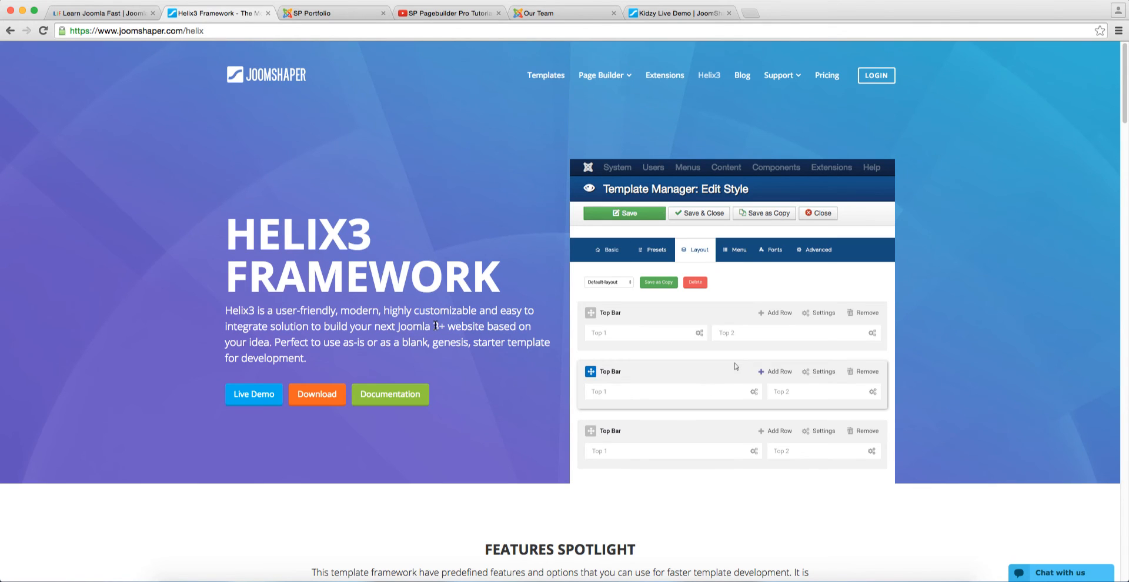
click(610, 249)
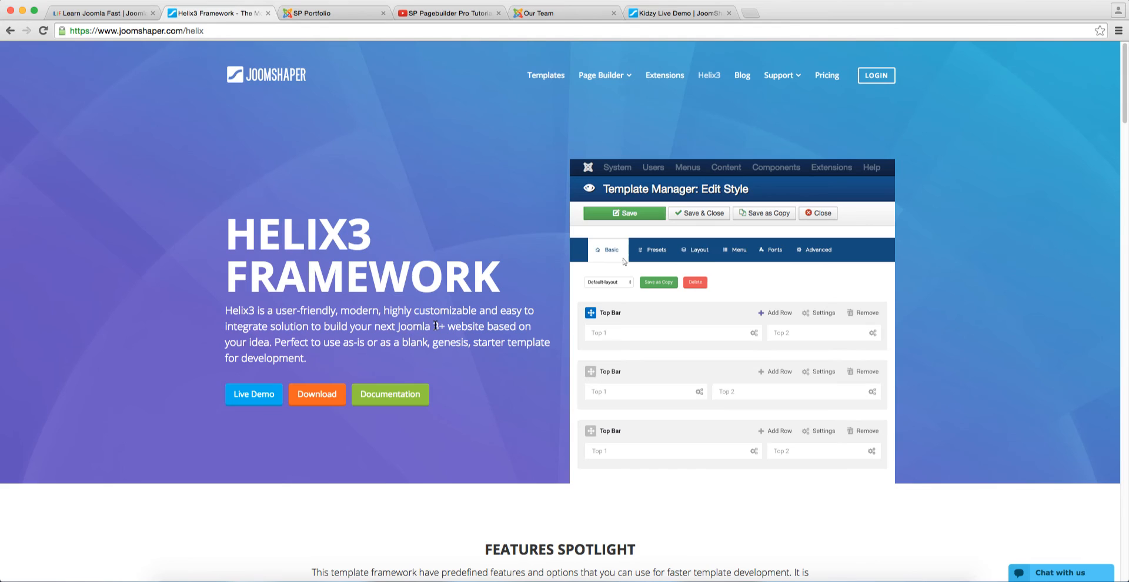
click(698, 249)
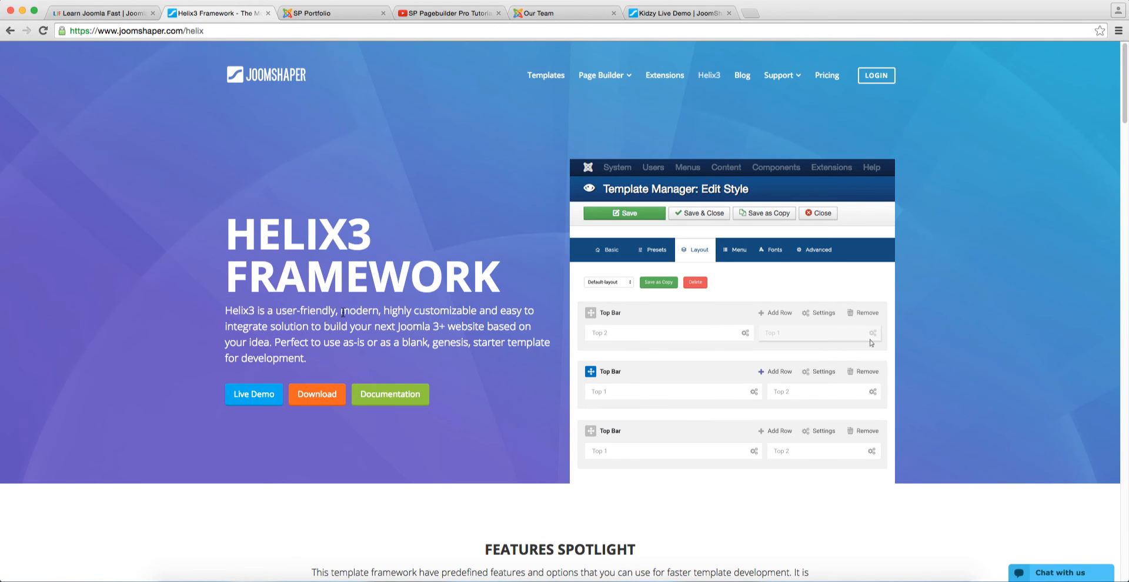
scroll(down, 3)
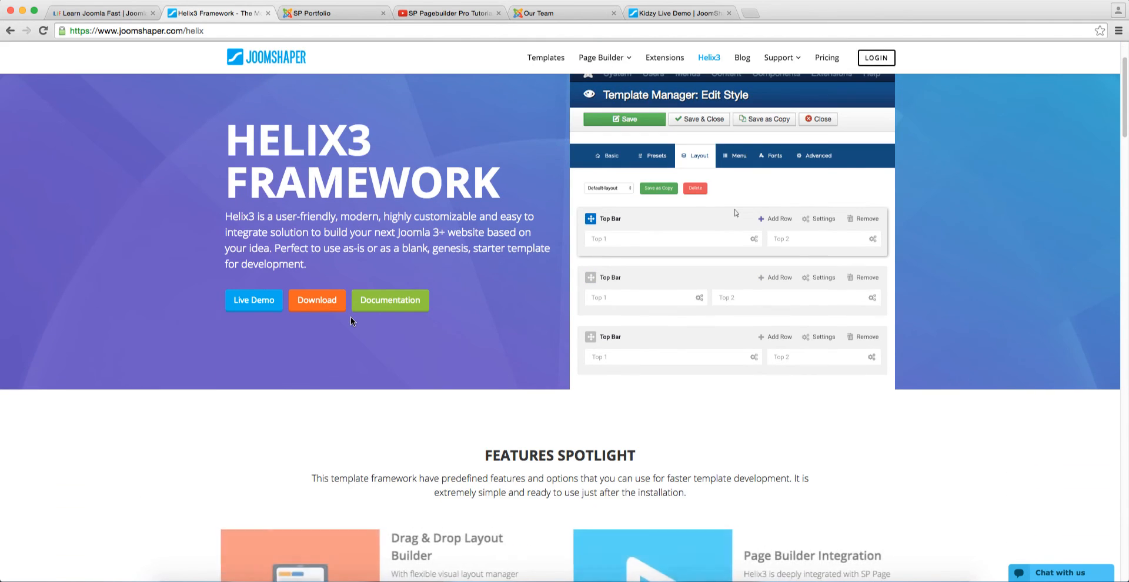
click(253, 300)
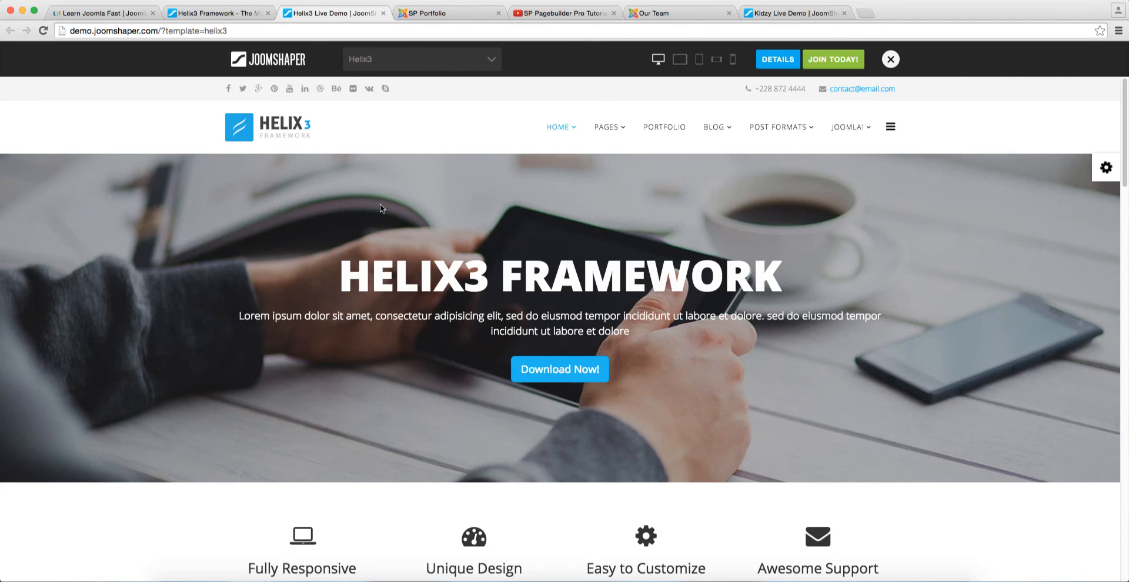
mouse_move(488, 335)
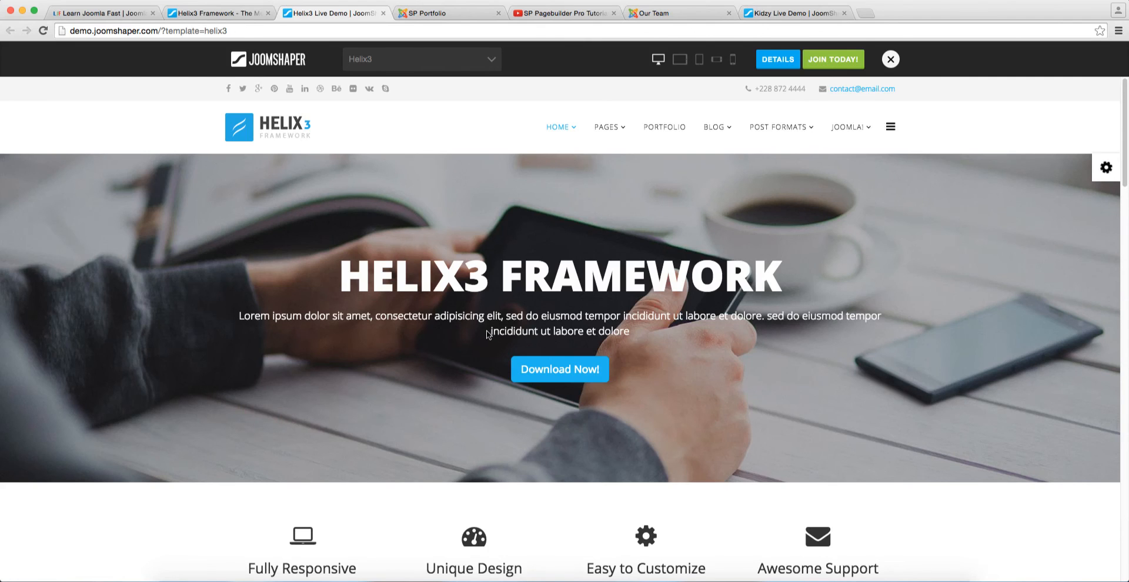
Scroll the Helix3 demo homepage briefly before switching back to the Helix3 Framework tab
scroll(down, 3)
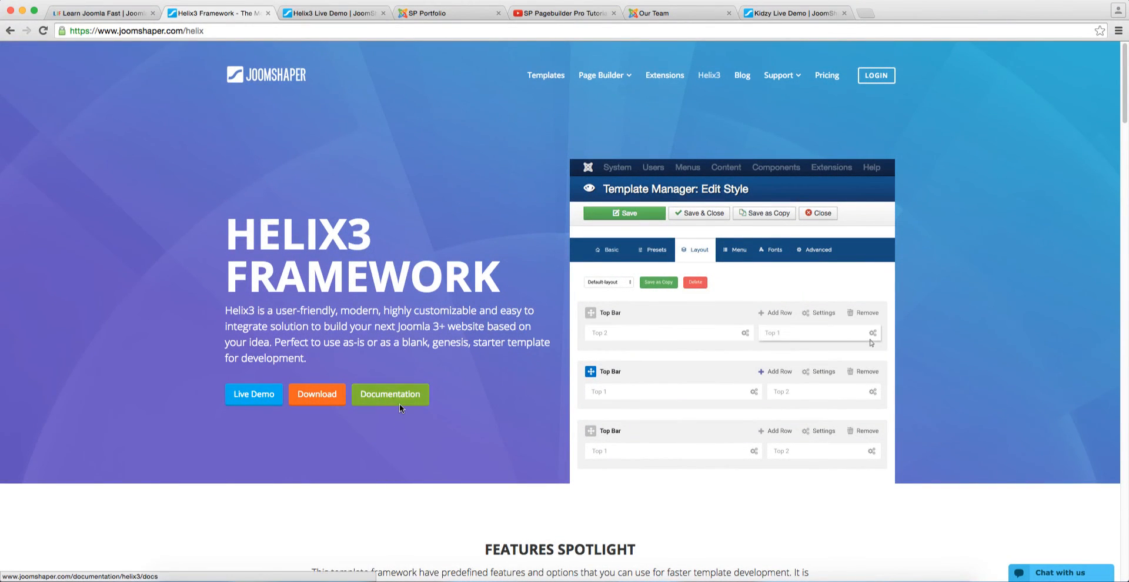
scroll(down, 3)
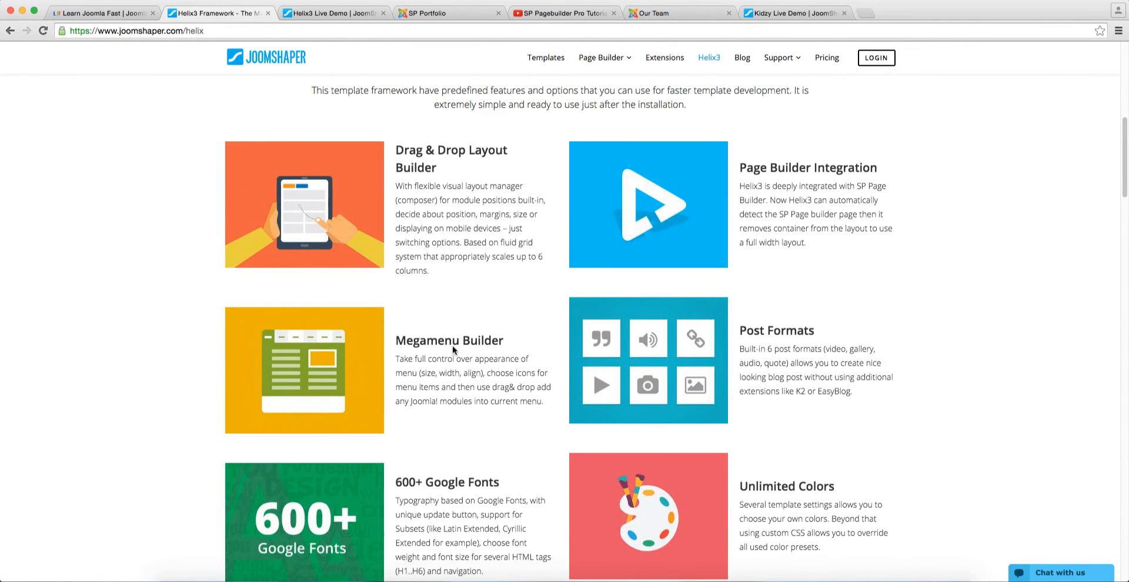
scroll(down, 3)
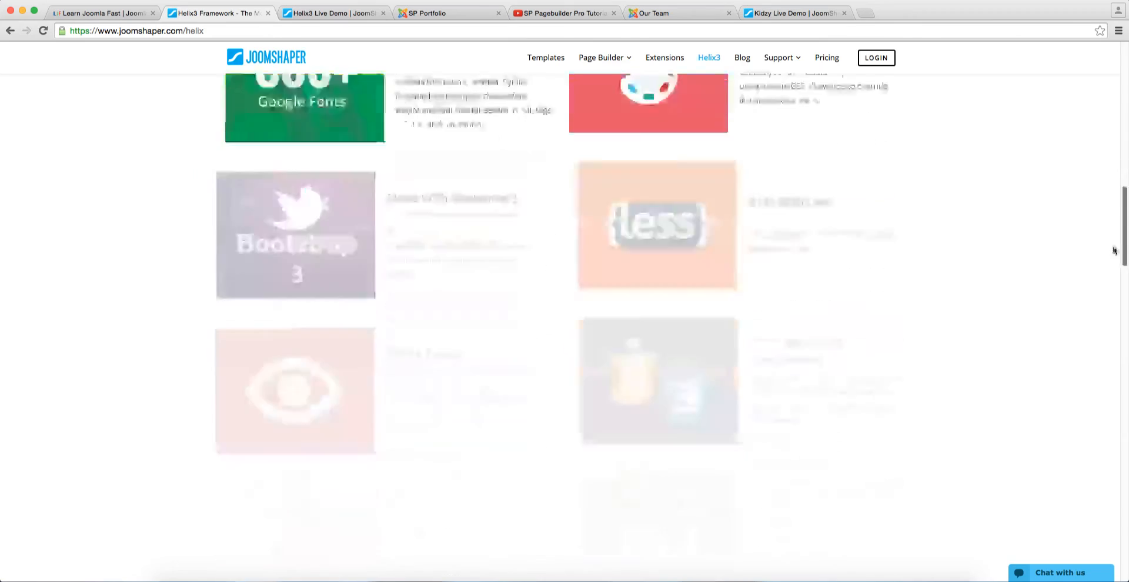
scroll(down, 3)
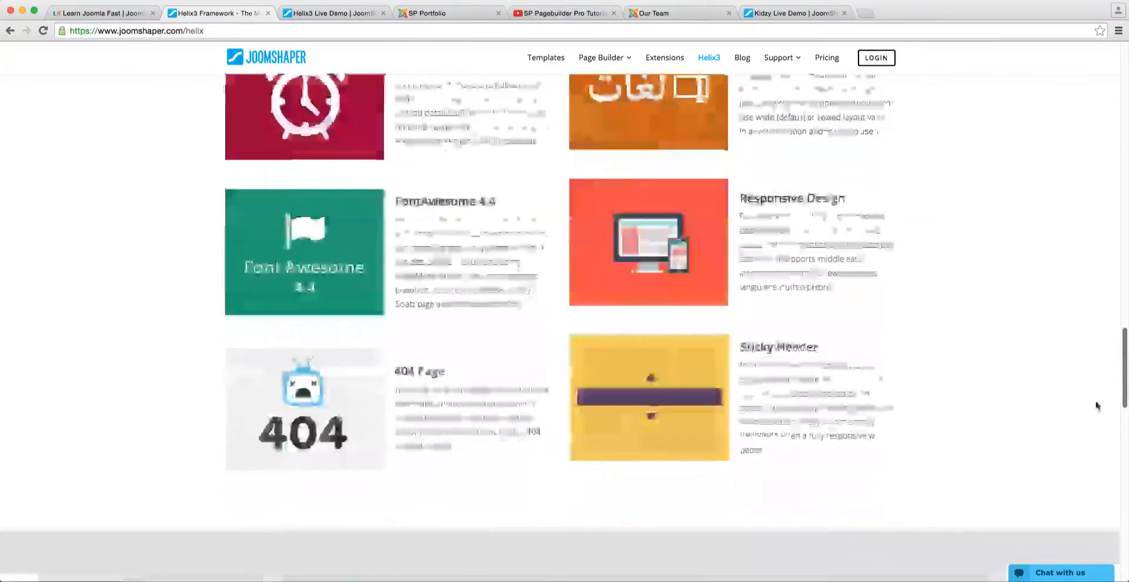
scroll(up, 3)
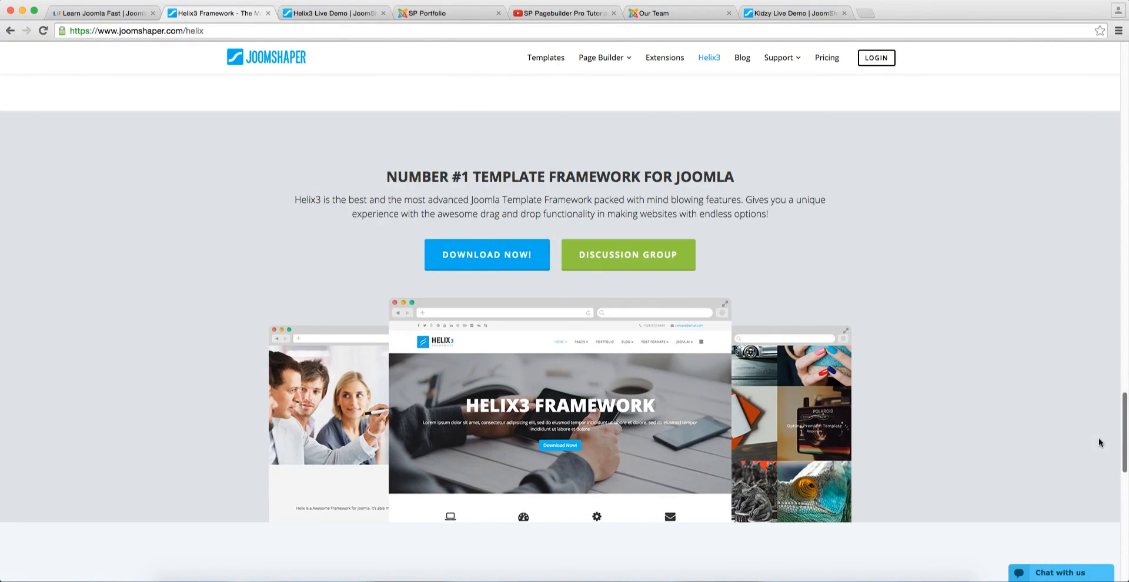
scroll(down, 3)
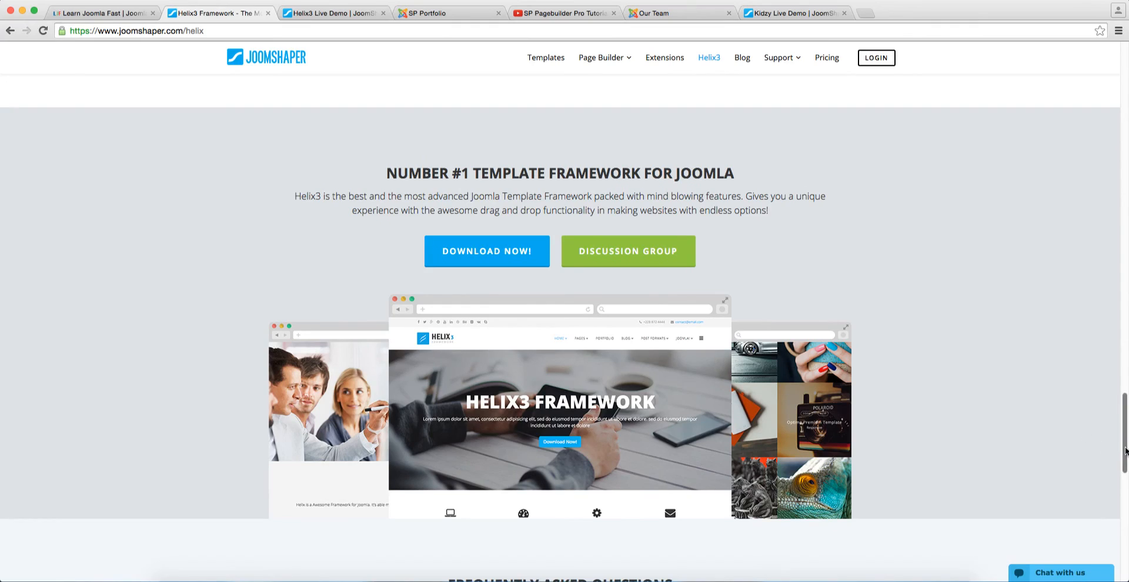
scroll(down, 3)
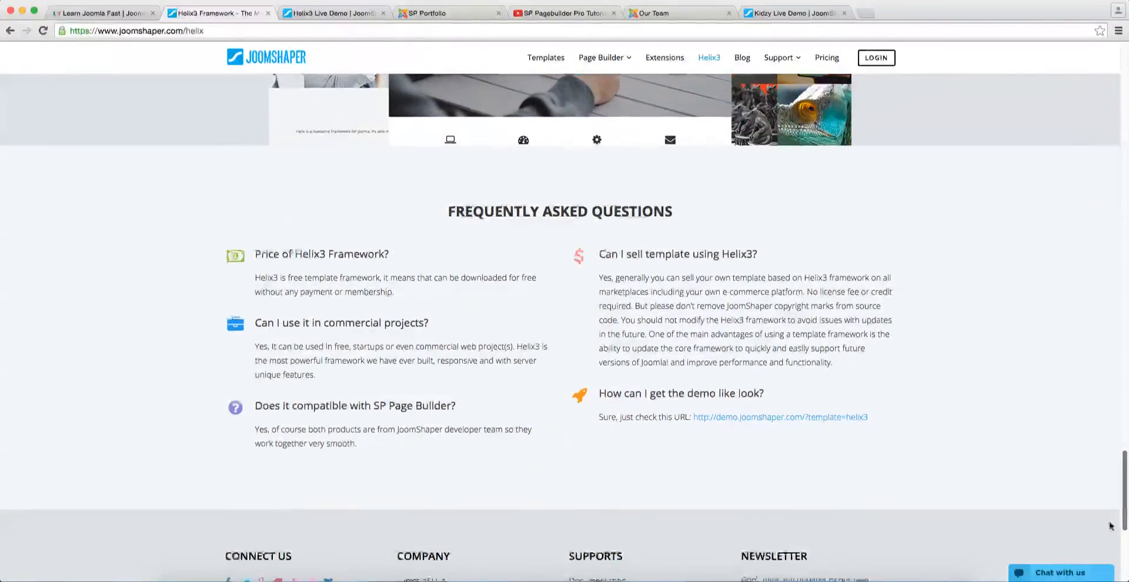
scroll(up, 3)
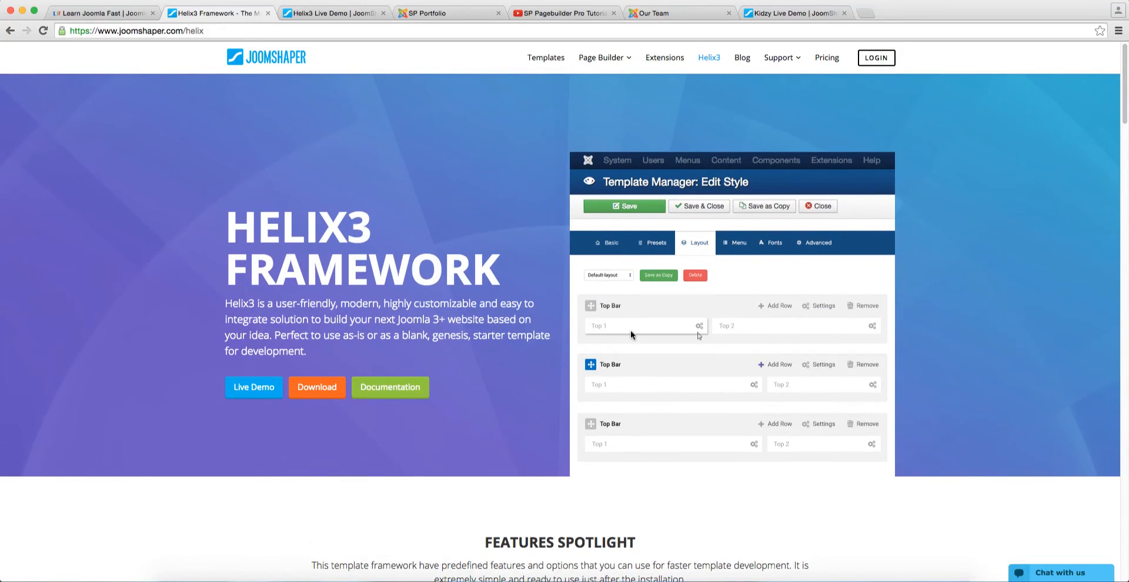
click(611, 242)
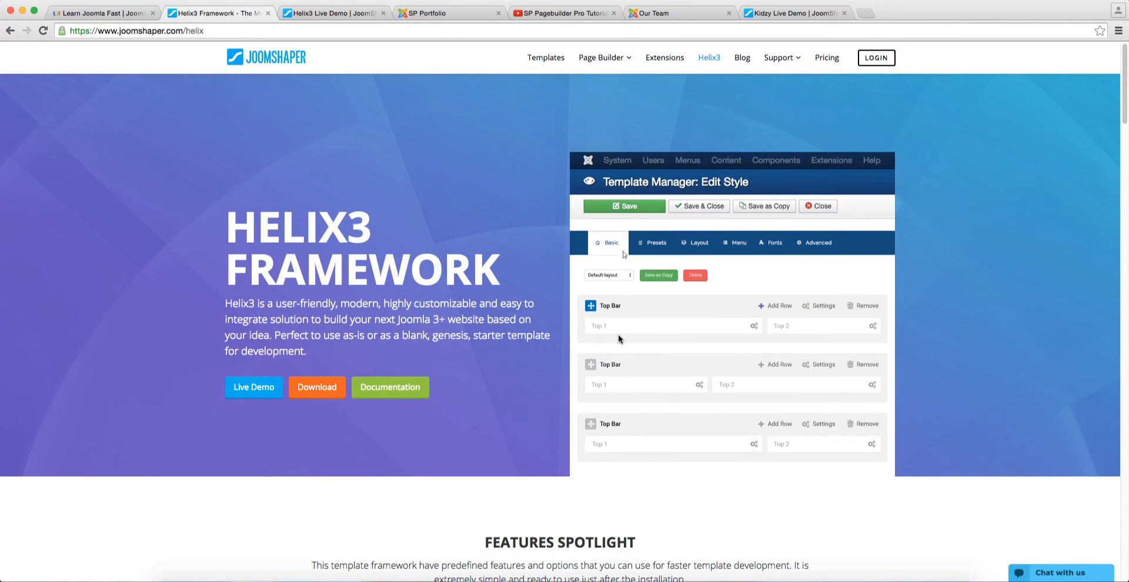
click(695, 243)
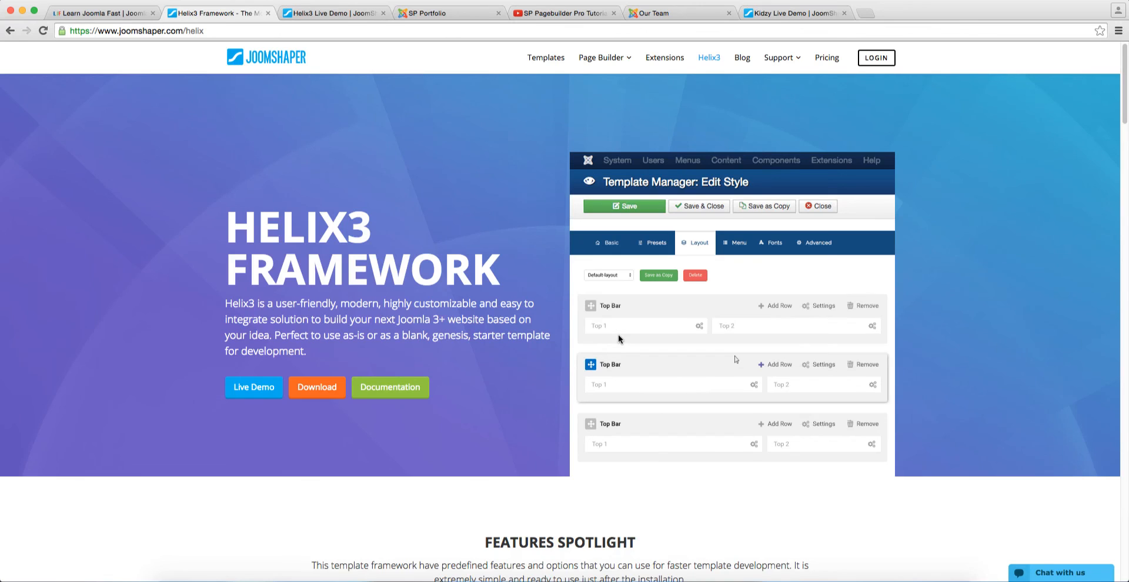
click(610, 242)
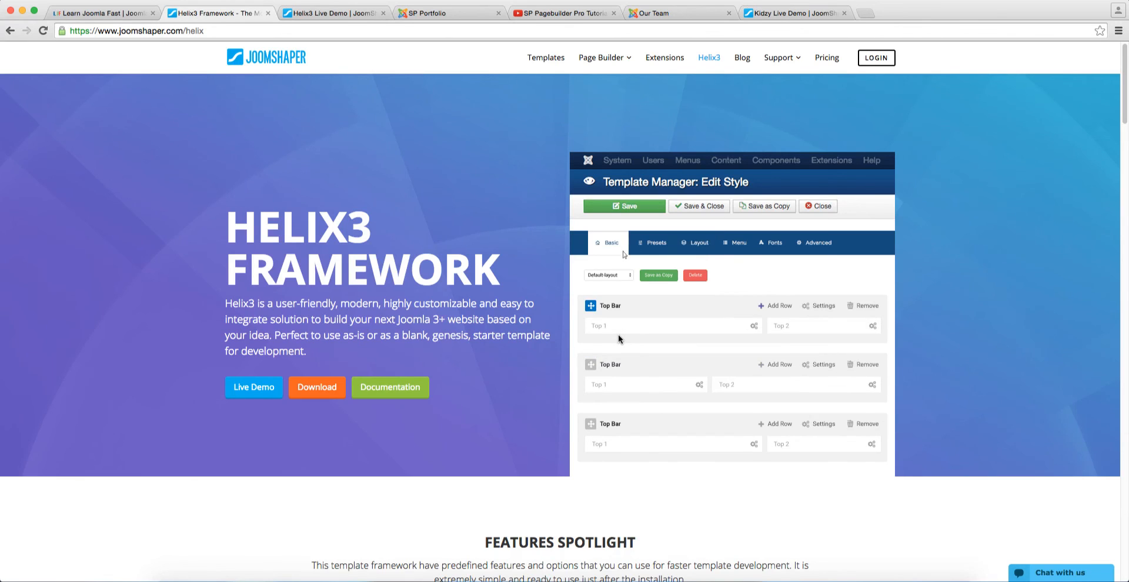
click(695, 243)
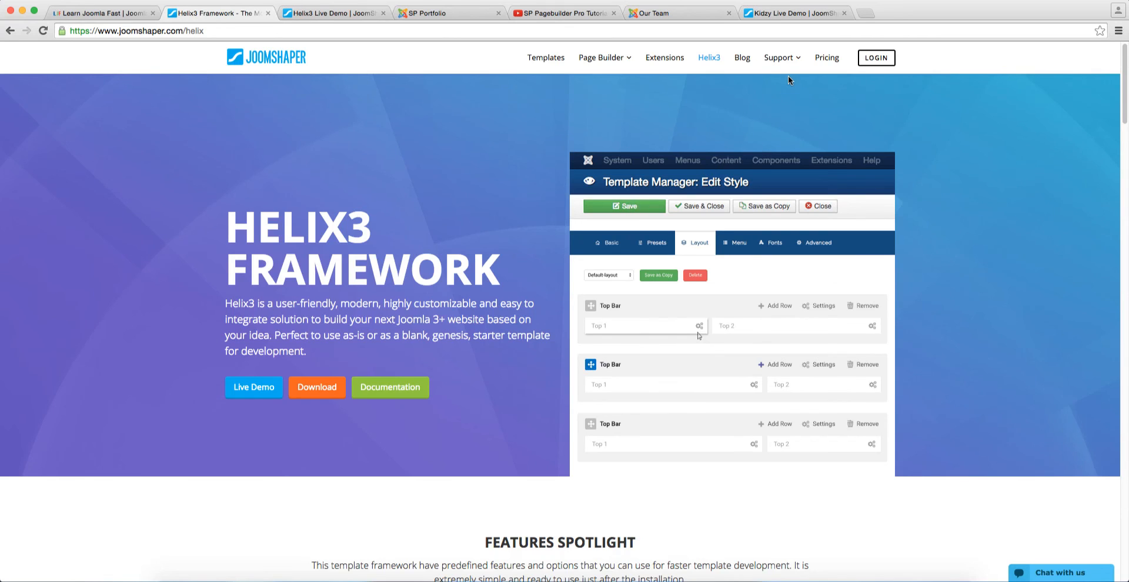
click(779, 58)
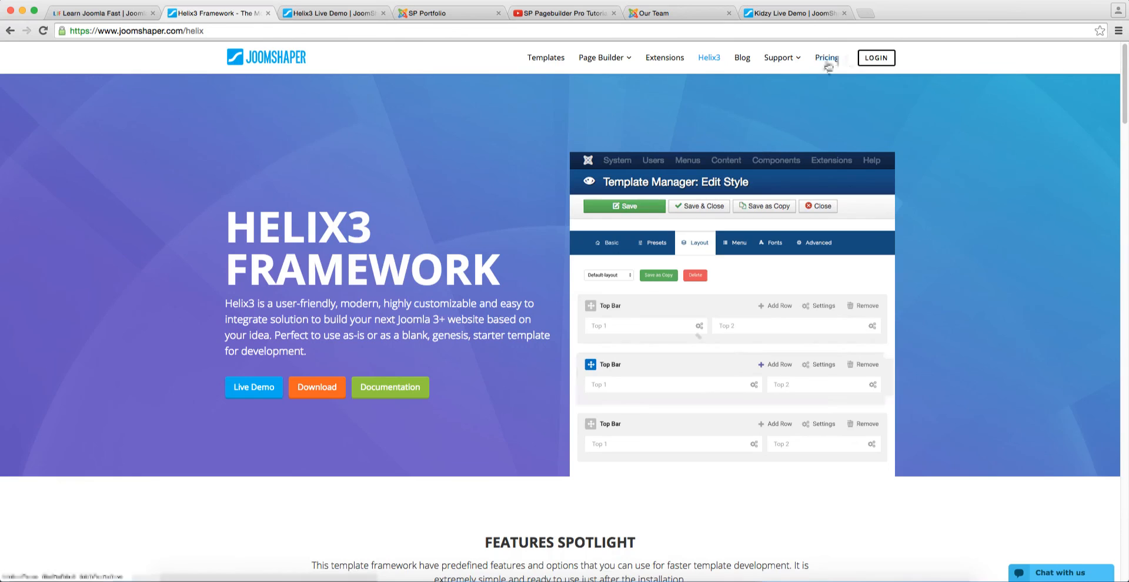
Review the $59 Personal, $99 Business and $299 Developer plans with payment Q&A, then return home
click(825, 58)
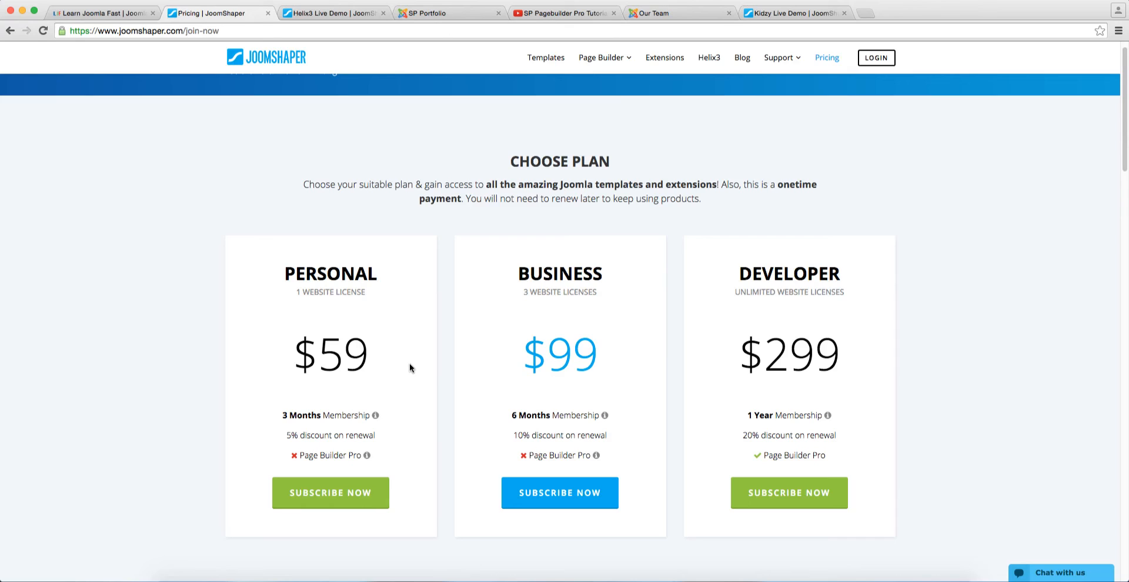
mouse_move(368, 364)
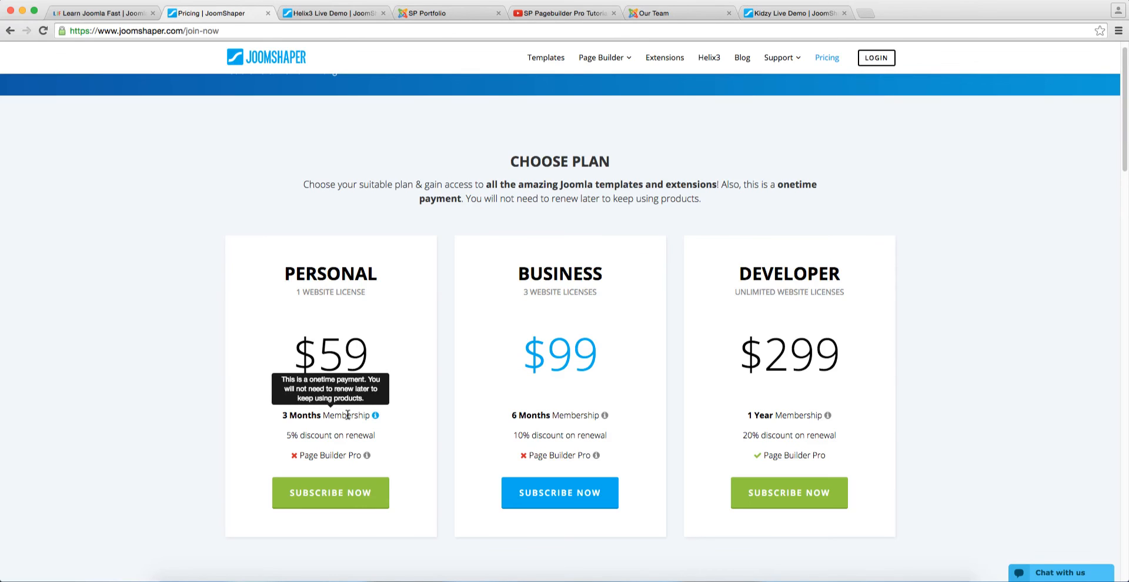
mouse_move(348, 374)
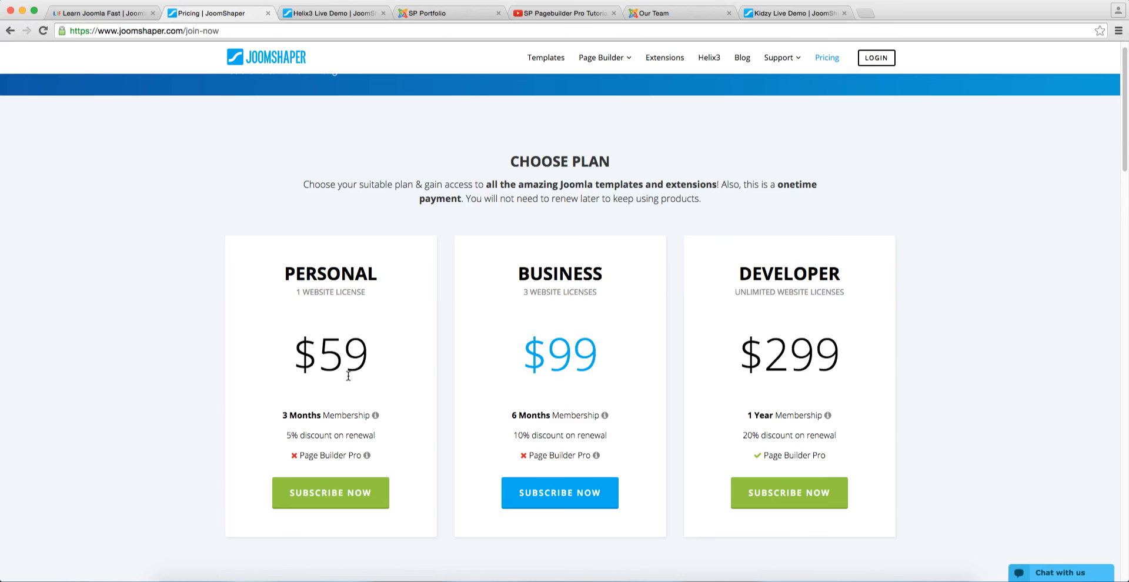
mouse_move(336, 446)
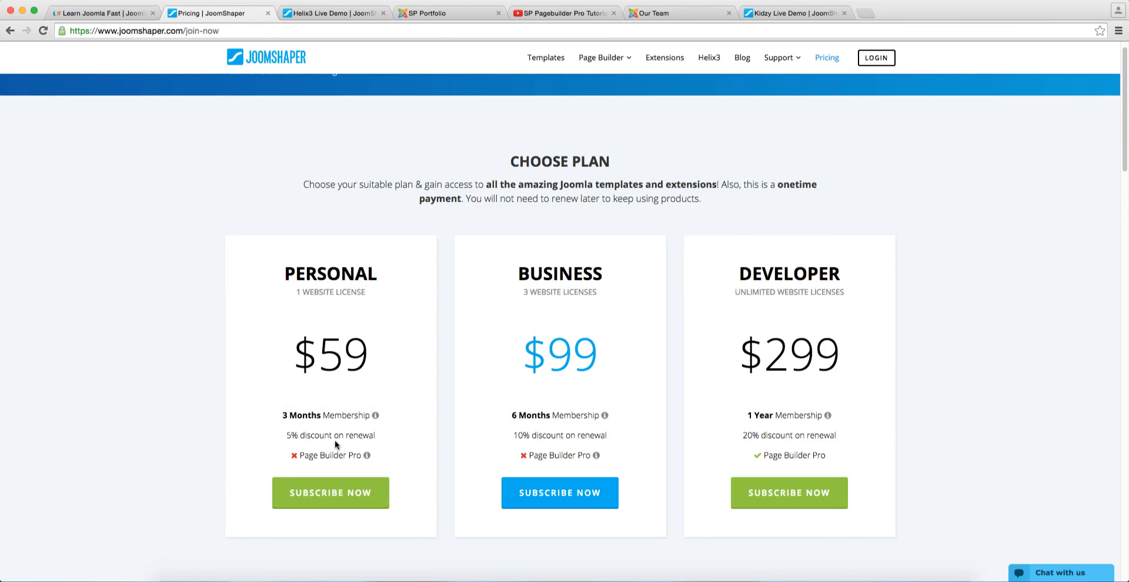
mouse_move(551, 390)
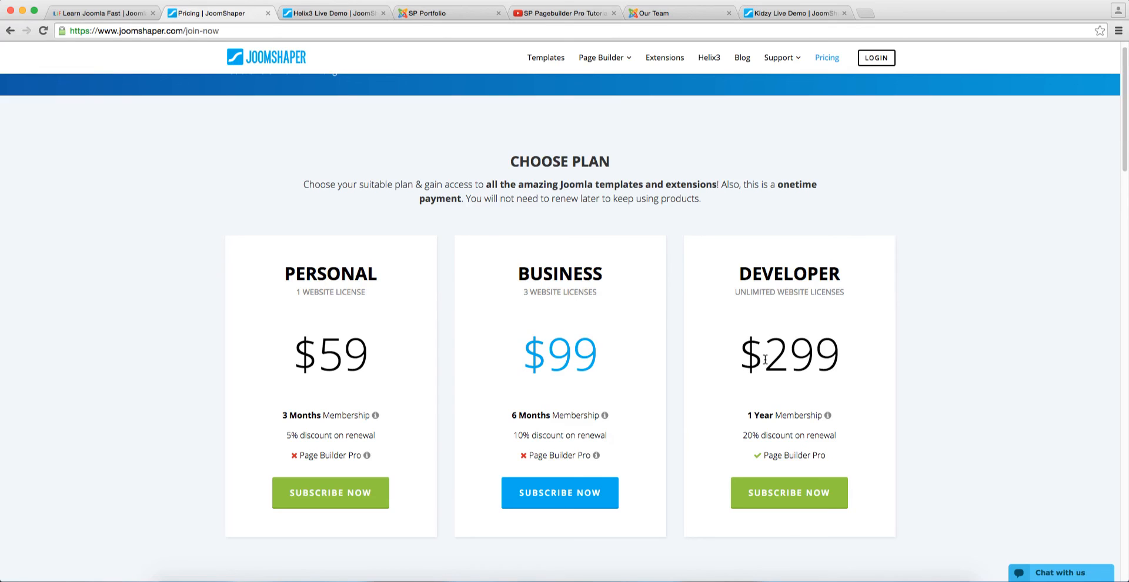
mouse_move(650, 401)
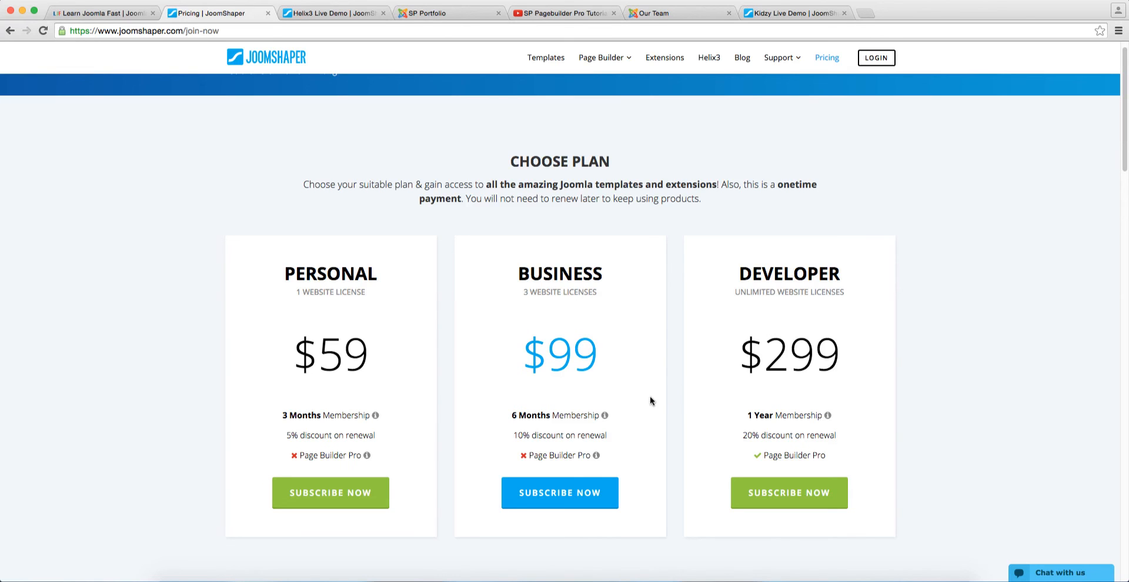
scroll(down, 3)
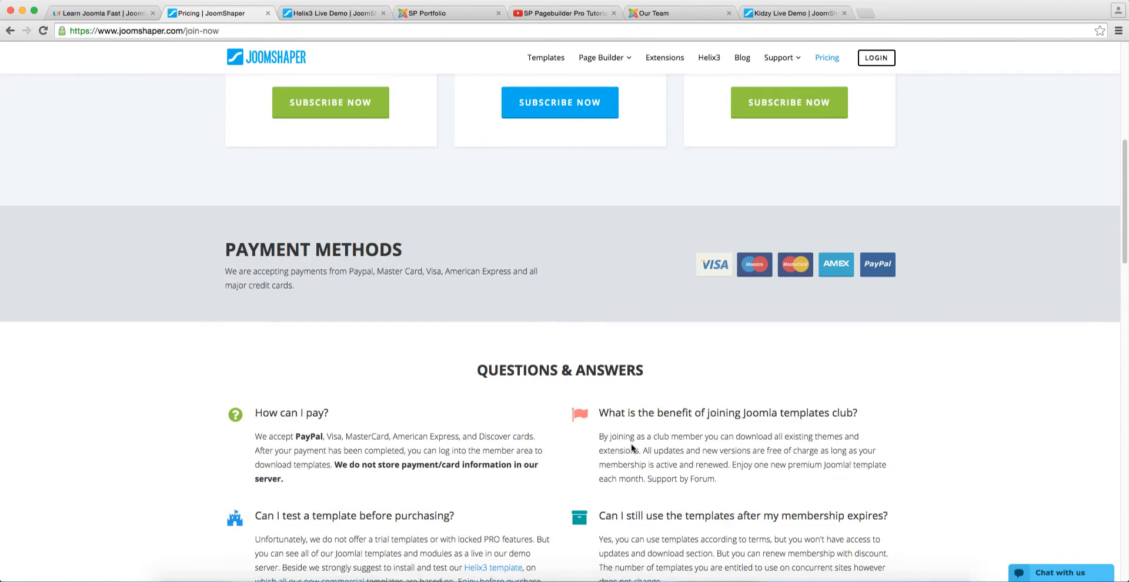
scroll(down, 3)
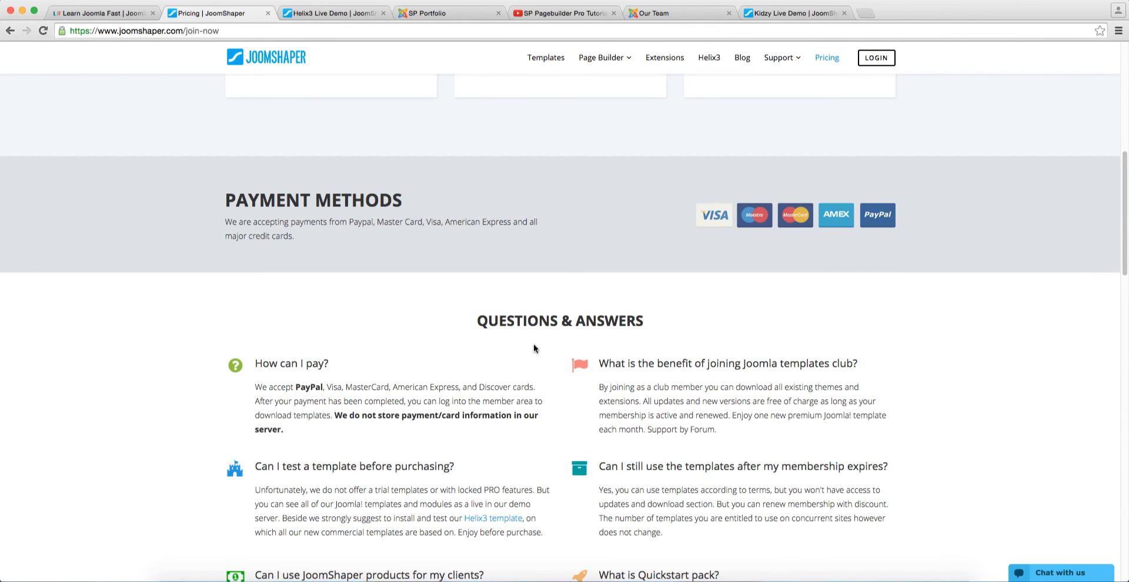
scroll(up, 3)
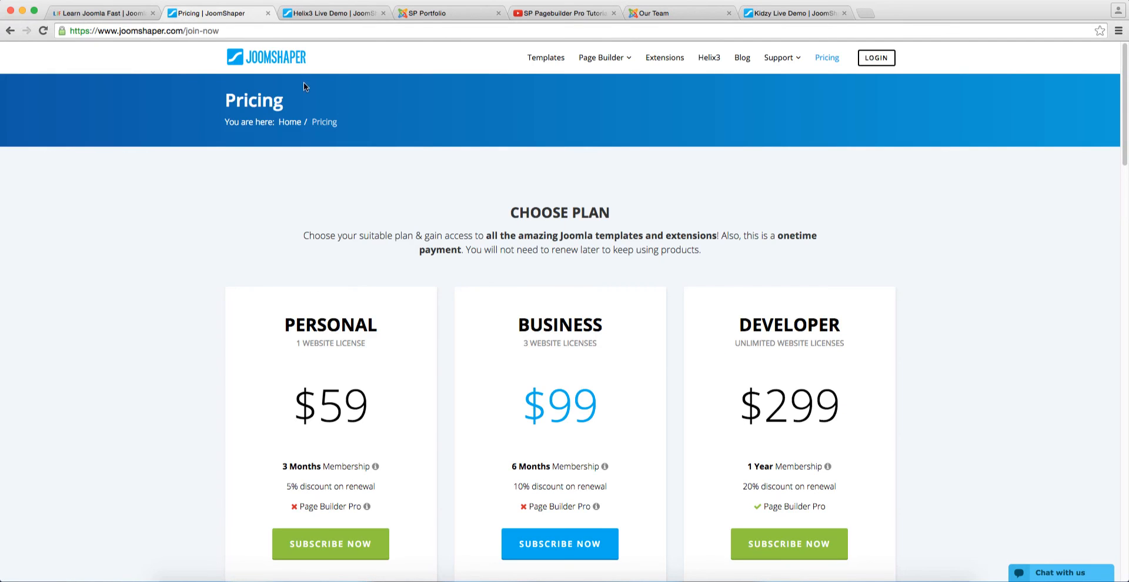
click(266, 57)
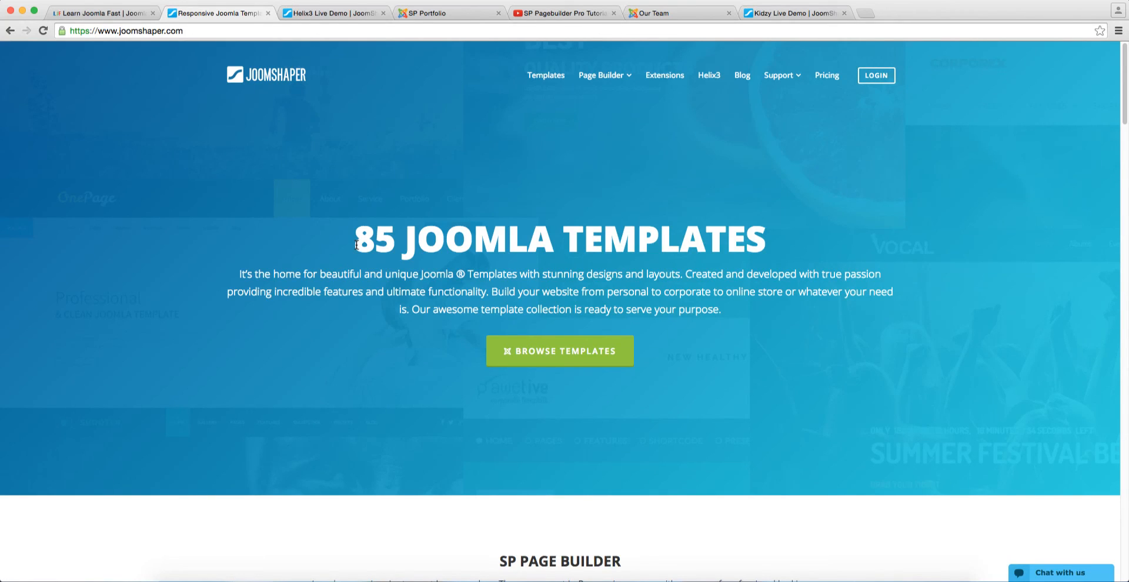
In the Helix3 live demo viewer, pick OneClip from the template list to load its corporate demo
click(335, 13)
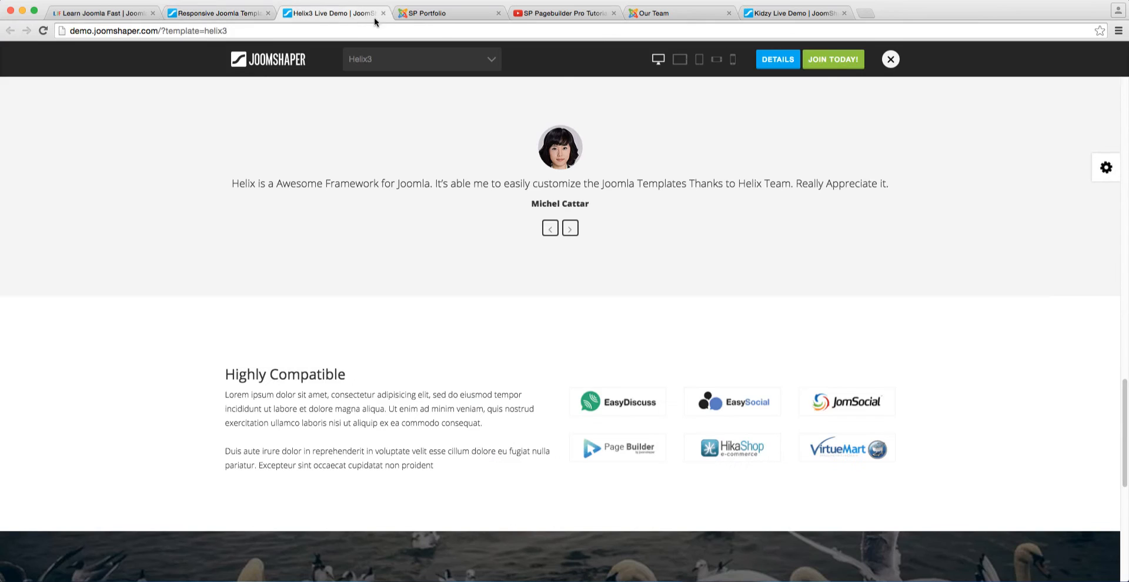
click(421, 59)
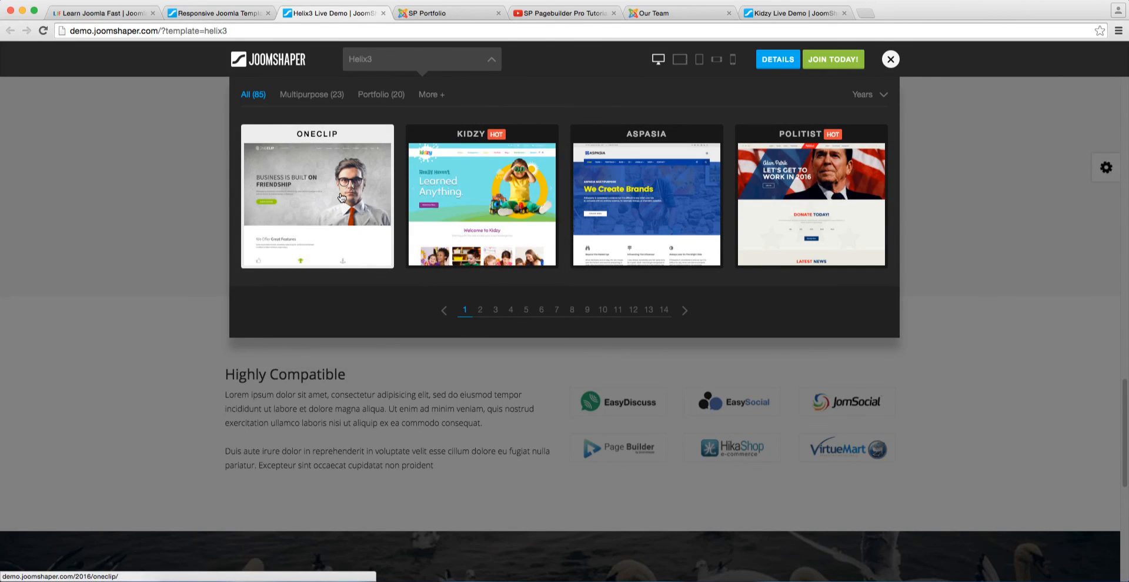
click(317, 198)
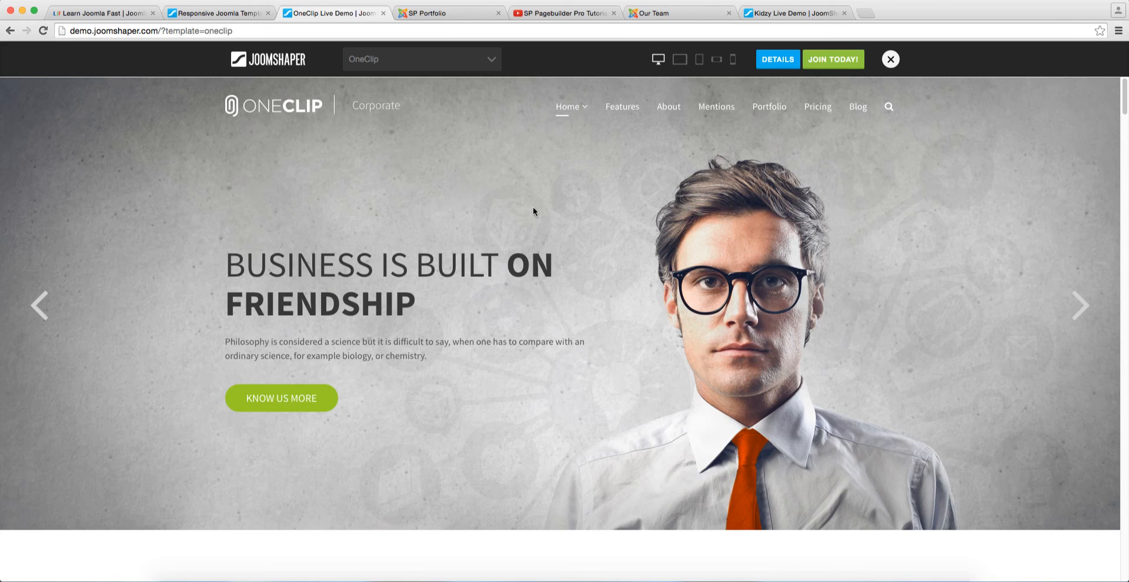
mouse_move(216, 13)
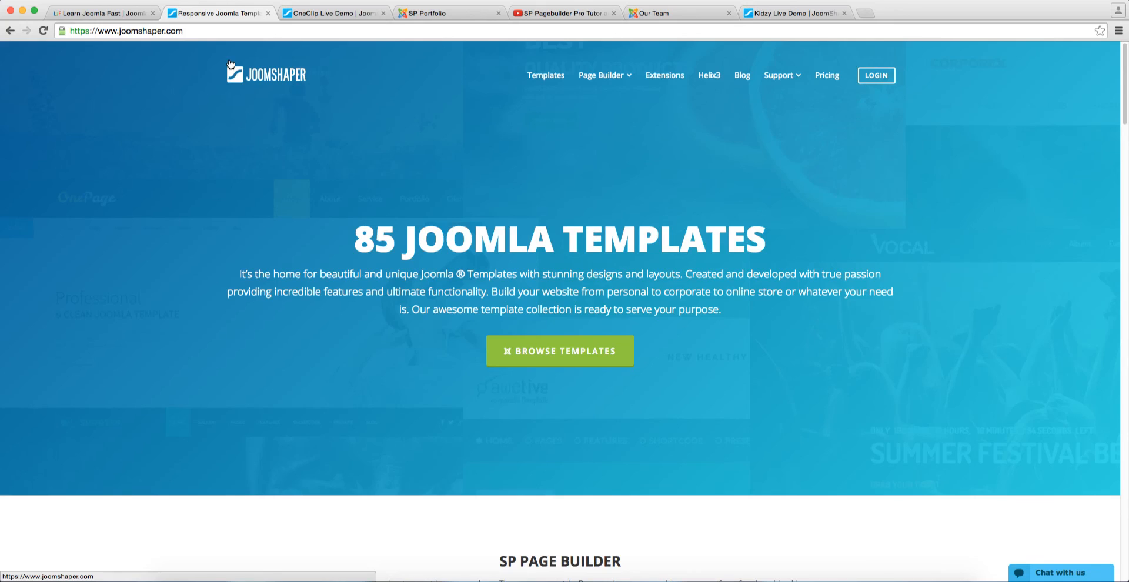
mouse_move(978, 512)
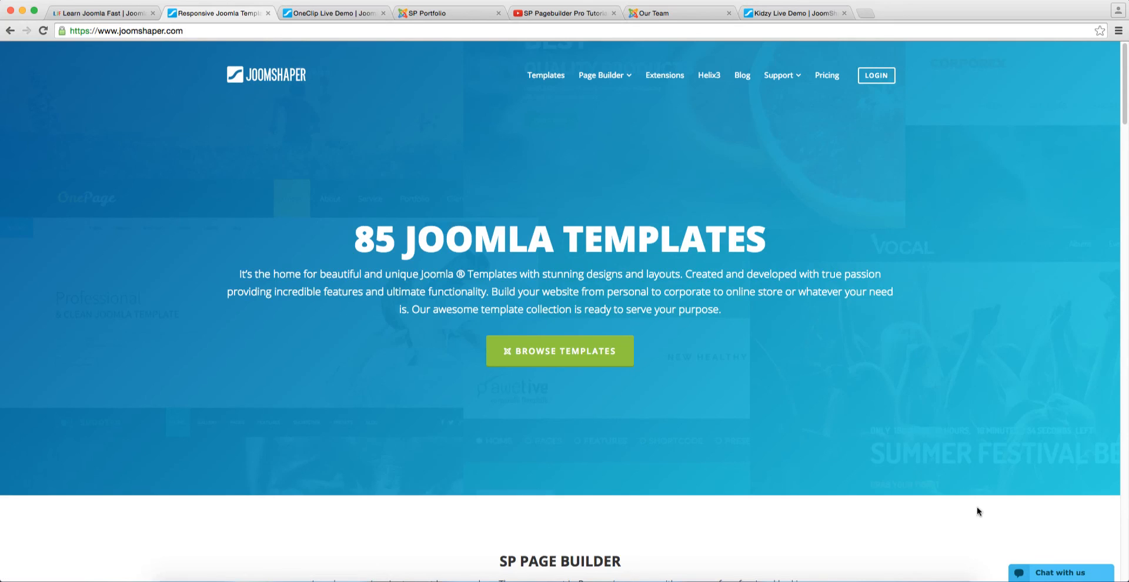
click(1056, 572)
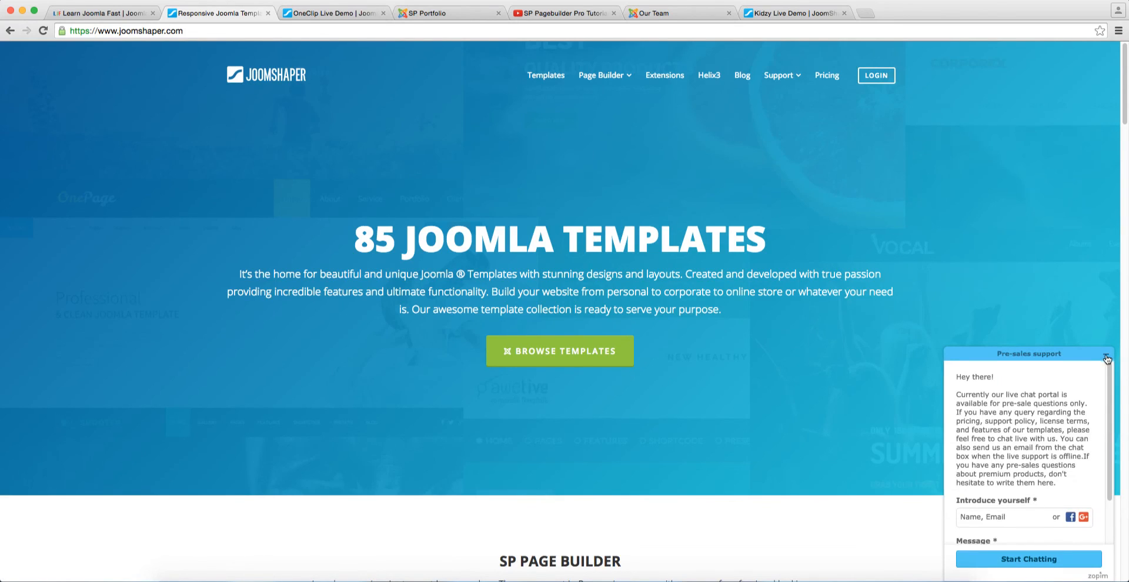
click(1106, 359)
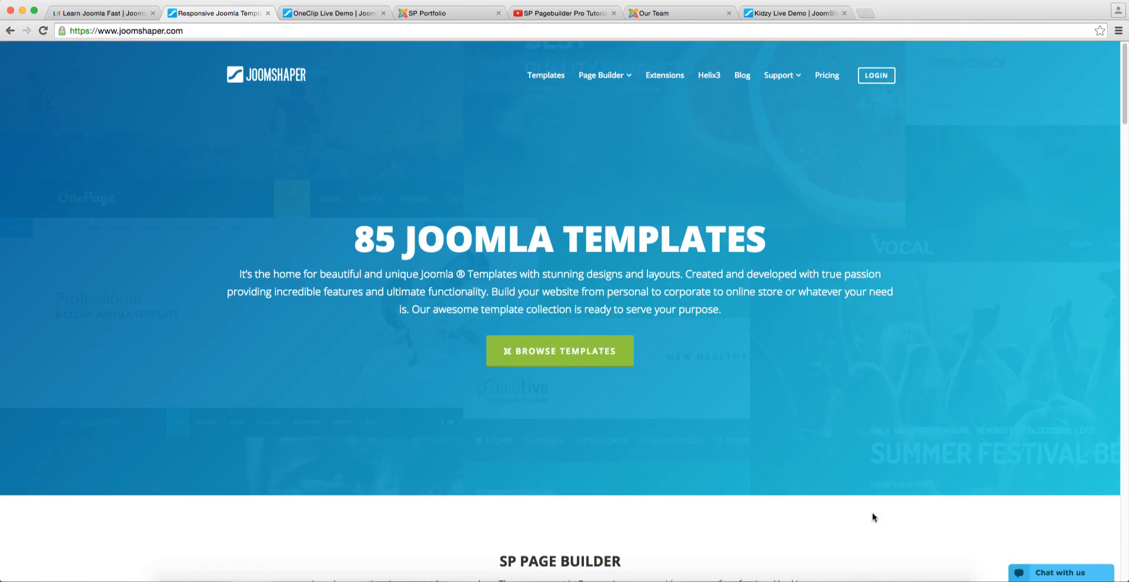
mouse_move(637, 480)
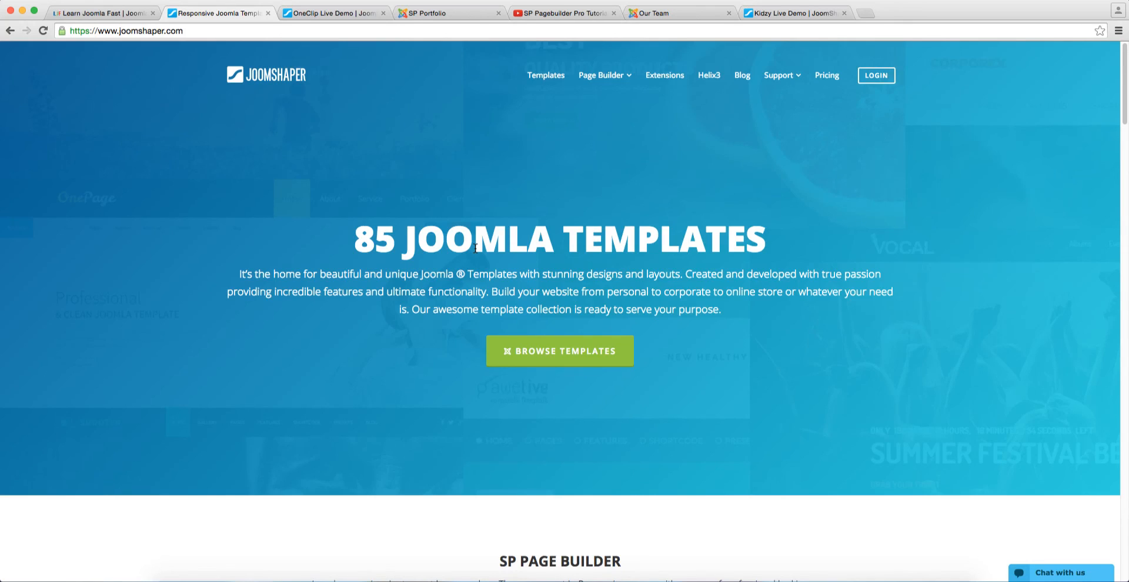
mouse_move(472, 254)
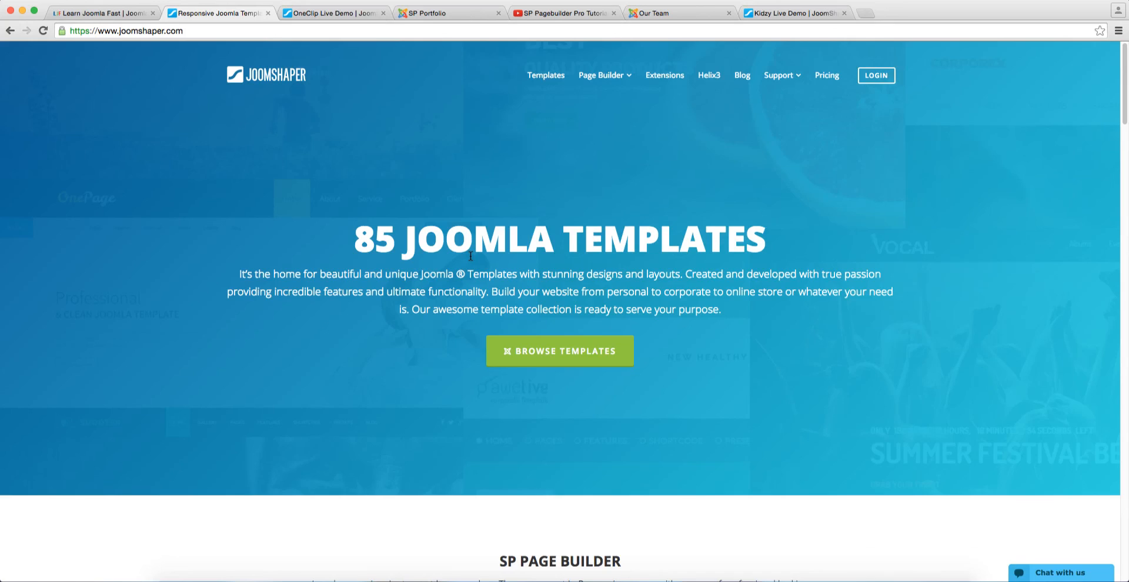